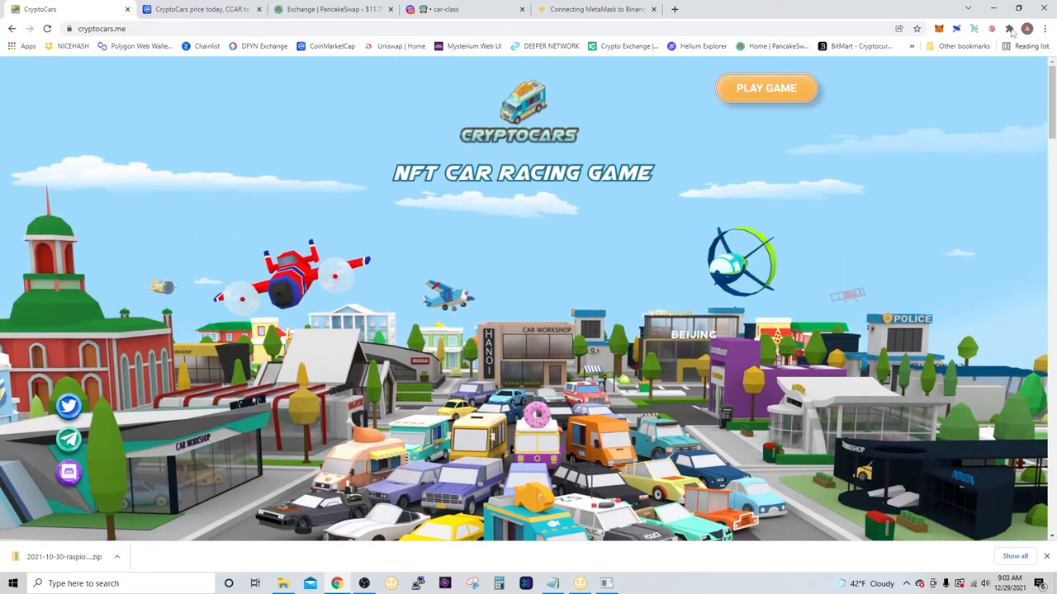
Step: Check the MetaMask network and start adding a custom Smart Chain network using the guide
left_click(1026, 29)
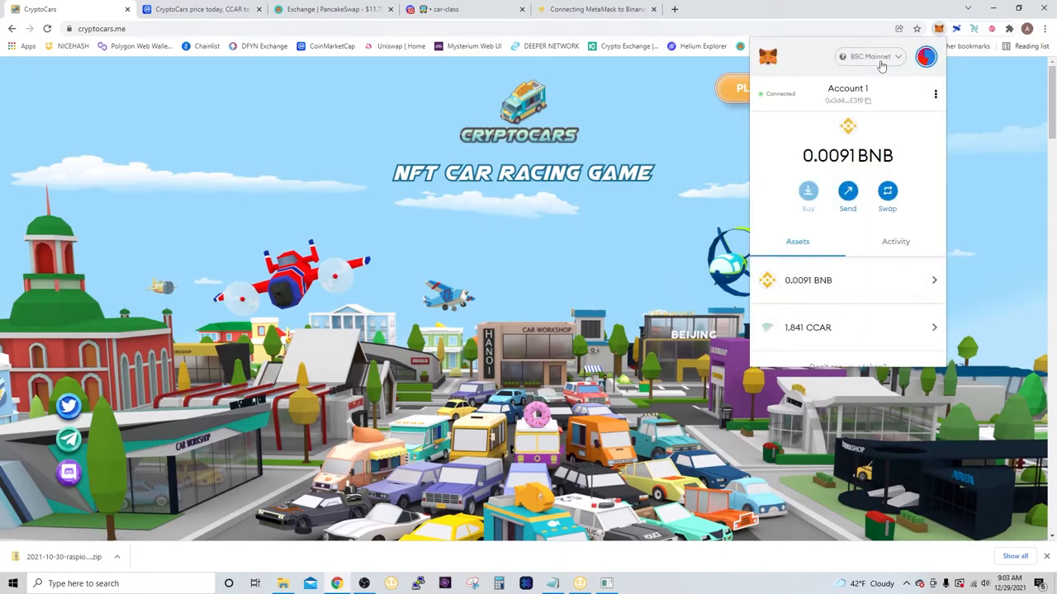
left_click(596, 10)
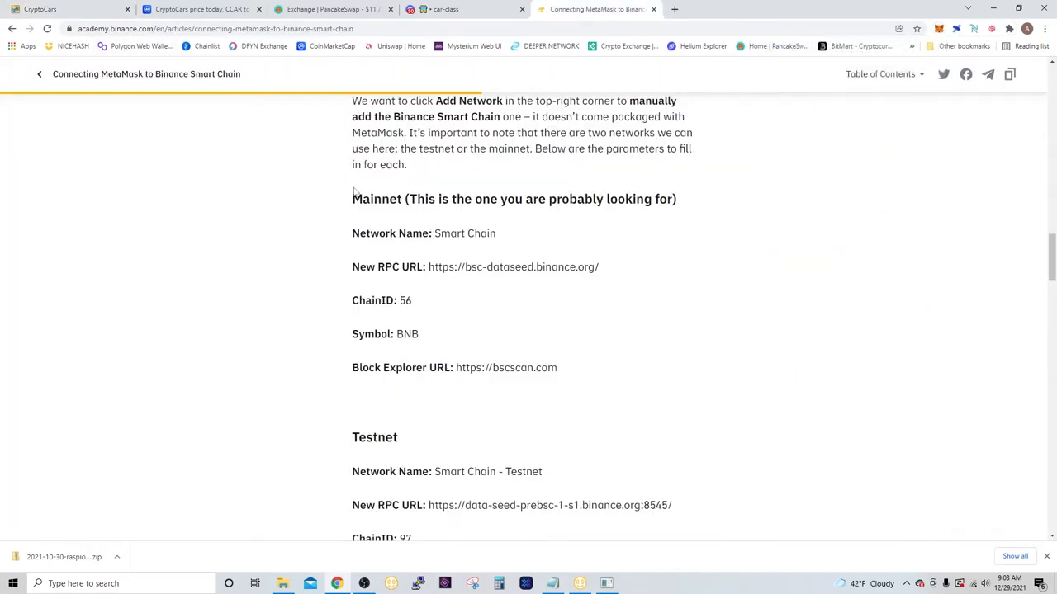
mouse_move(372, 245)
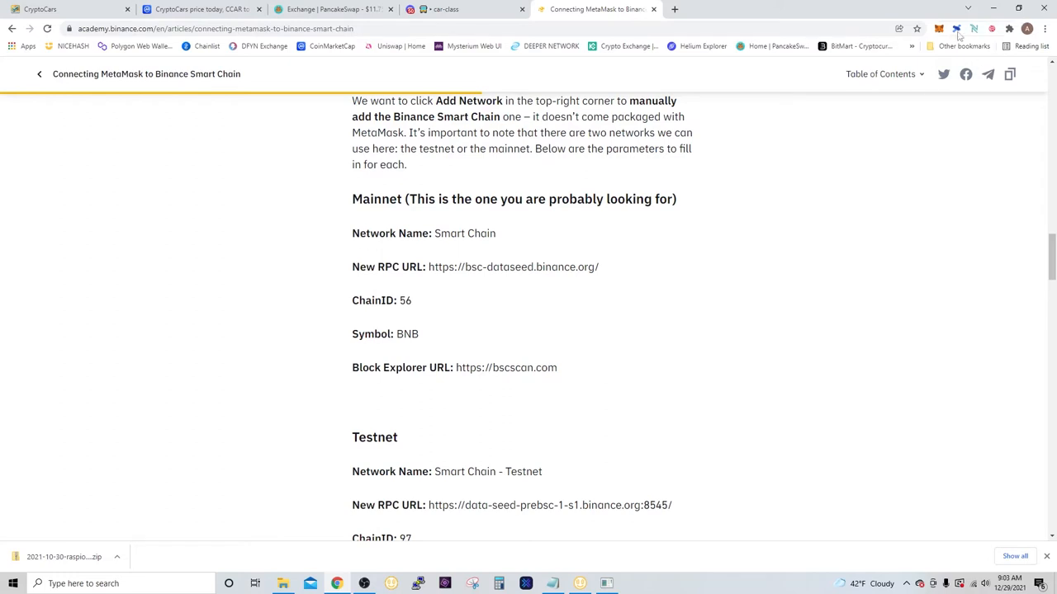
left_click(938, 28)
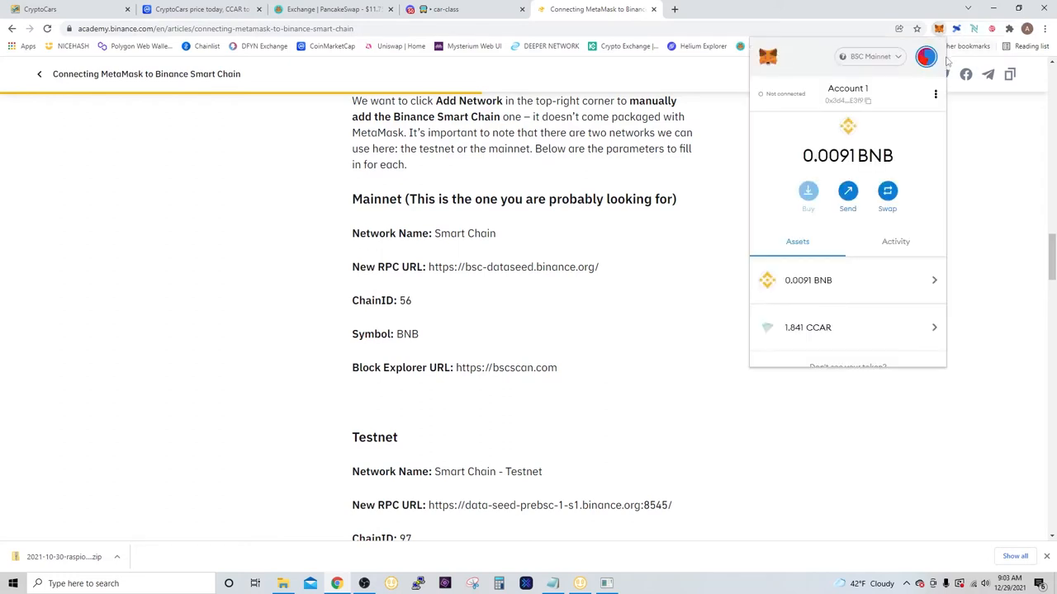
left_click(869, 57)
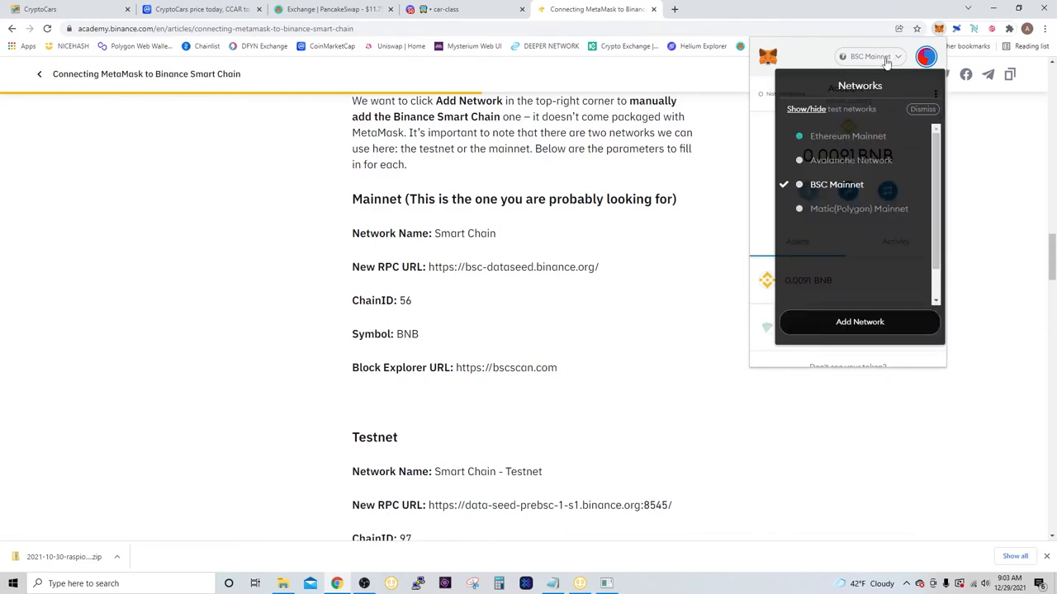
left_click(859, 322)
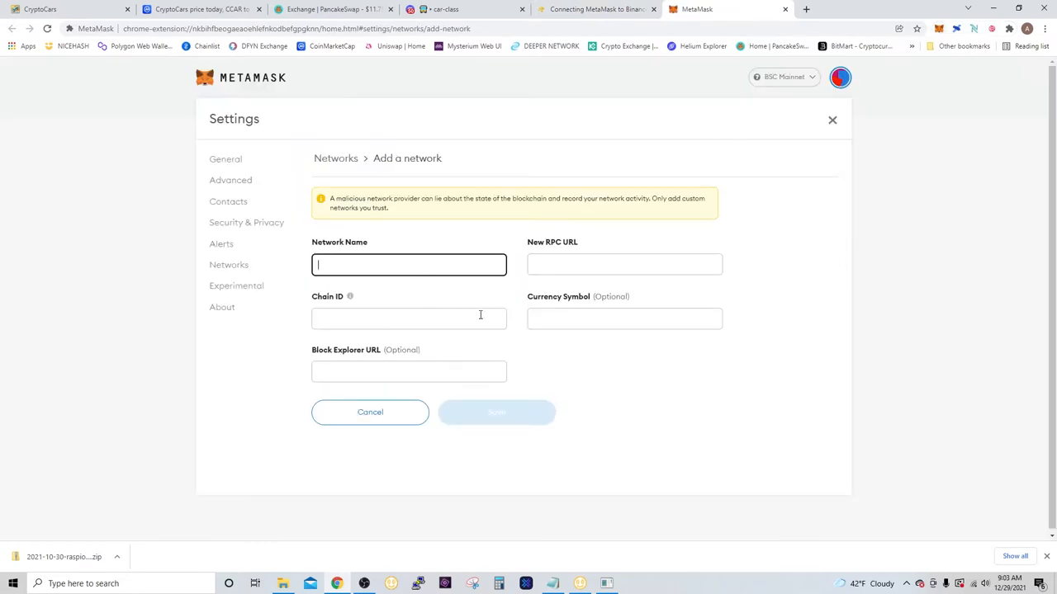
left_click(595, 9)
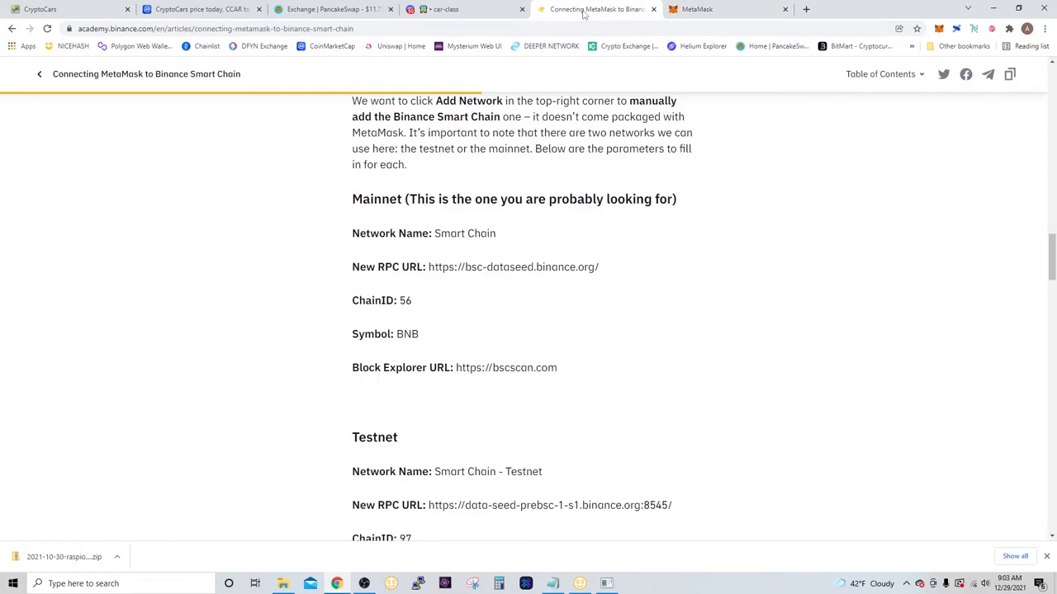
mouse_move(434, 284)
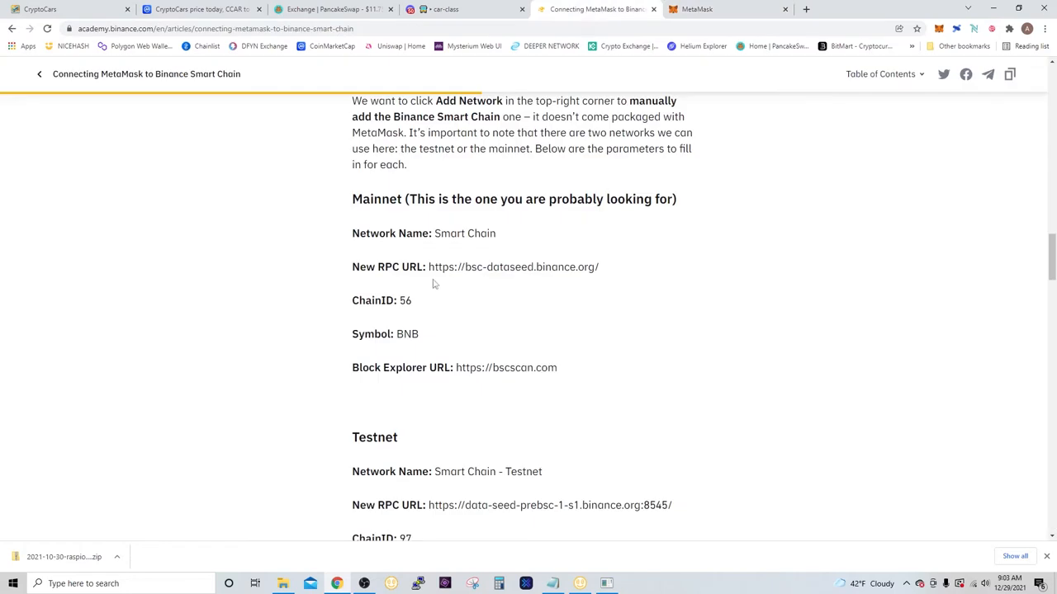
left_click_drag(356, 233, 552, 367)
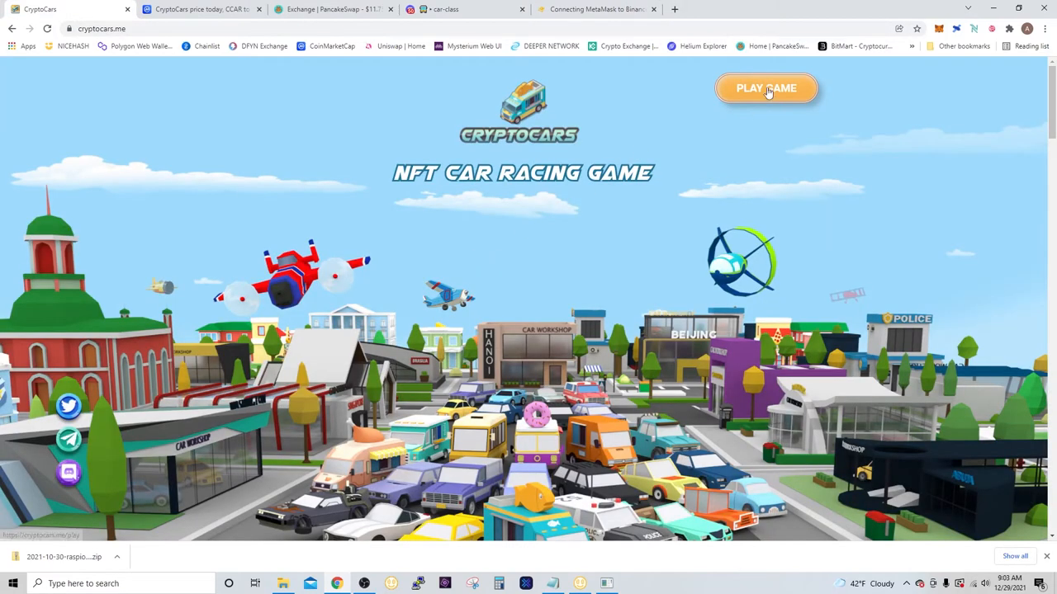
Step: Open the CryptoCars play page and log in with MetaMask, approving the signature request
left_click(765, 89)
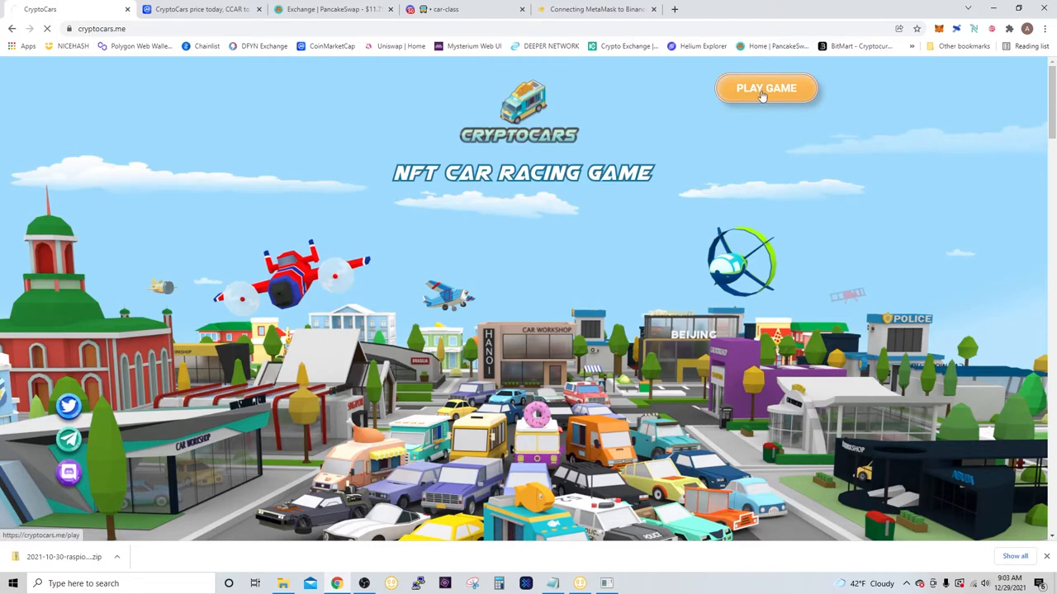
left_click(765, 89)
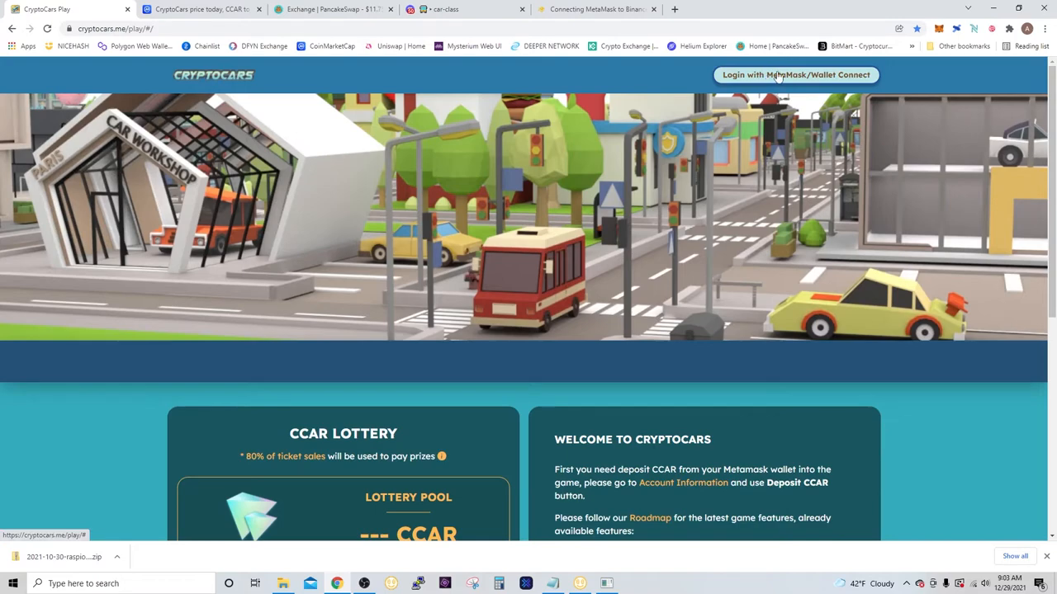
left_click(795, 75)
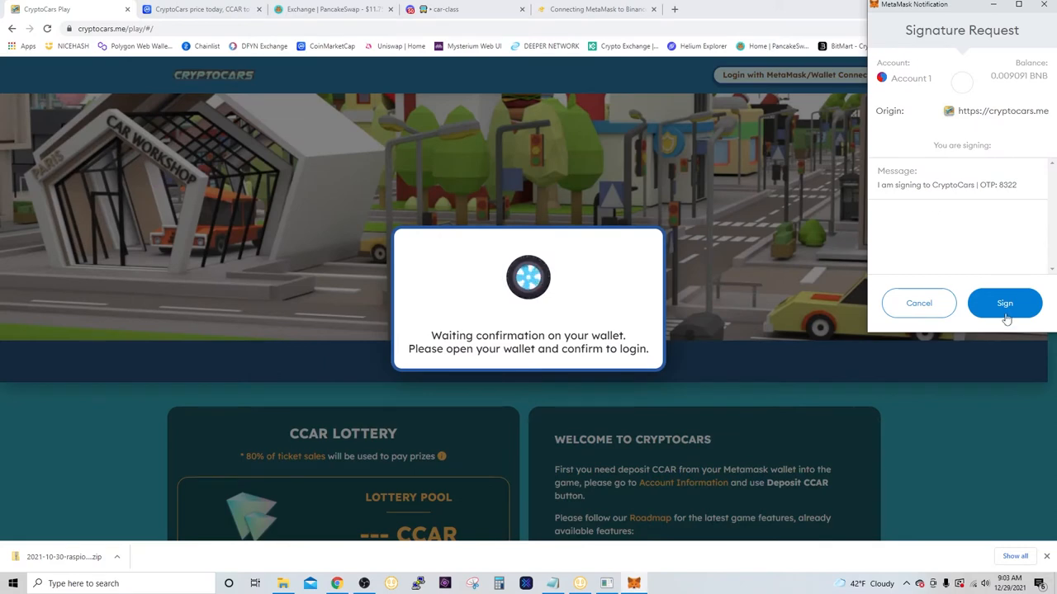
left_click(1003, 303)
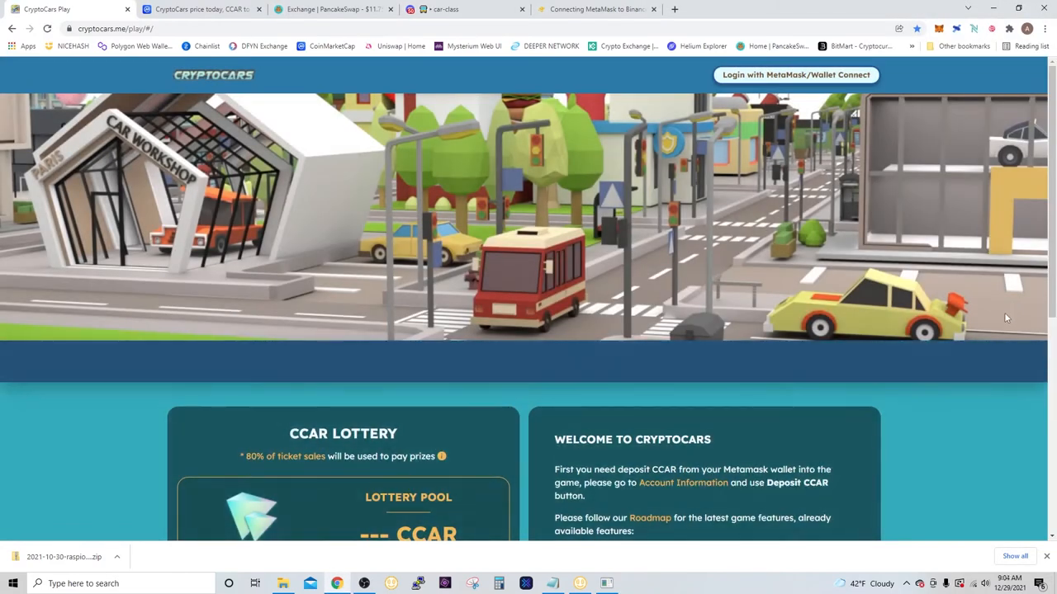
left_click(794, 74)
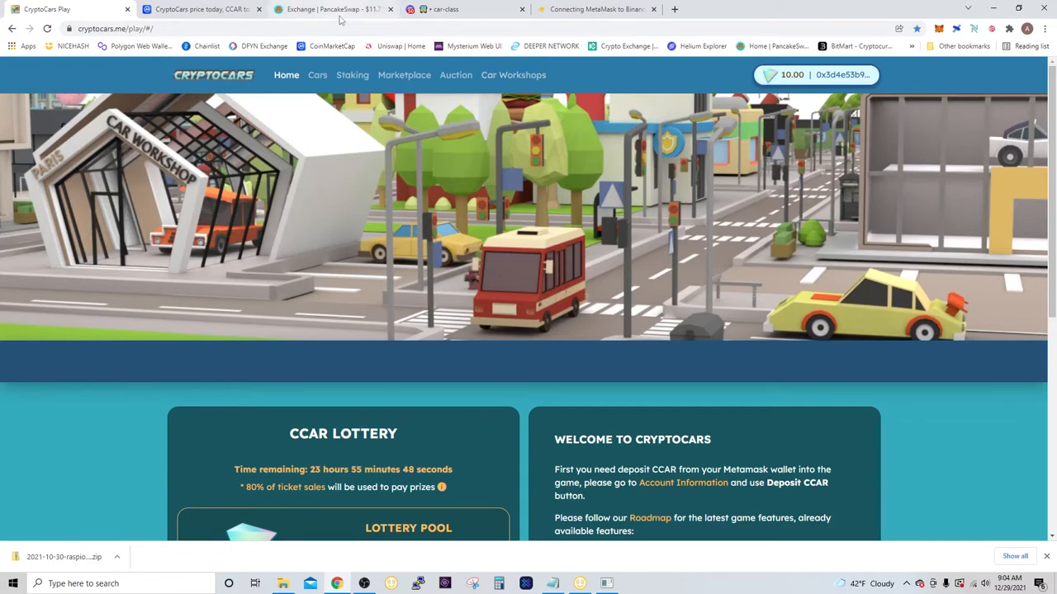
mouse_move(198, 9)
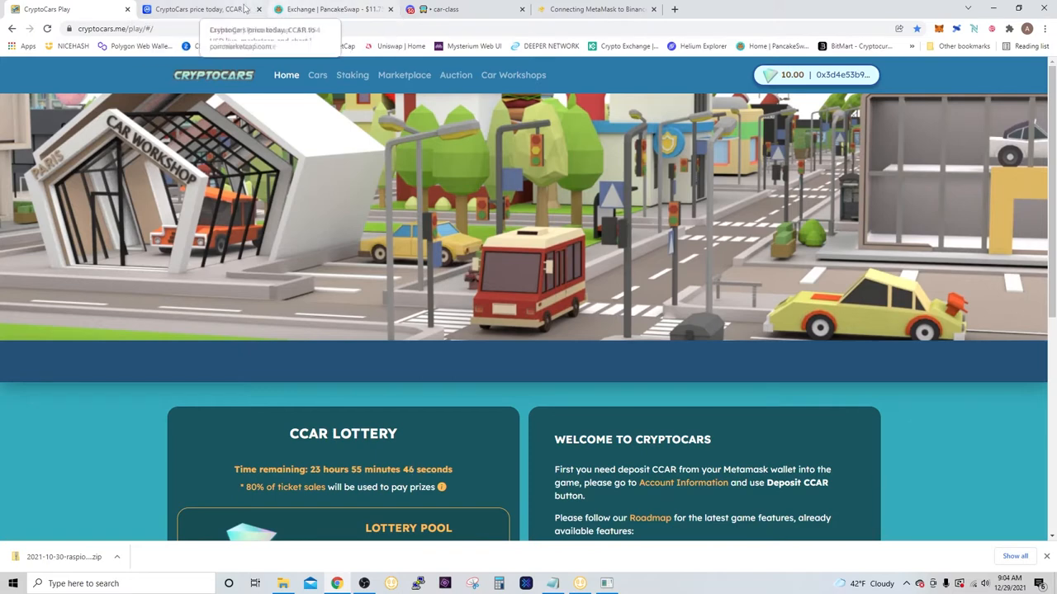
Step: View CoinMarketCap's CCAR page, scrolling through its price chart, statistics and price history
left_click(199, 9)
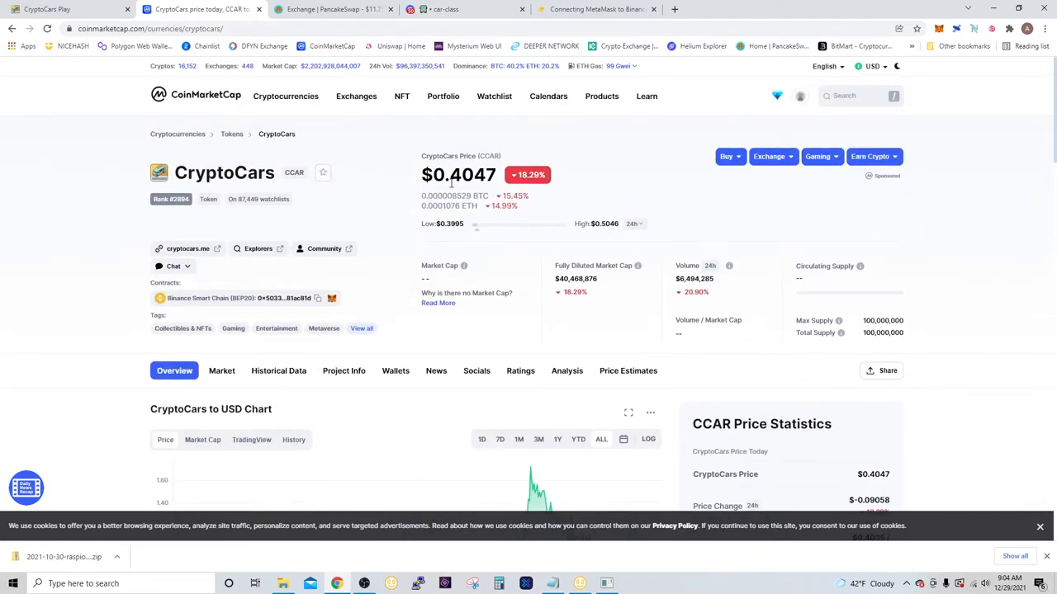
scroll("down", 3)
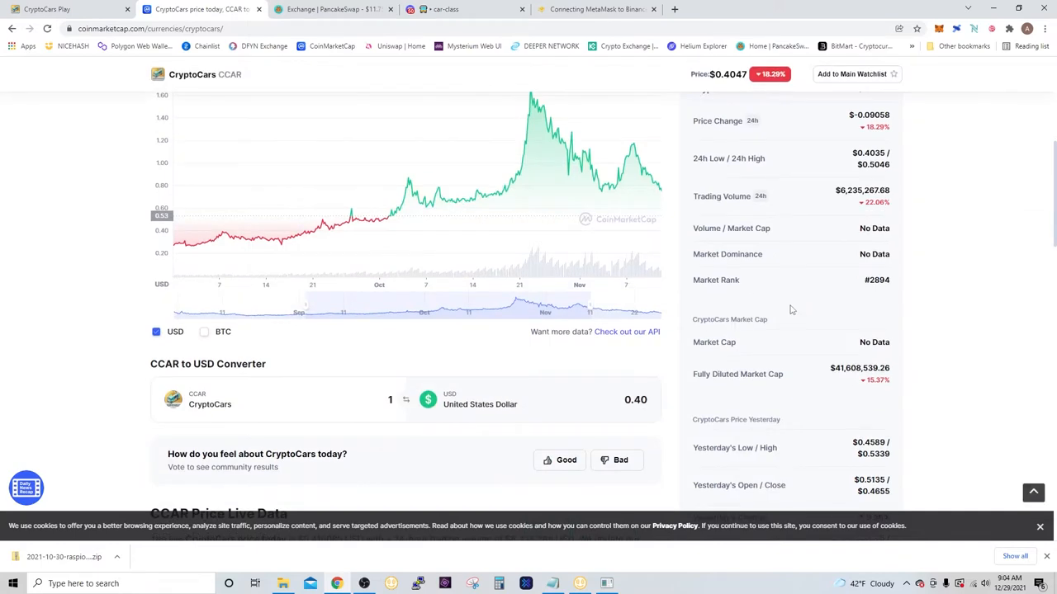
scroll("down", 3)
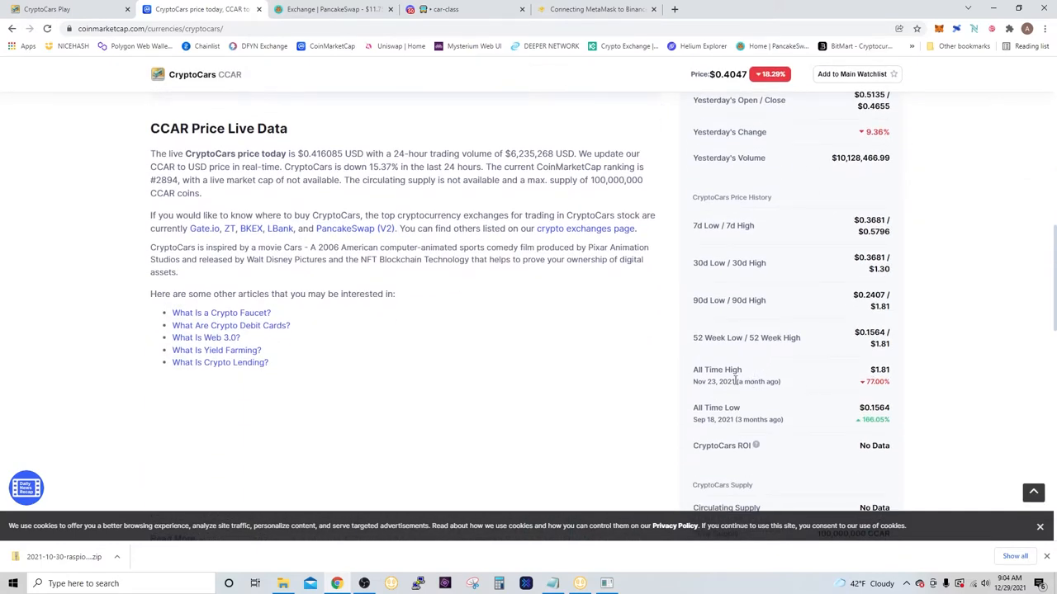
mouse_move(761, 423)
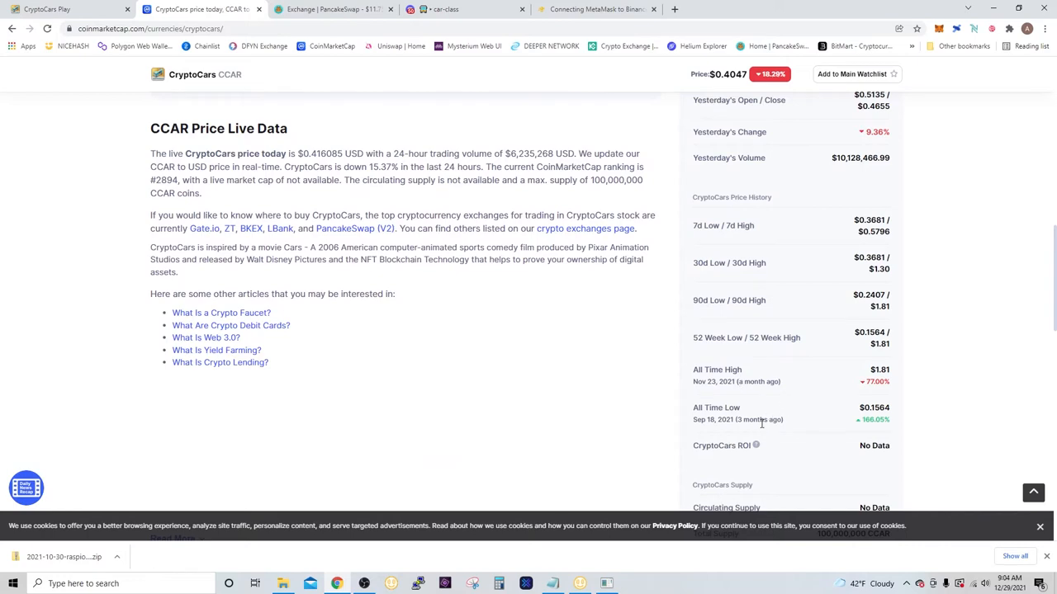
mouse_move(850, 417)
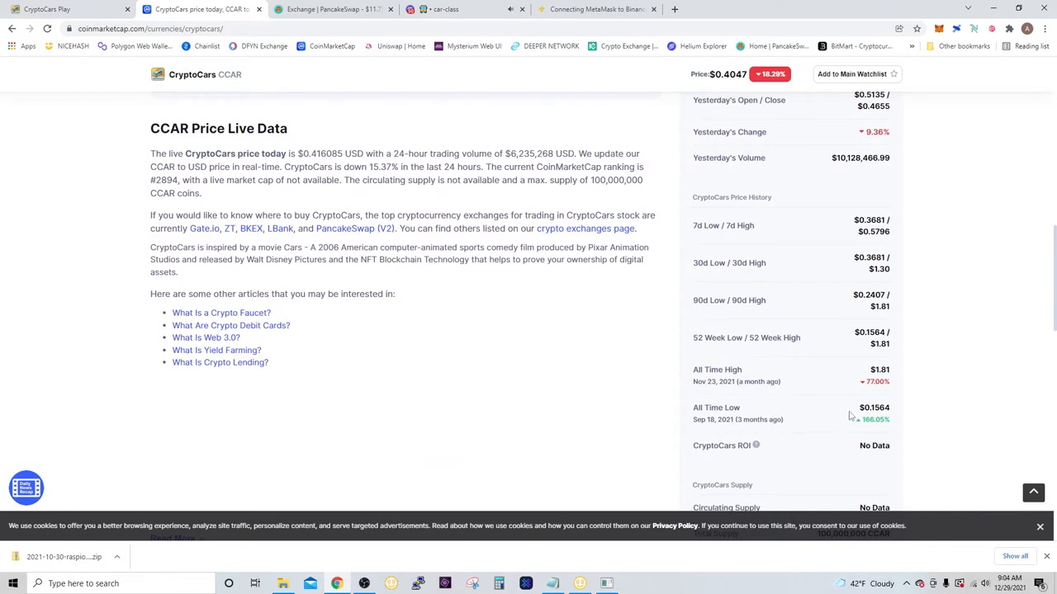
scroll("up", 3)
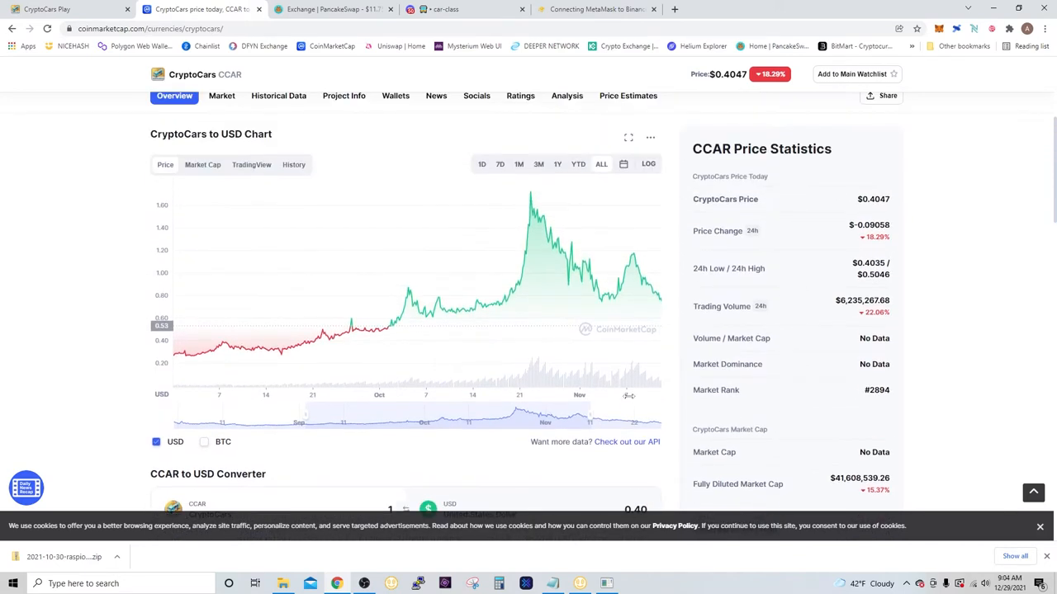
Step: On the CryptoCars Cars page, review the owned police car and the 600 CCAR blind box offer
left_click(62, 9)
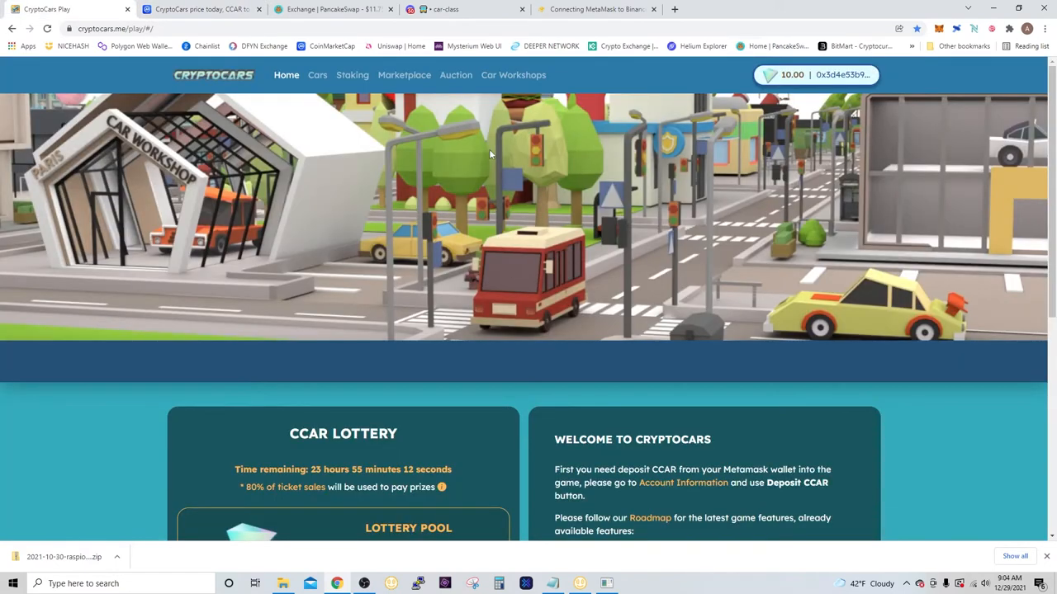
left_click(317, 75)
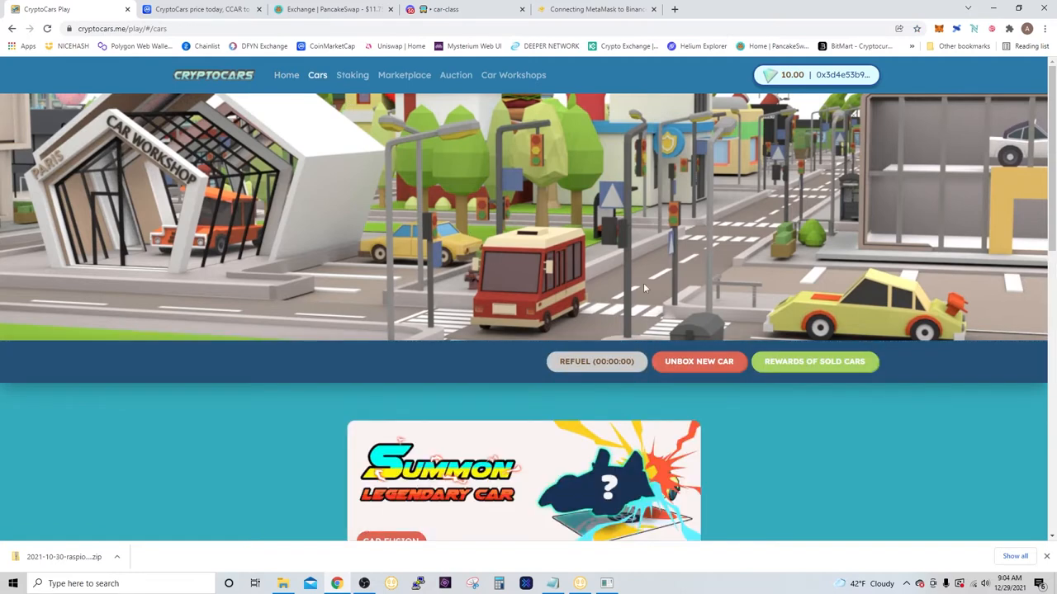
scroll("down", 3)
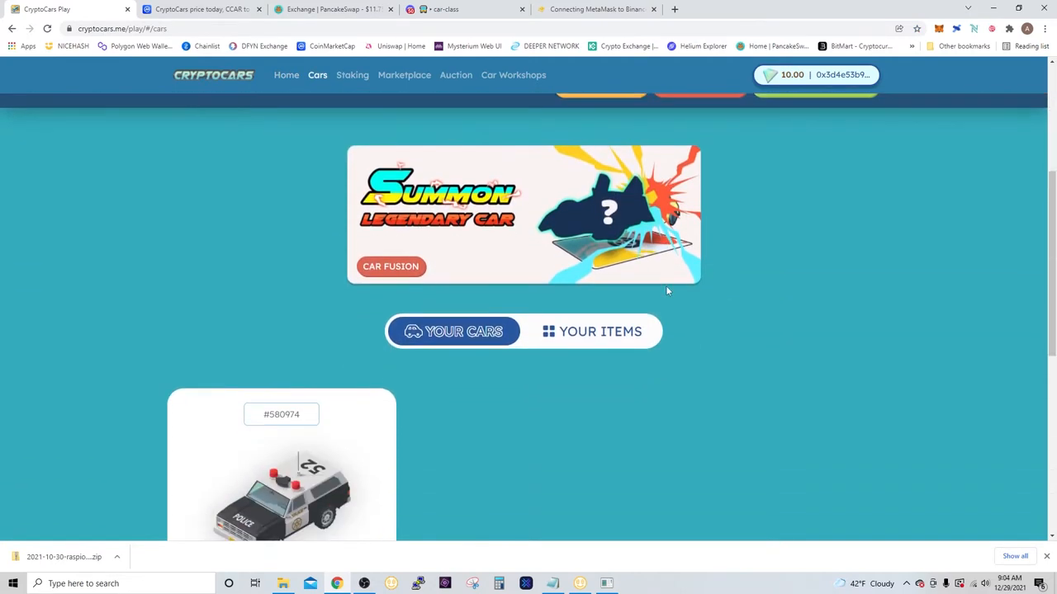
scroll("up", 3)
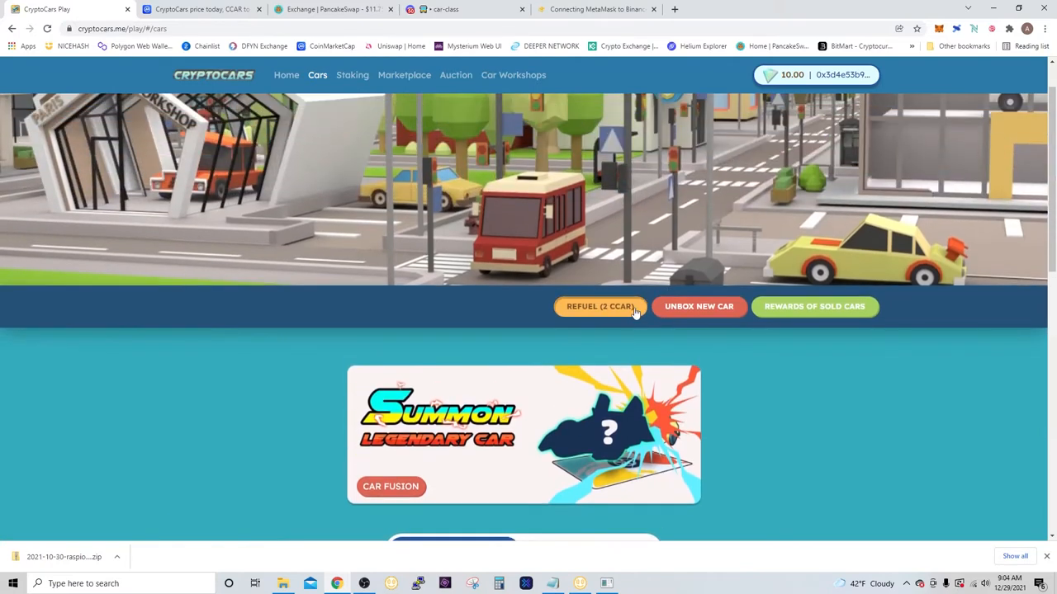
left_click(698, 307)
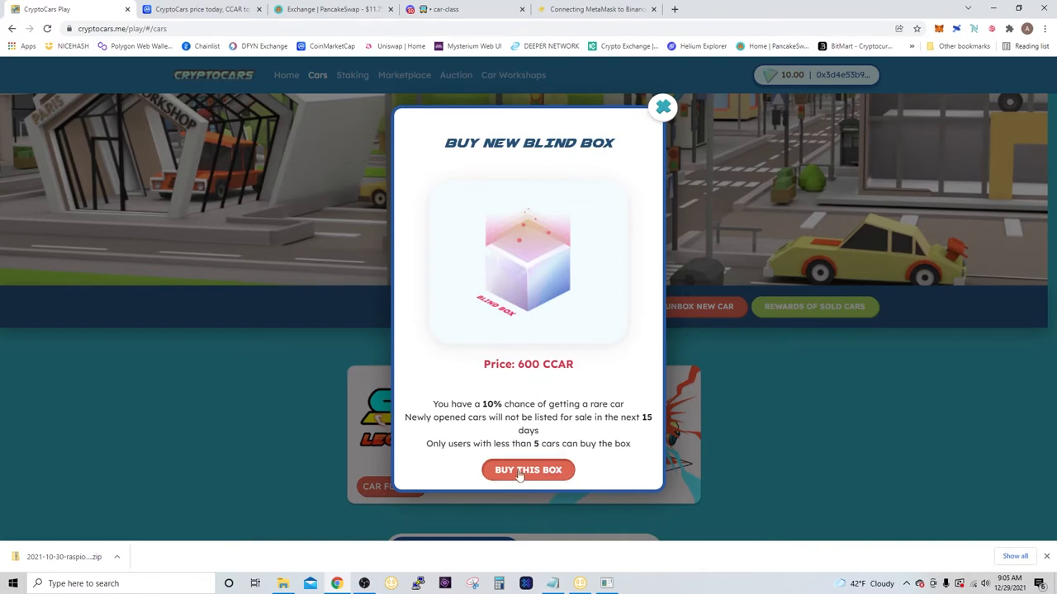
mouse_move(571, 437)
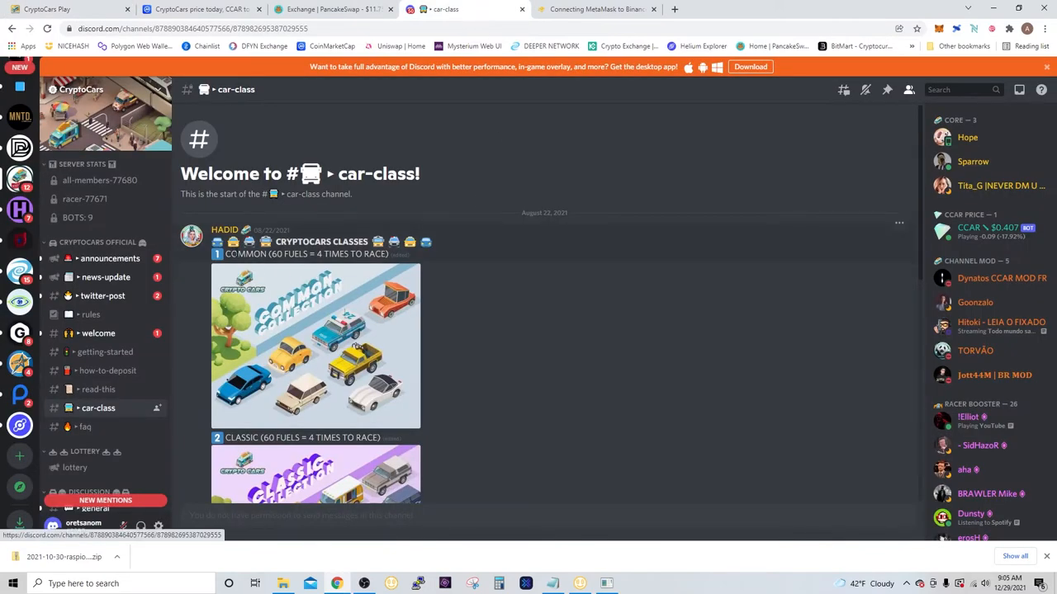
Step: Scroll the Discord #car-class channel through the Common, Classic, Super Car and Rare classes
scroll("down", 3)
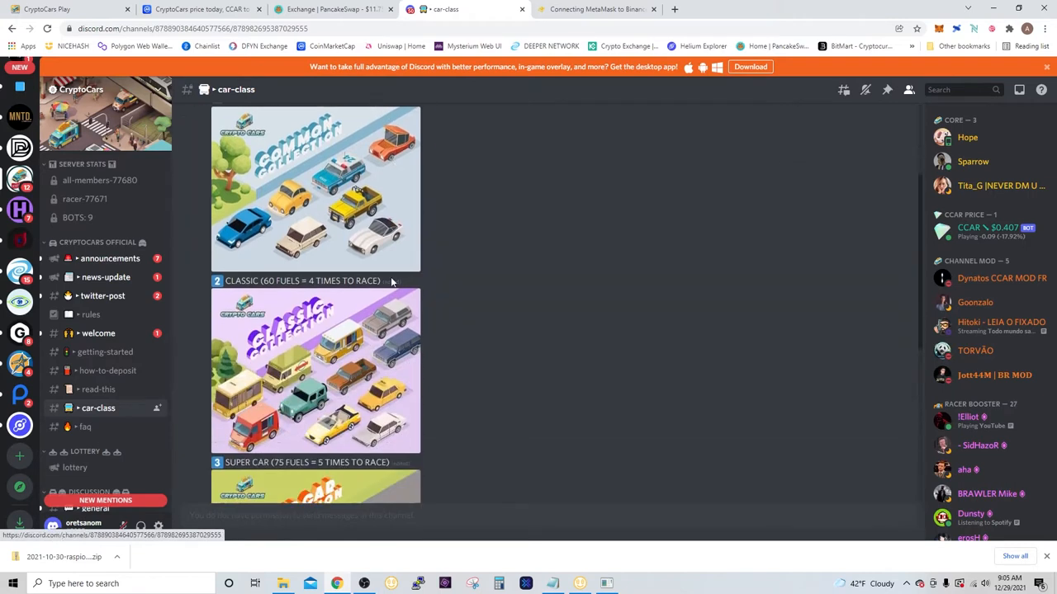
scroll("down", 3)
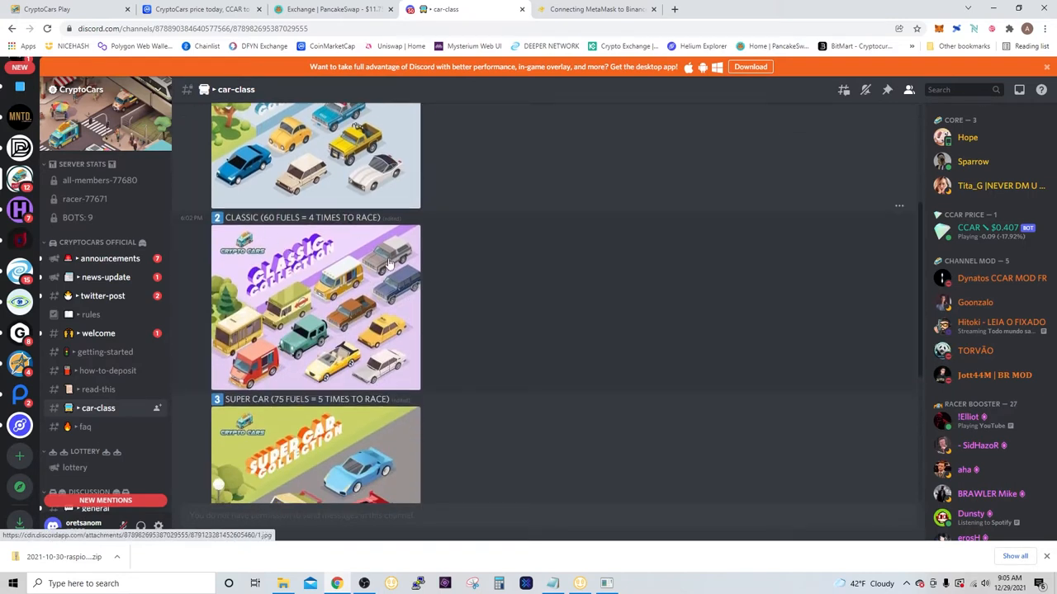
scroll("down", 3)
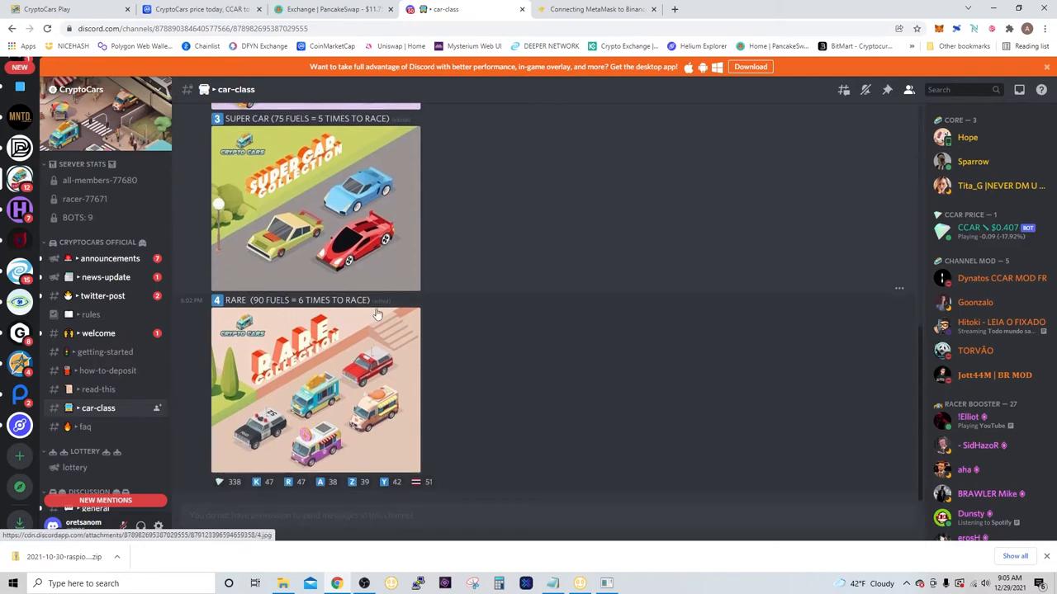
left_click(330, 9)
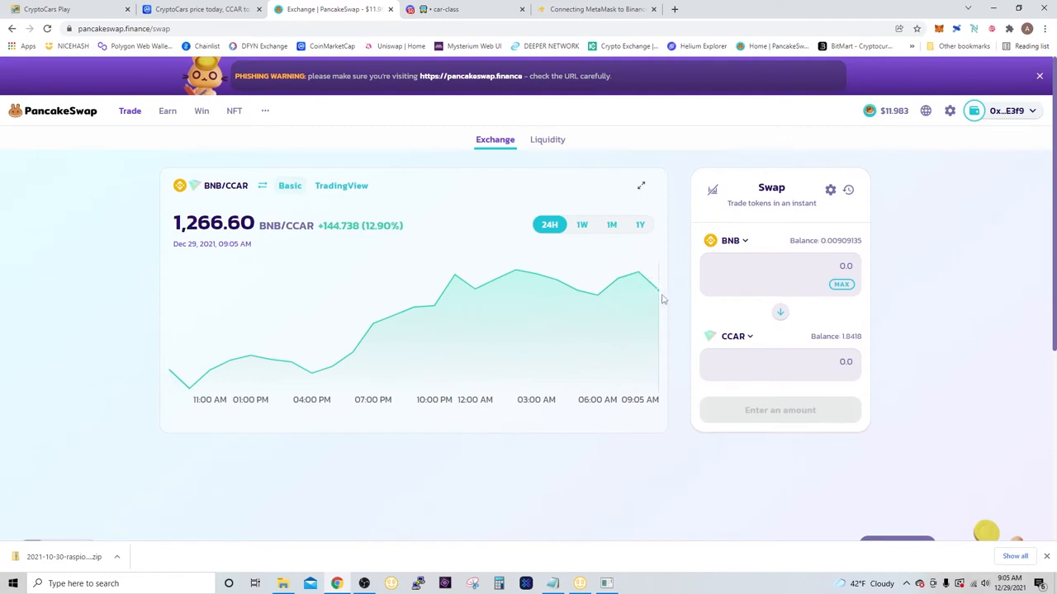
Step: Browse the BNB and CCAR token pickers on PancakeSwap's swap page, then open Manage Tokens
left_click(1007, 109)
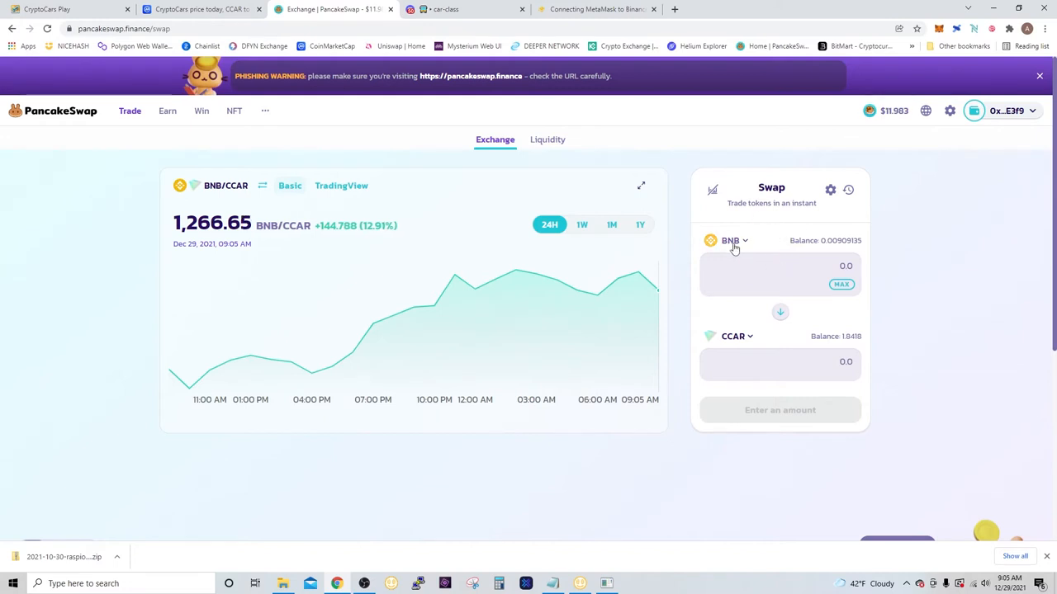
left_click(730, 240)
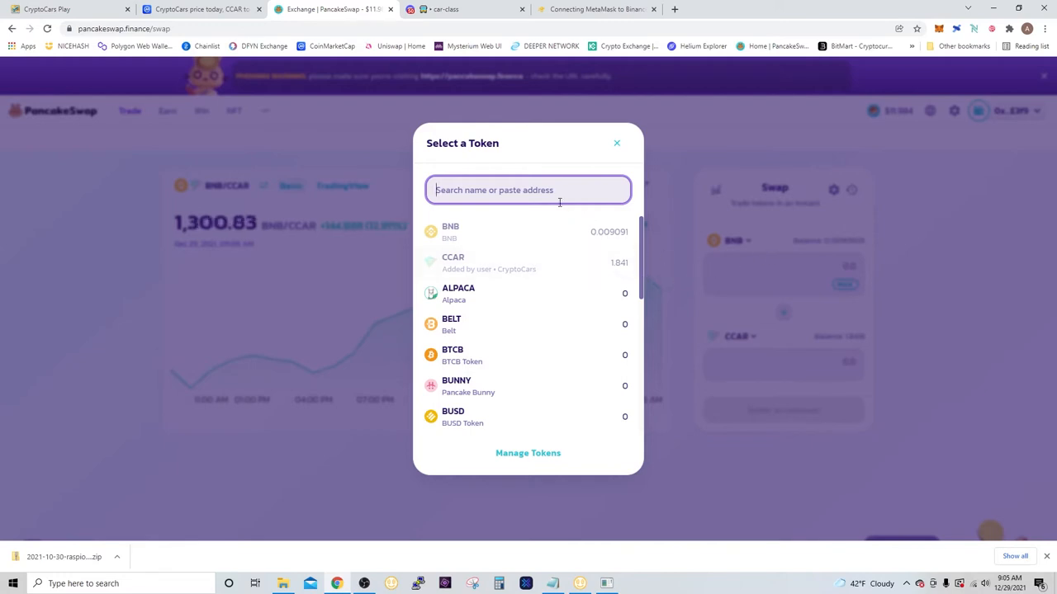
mouse_move(762, 275)
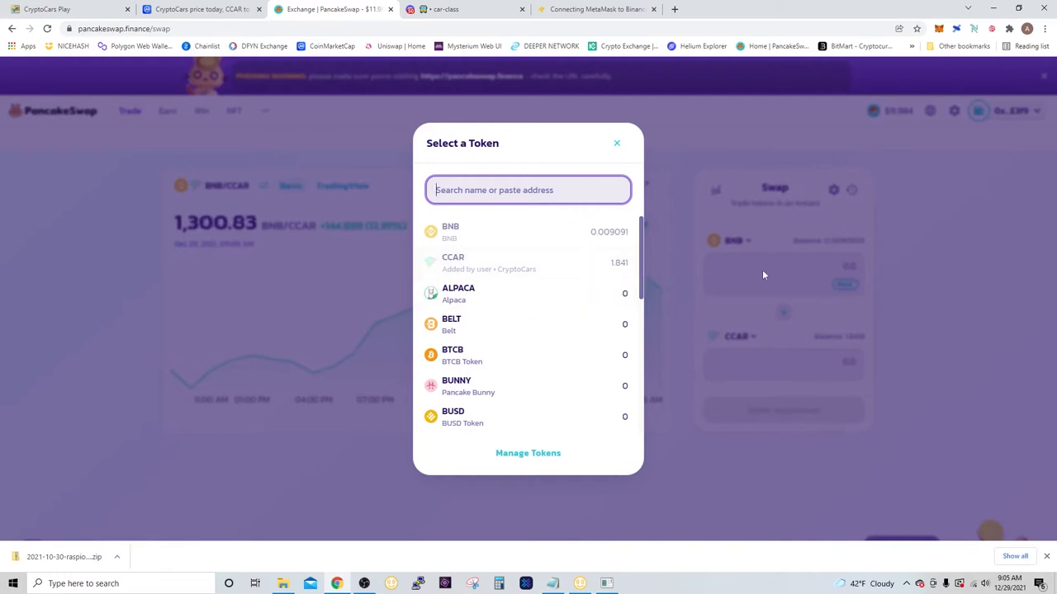
left_click(616, 143)
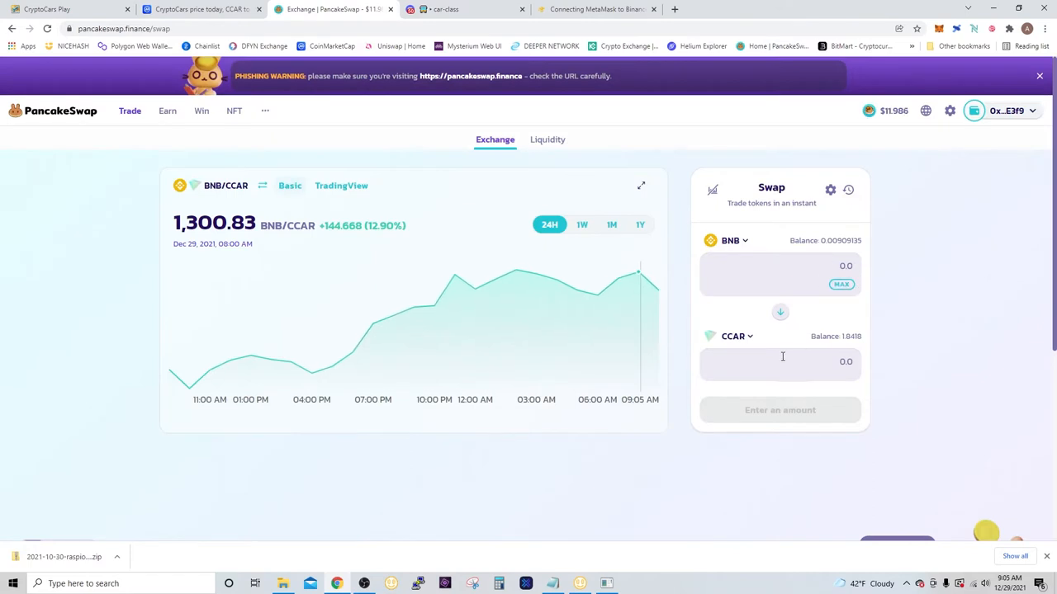
left_click(735, 336)
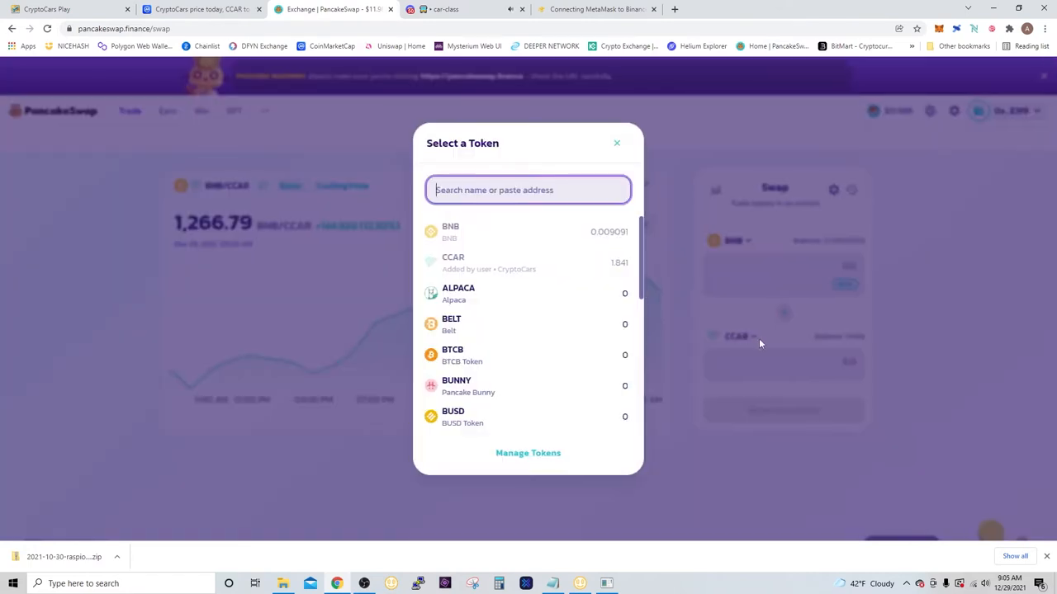
left_click(528, 452)
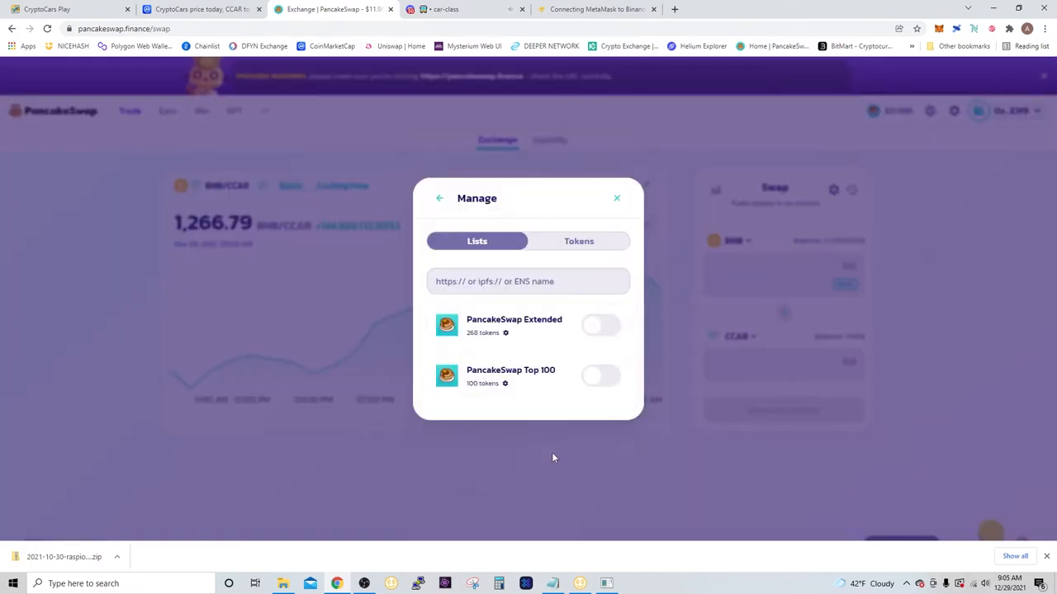
left_click(579, 241)
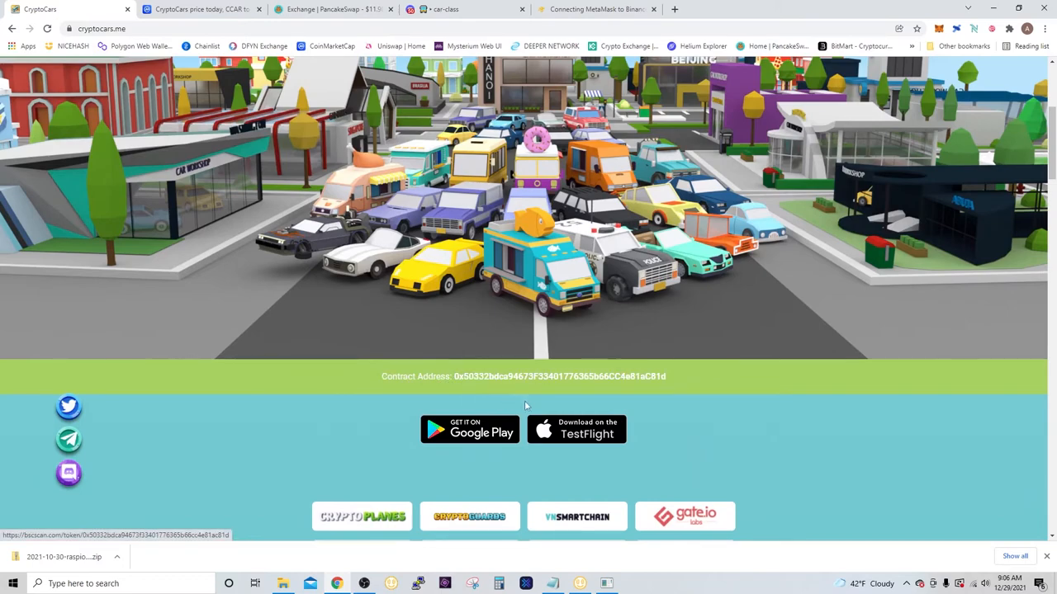
Step: Copy the CCAR BEP20 contract address from the top of CoinMarketCap's CryptoCars page
scroll("up", 3)
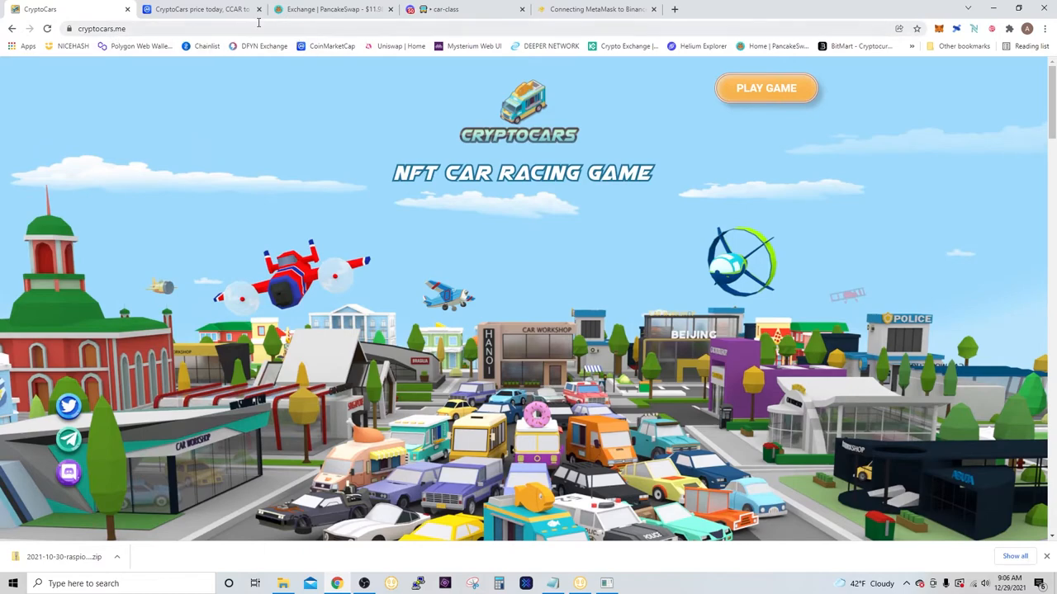
left_click(198, 9)
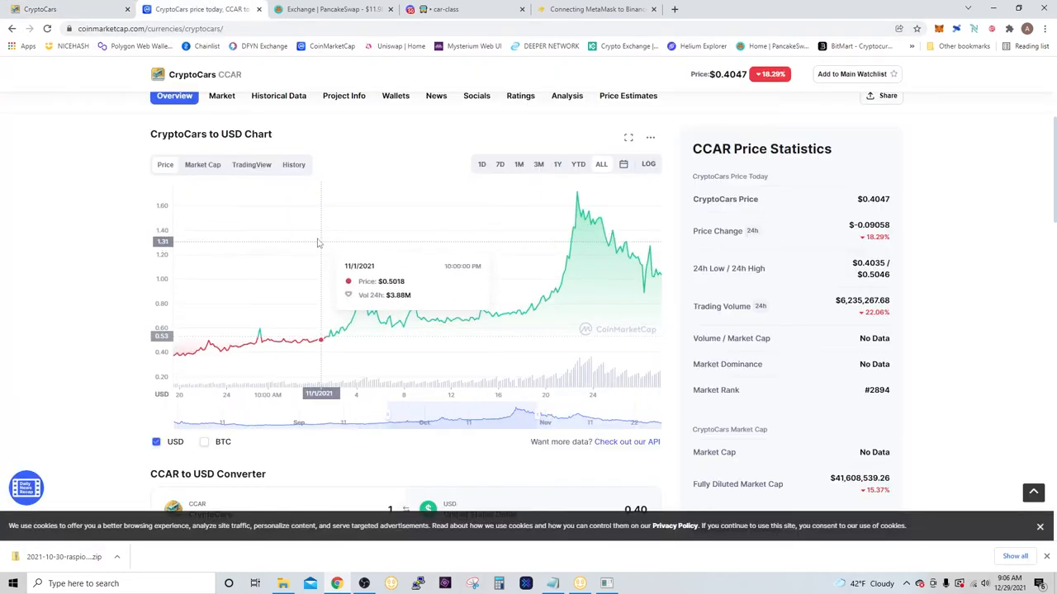
scroll("up", 3)
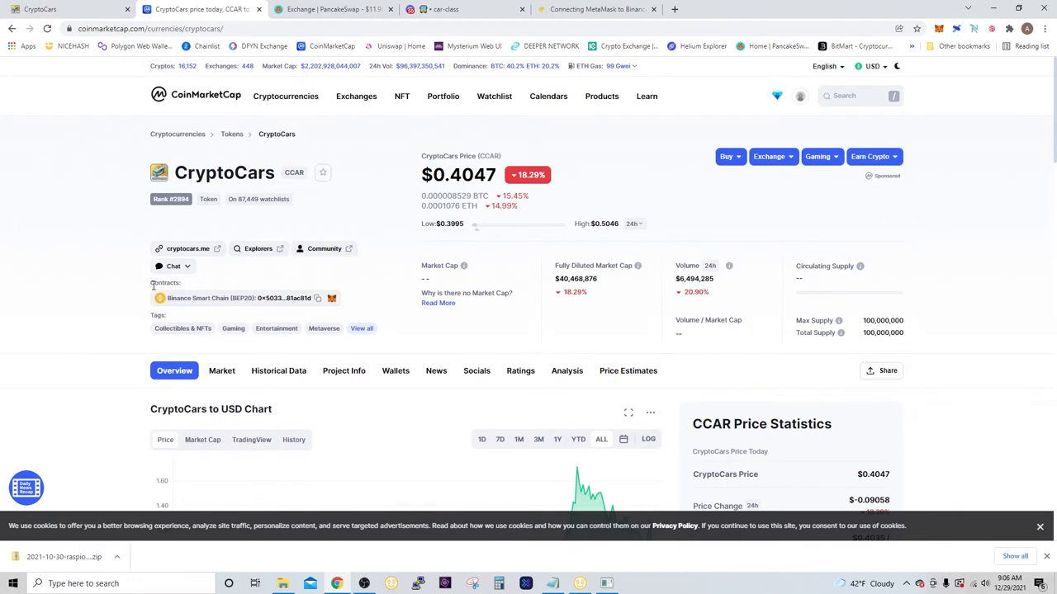
left_click(331, 298)
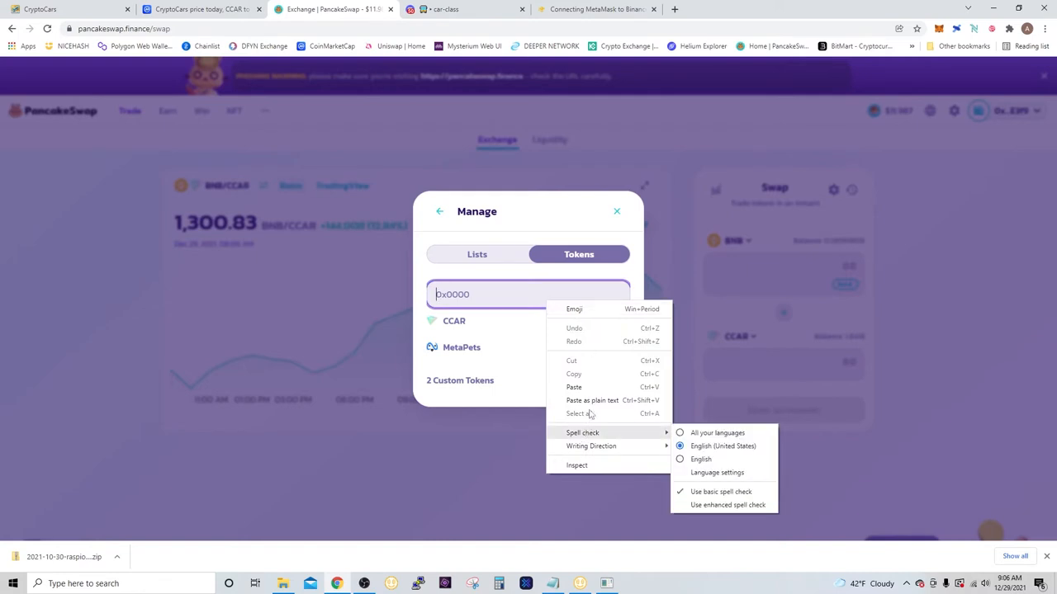
Step: Paste the contract address in Manage Tokens to confirm CCAR is active, then enter a BNB amount
left_click(572, 387)
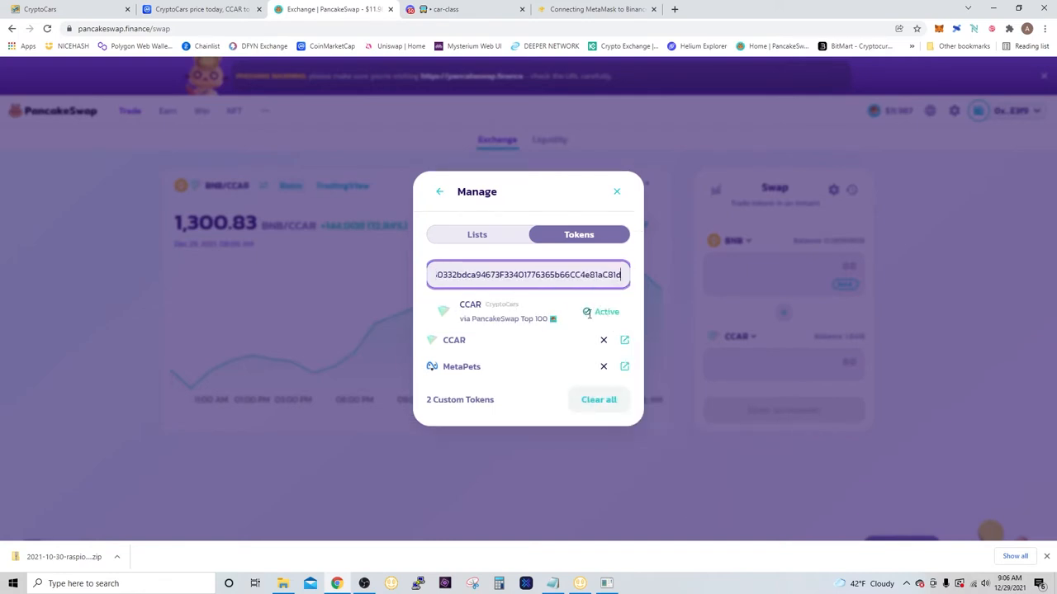
mouse_move(511, 347)
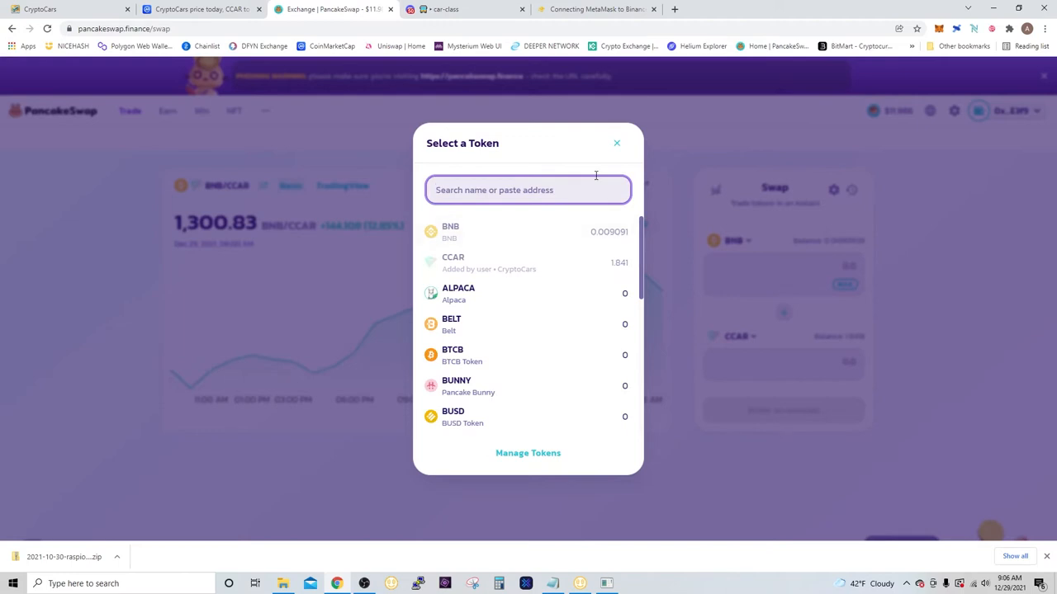
left_click(617, 143)
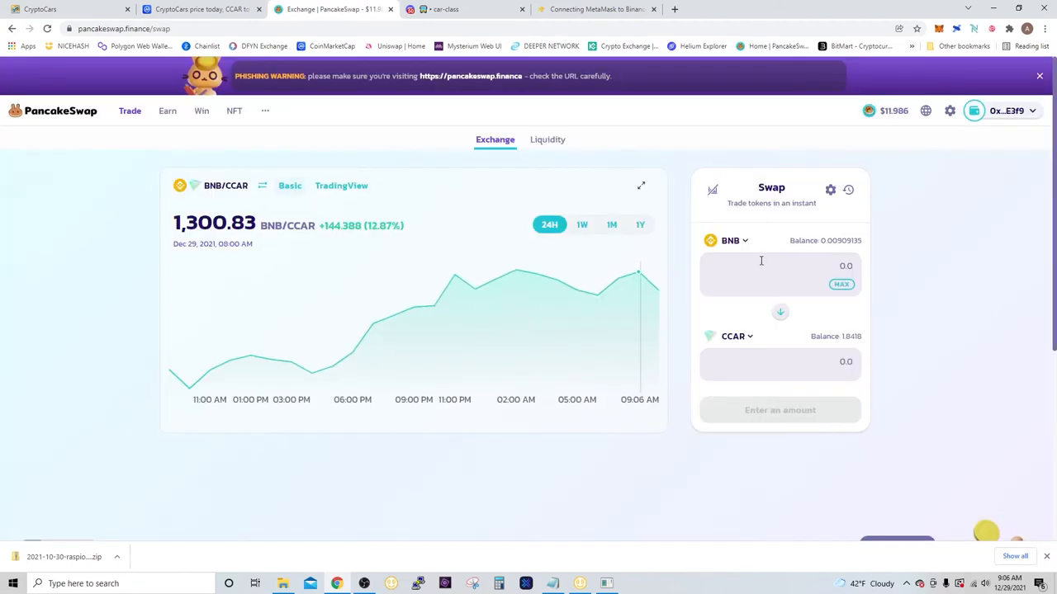
left_click(841, 284)
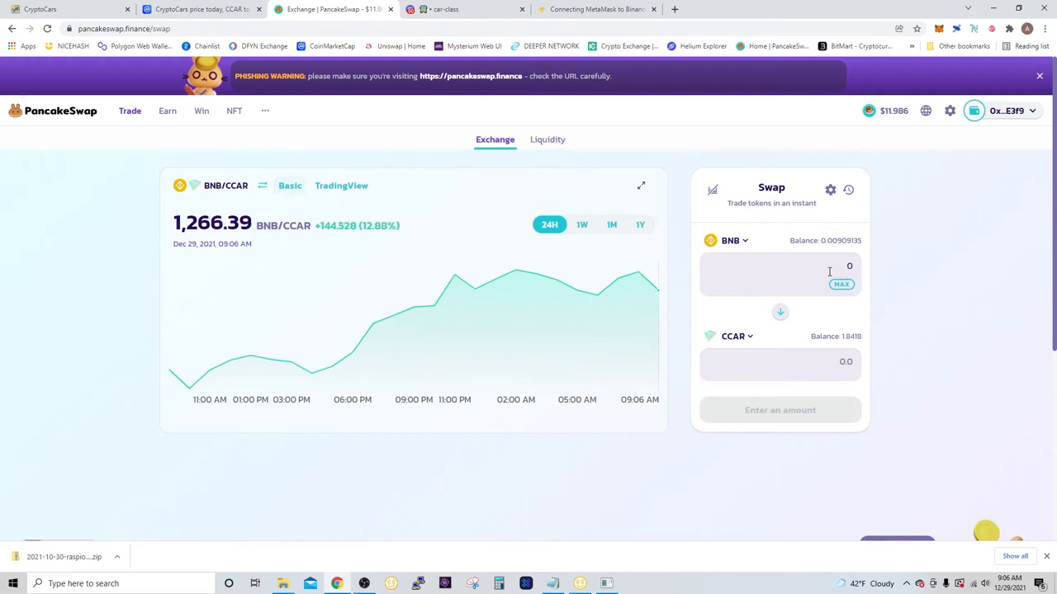
mouse_move(794, 422)
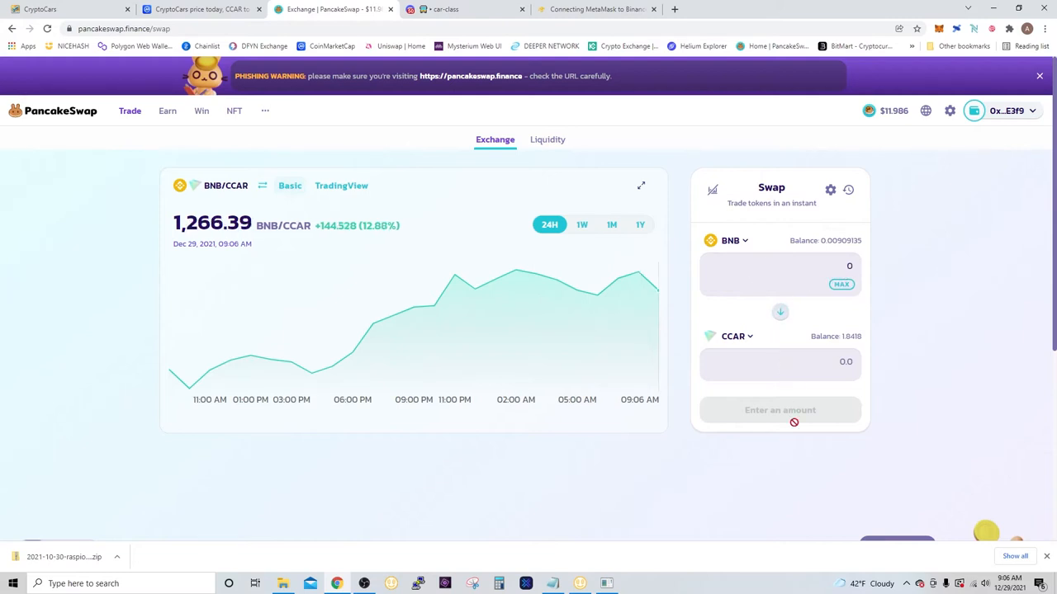
mouse_move(417, 132)
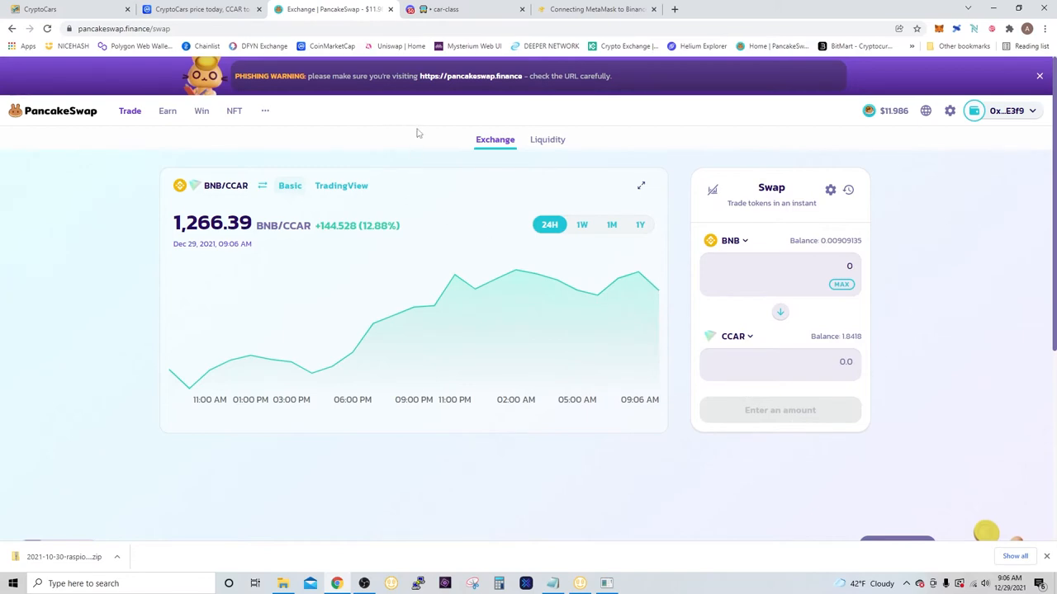
left_click(40, 9)
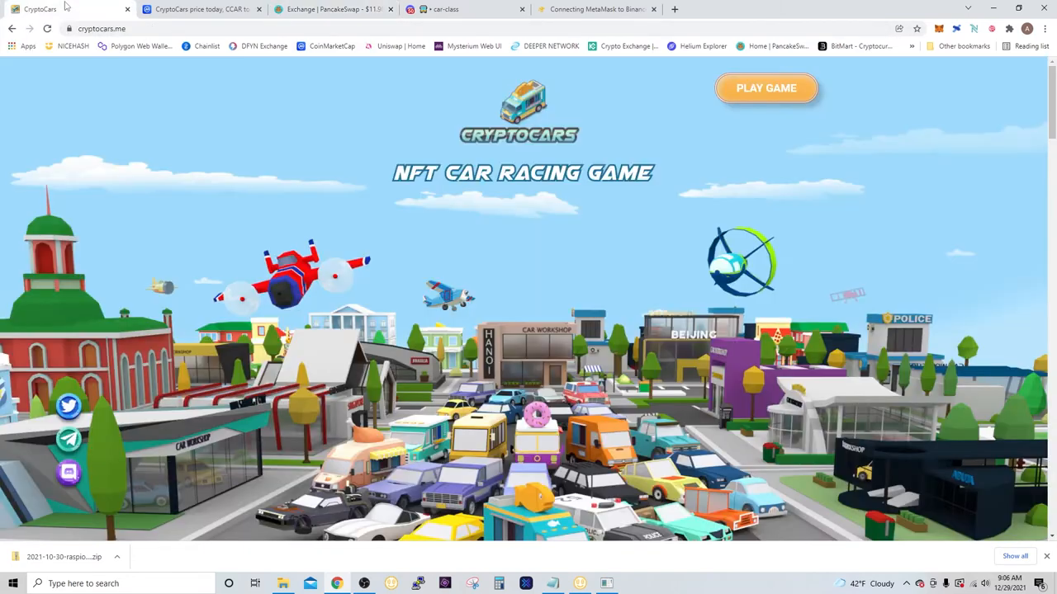
Step: Open the CryptoCars Account page with its 10.00 CCAR balance and cancel the deposit prompt
left_click(764, 88)
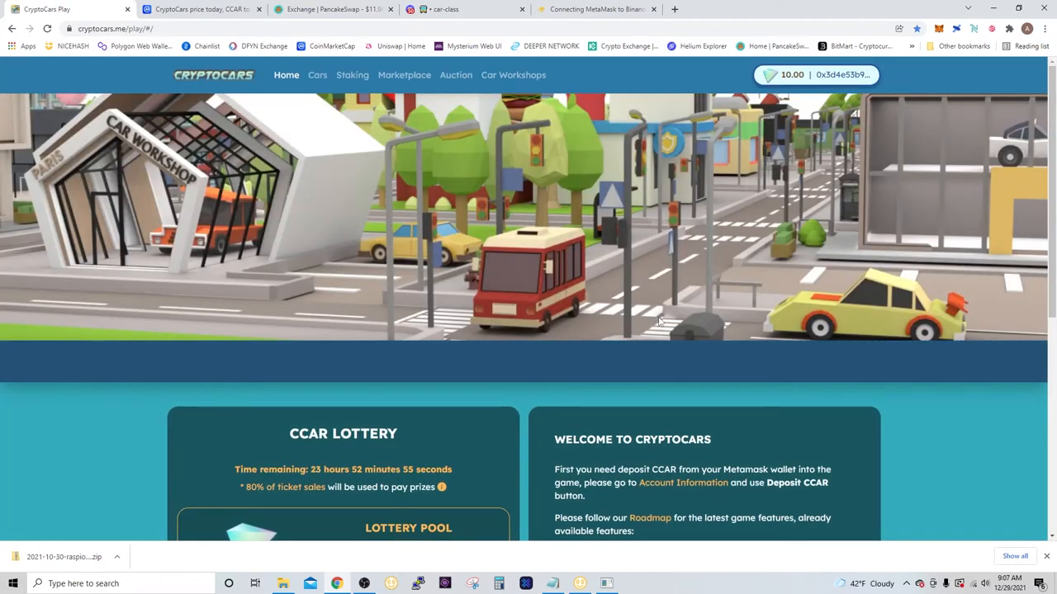
mouse_move(815, 76)
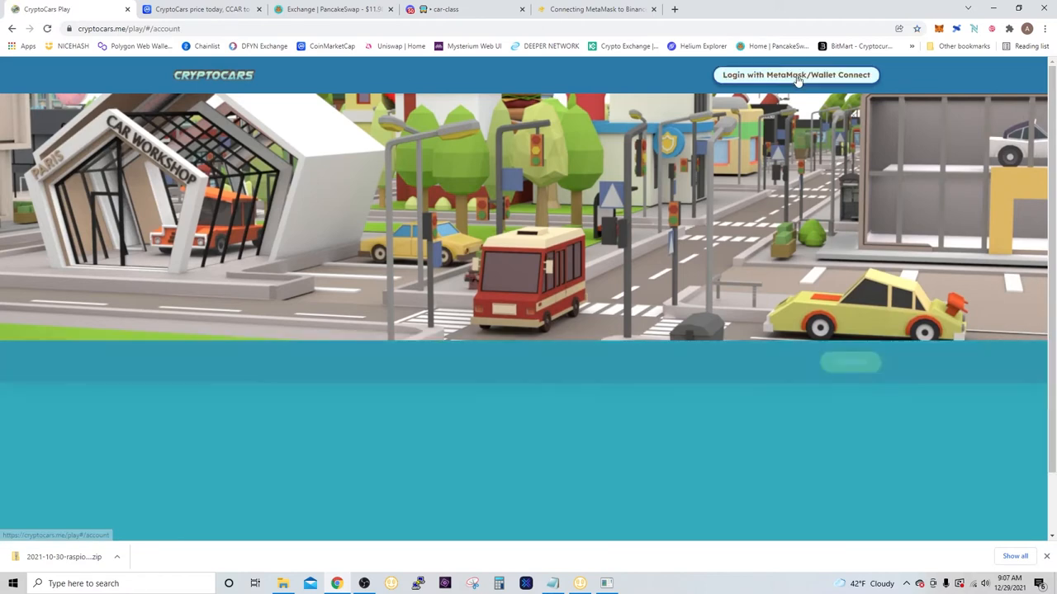
left_click(795, 74)
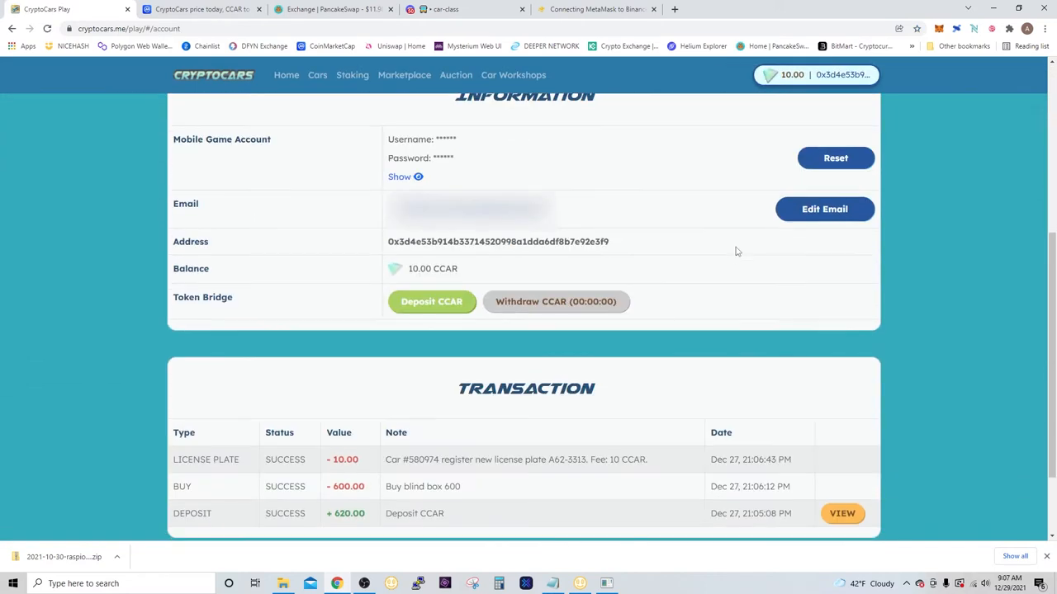
scroll("down", 3)
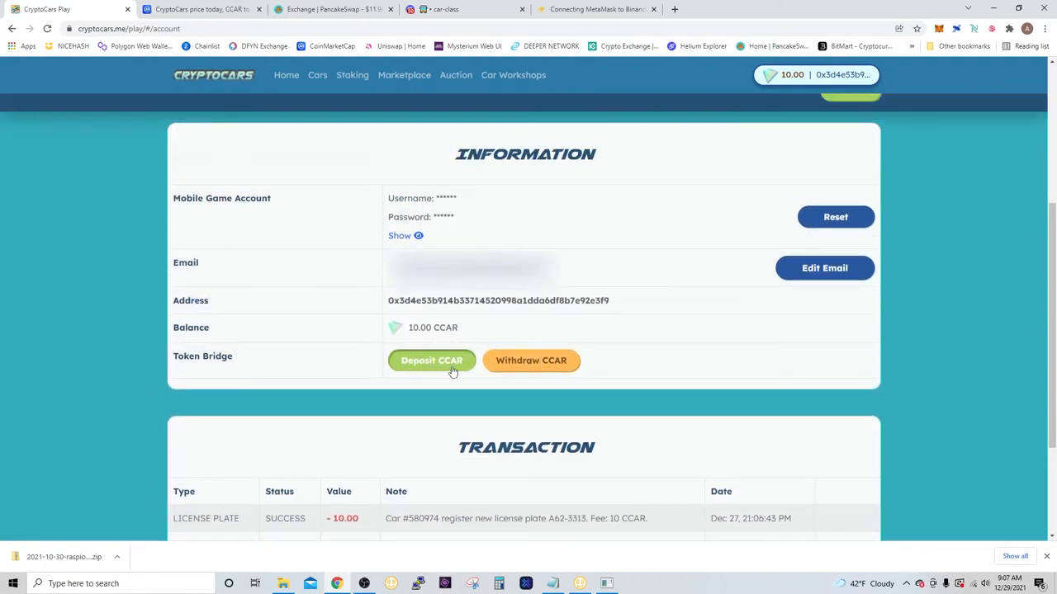
mouse_move(454, 371)
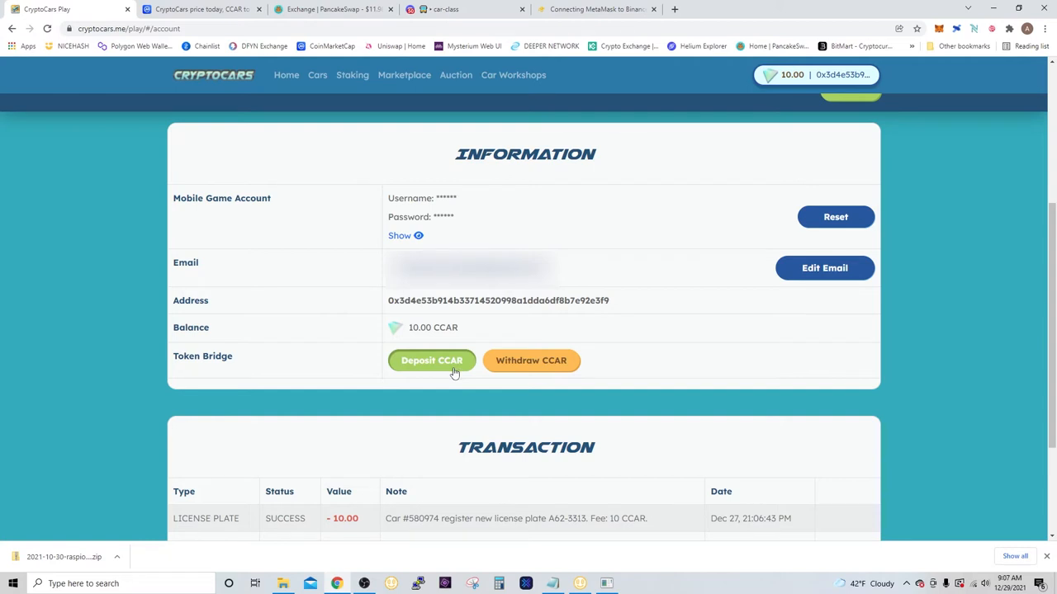
left_click(431, 361)
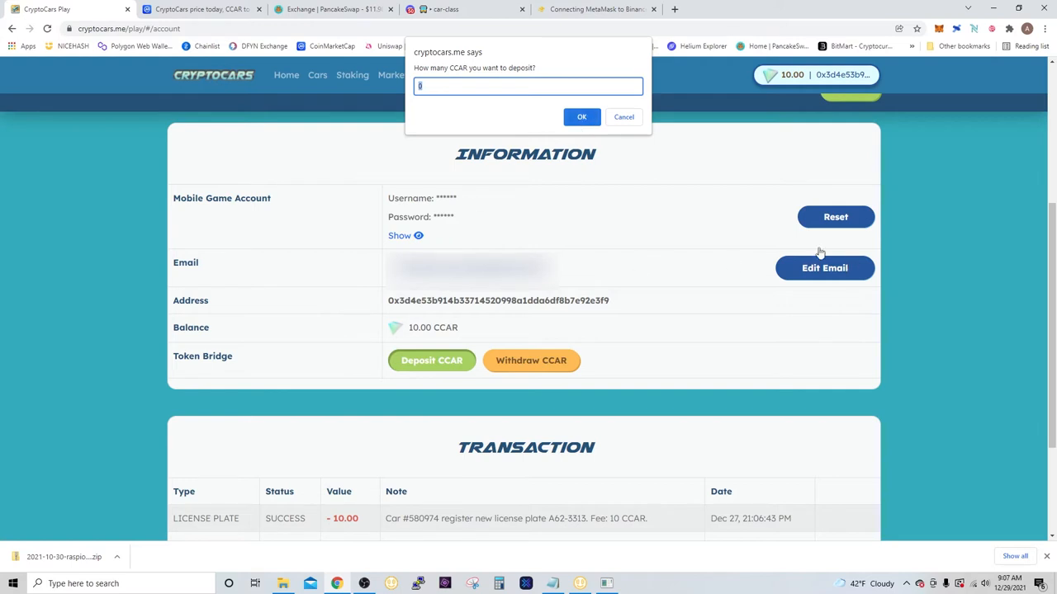
mouse_move(936, 334)
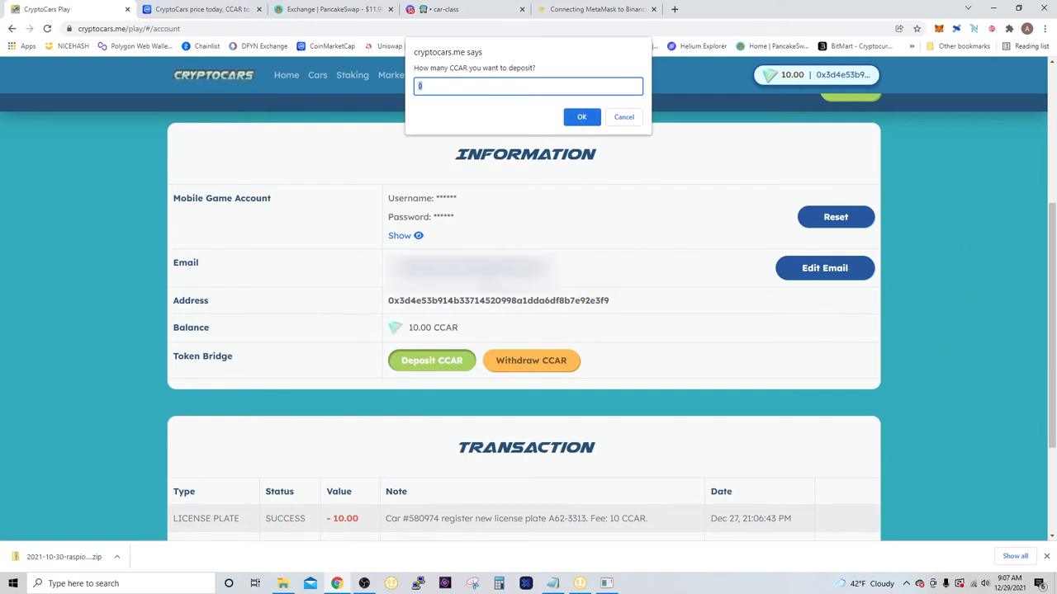
left_click(581, 116)
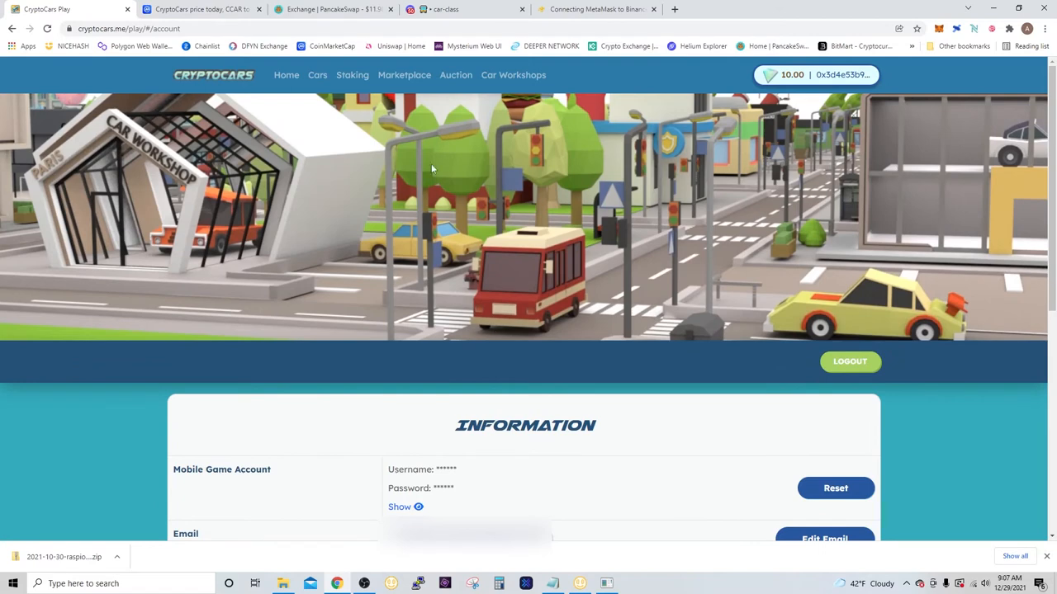
Step: Scroll to police car #580974 and open its rewards: 27.5 CCAR and 1150 EXP
left_click(316, 75)
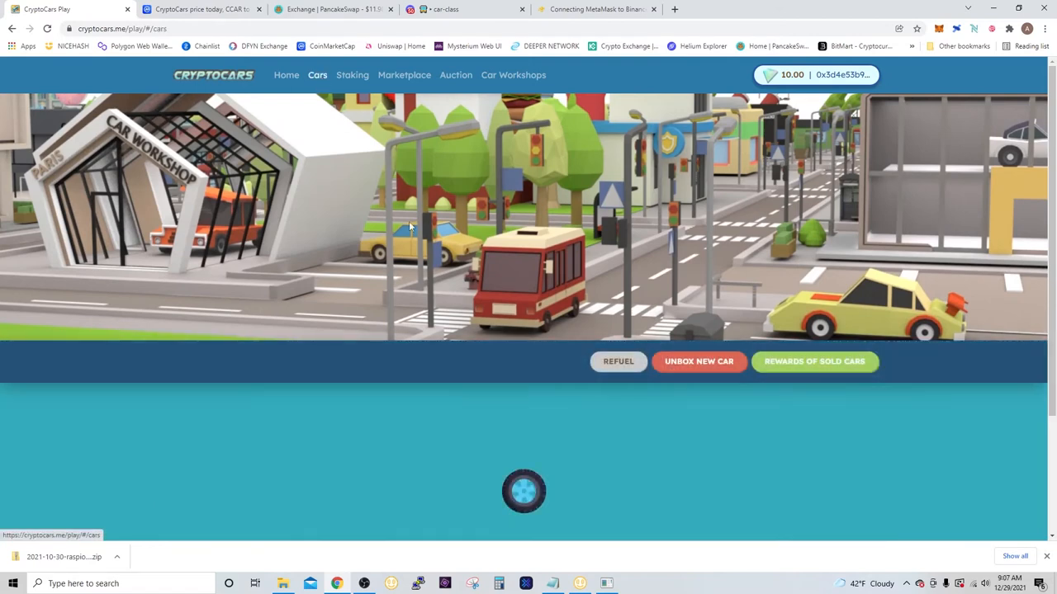
scroll("down", 3)
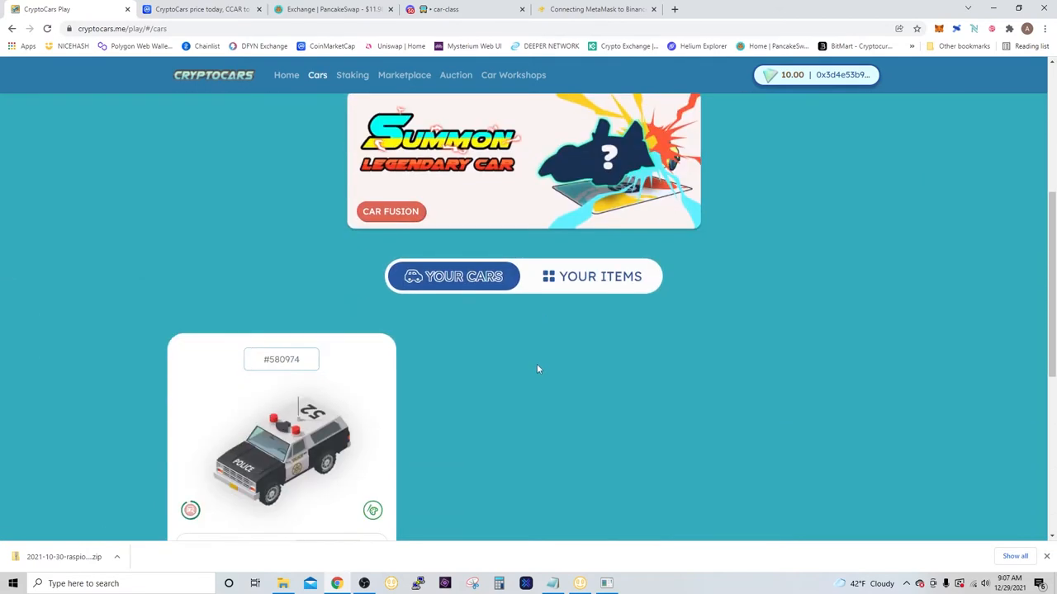
scroll("down", 3)
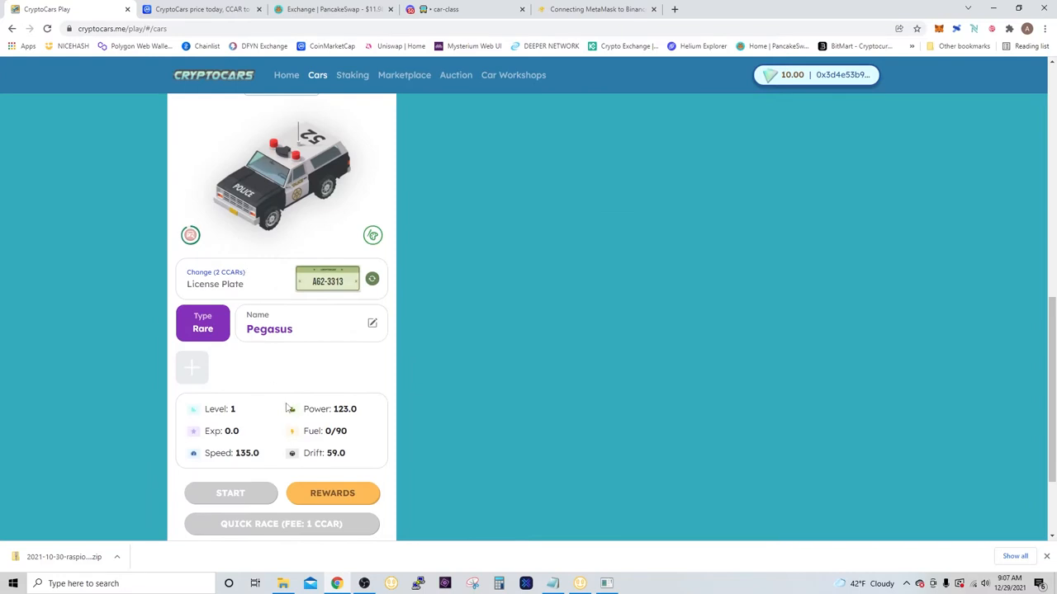
left_click(332, 493)
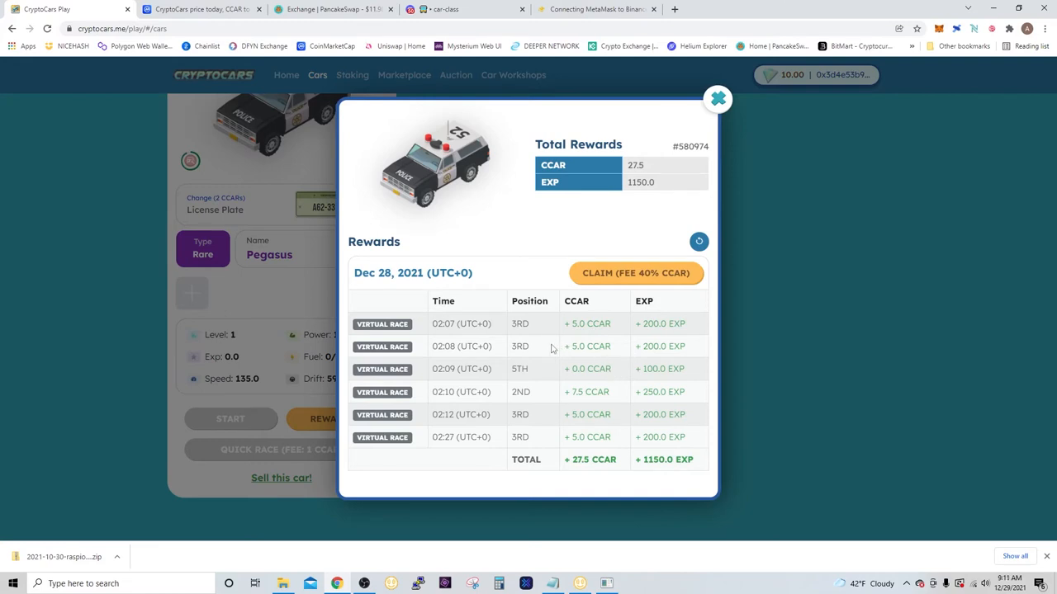
mouse_move(568, 335)
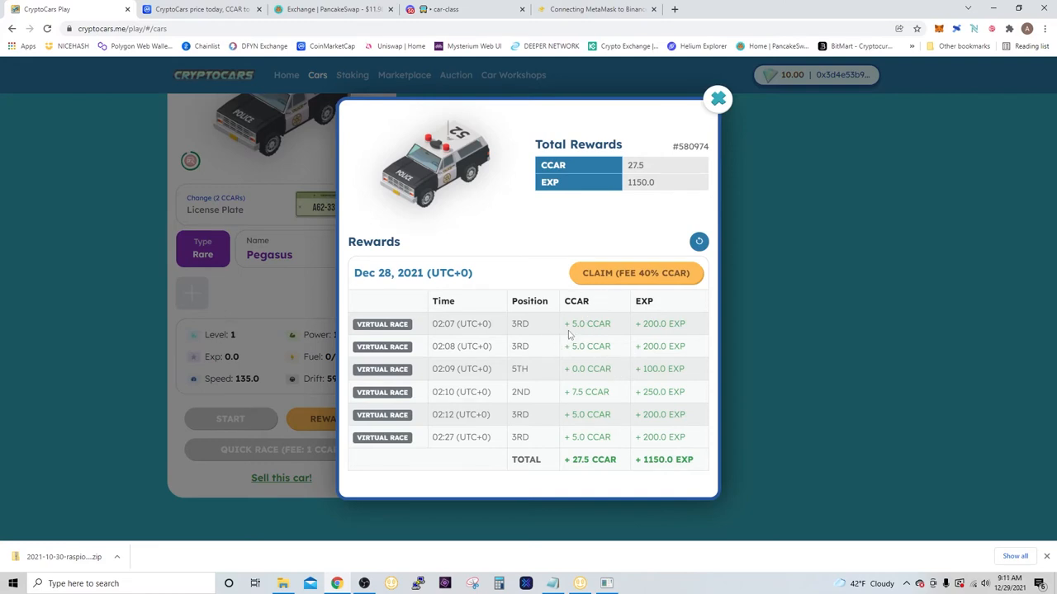
mouse_move(584, 372)
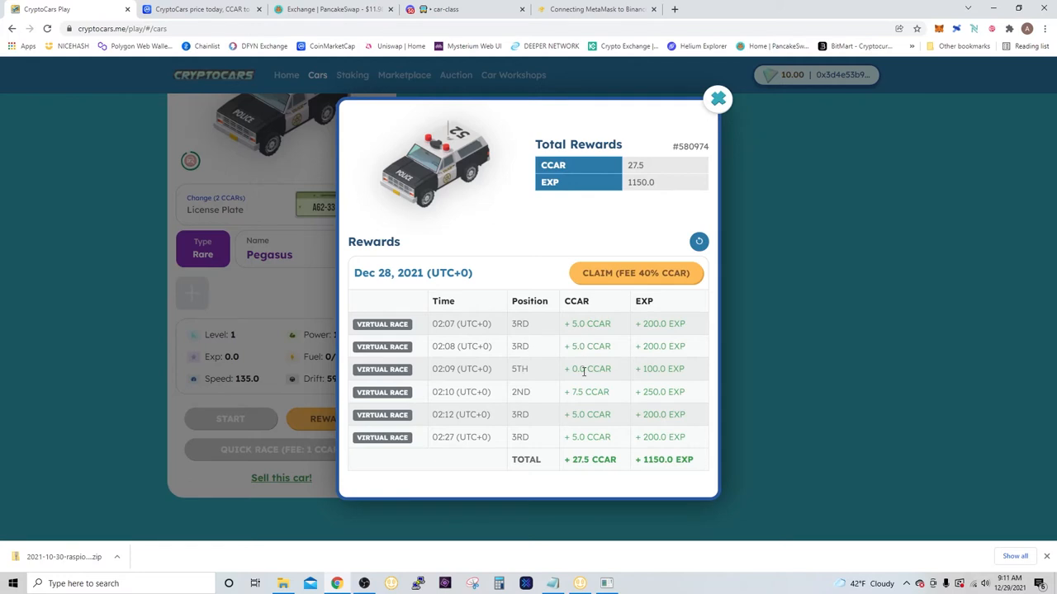
mouse_move(586, 414)
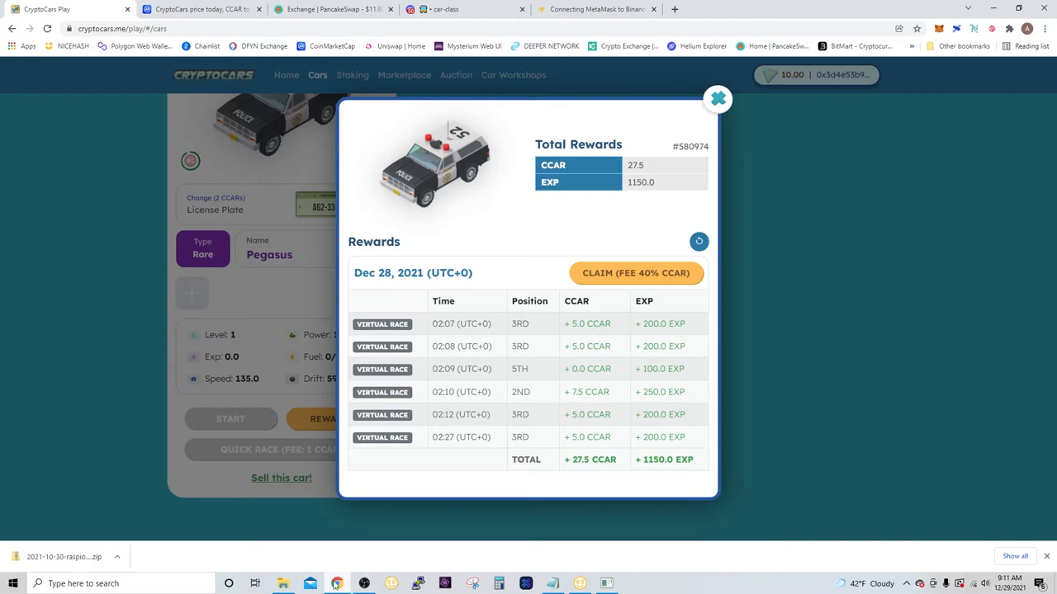
left_click(498, 584)
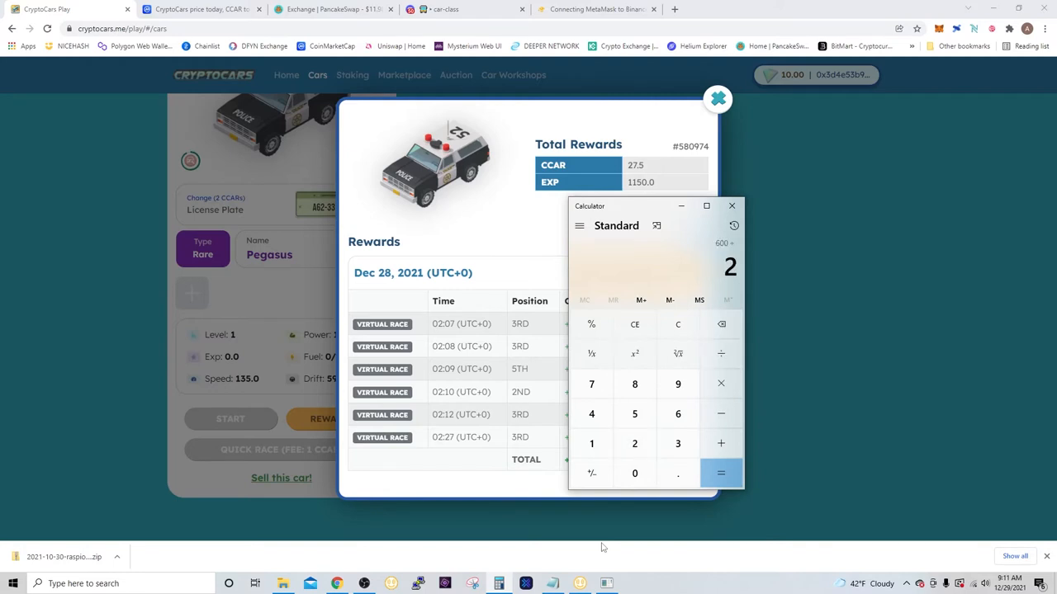
left_click(720, 473)
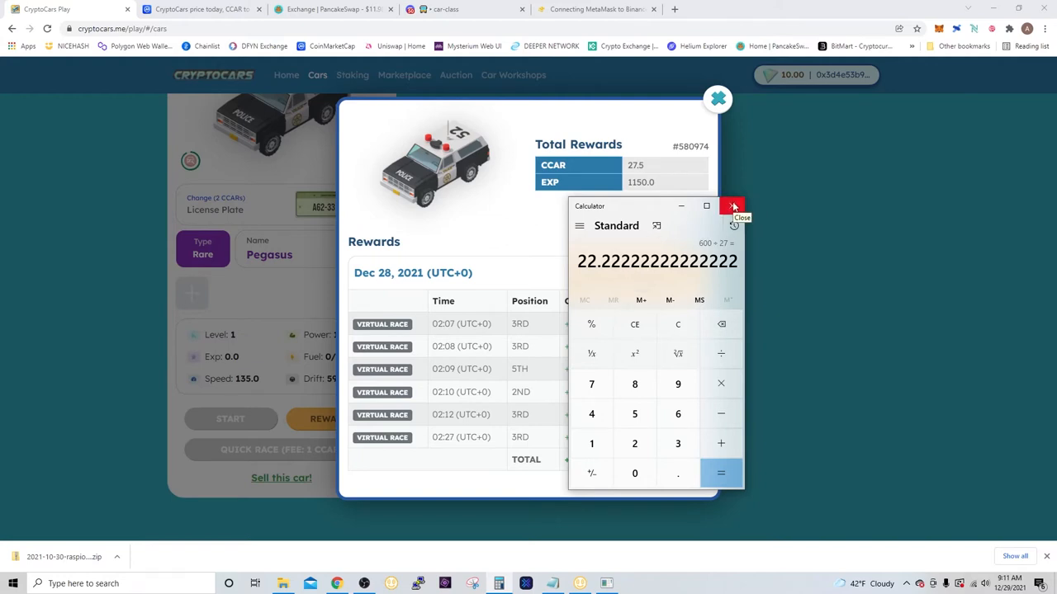
left_click(732, 207)
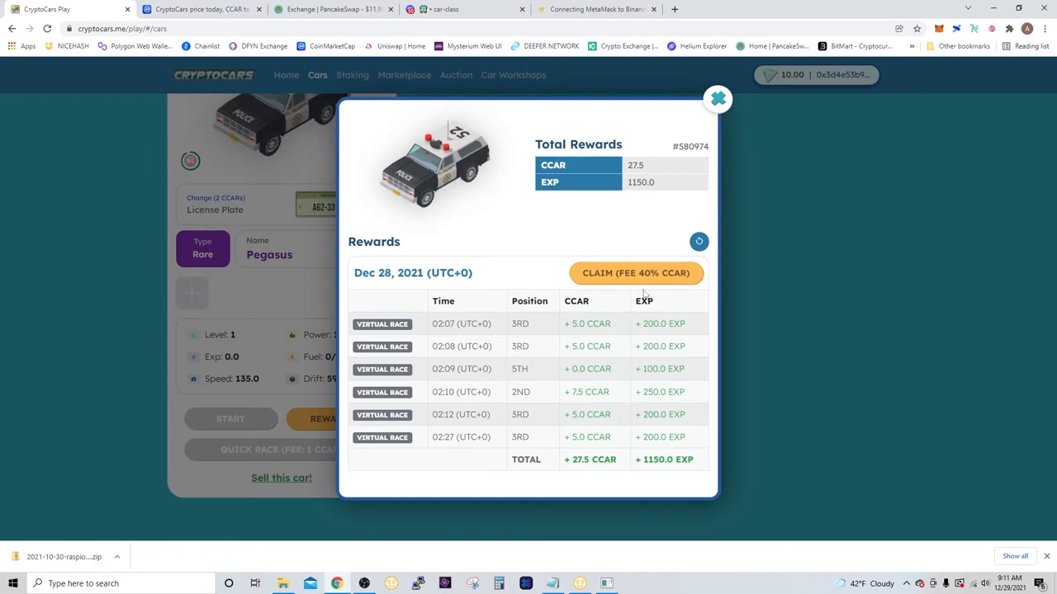
mouse_move(636, 274)
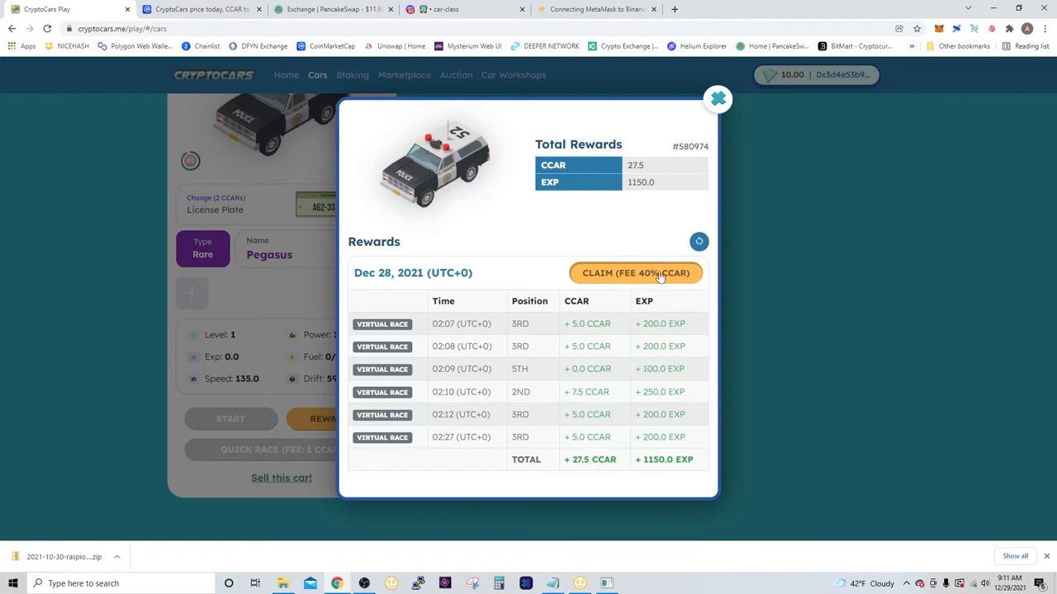
mouse_move(661, 356)
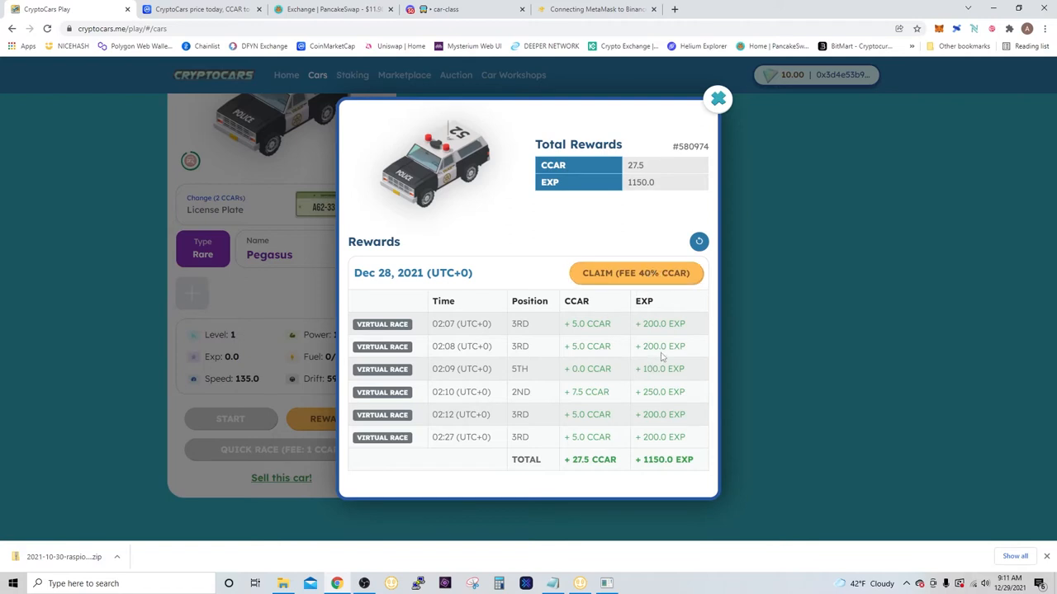
mouse_move(619, 328)
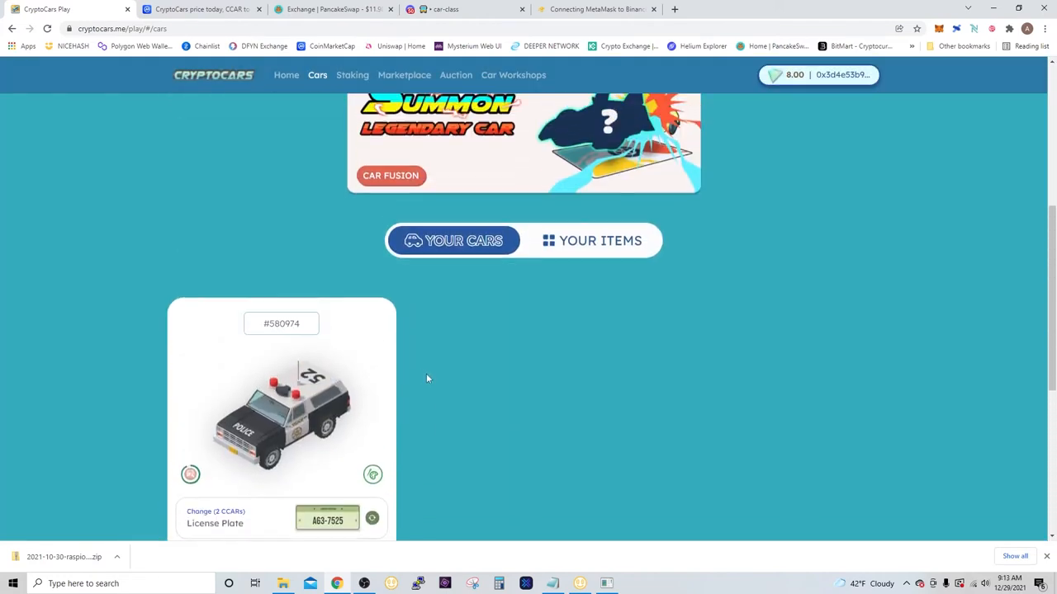
Step: Scroll back up the Cars page, now showing the 8.00 CCAR balance
scroll("up", 3)
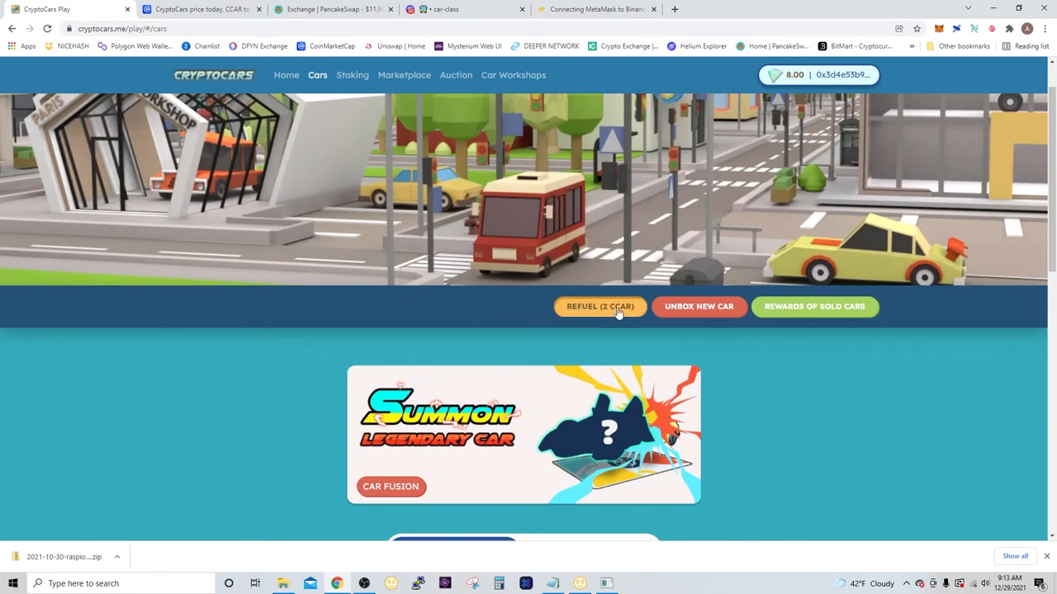
Step: Pay 2 CCAR to refuel the police car to 90/90, leaving 6 CCAR
left_click(600, 307)
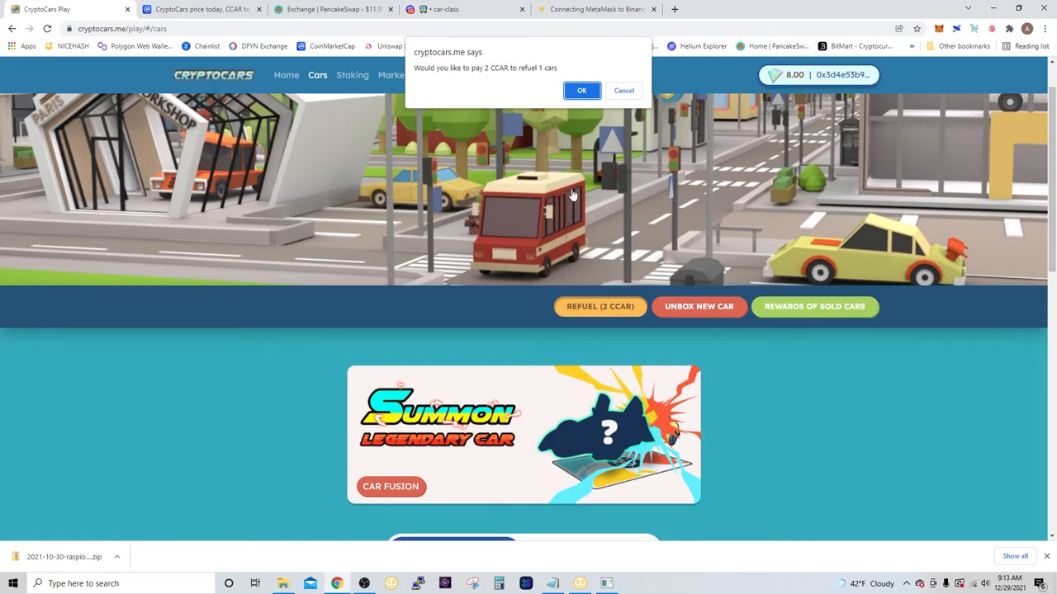
mouse_move(491, 80)
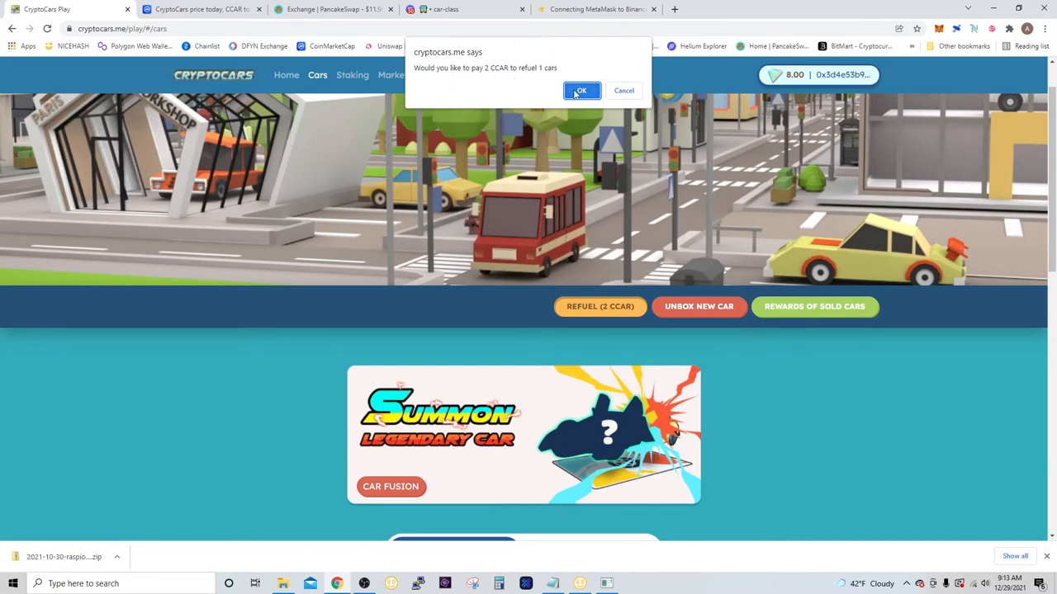
left_click(580, 90)
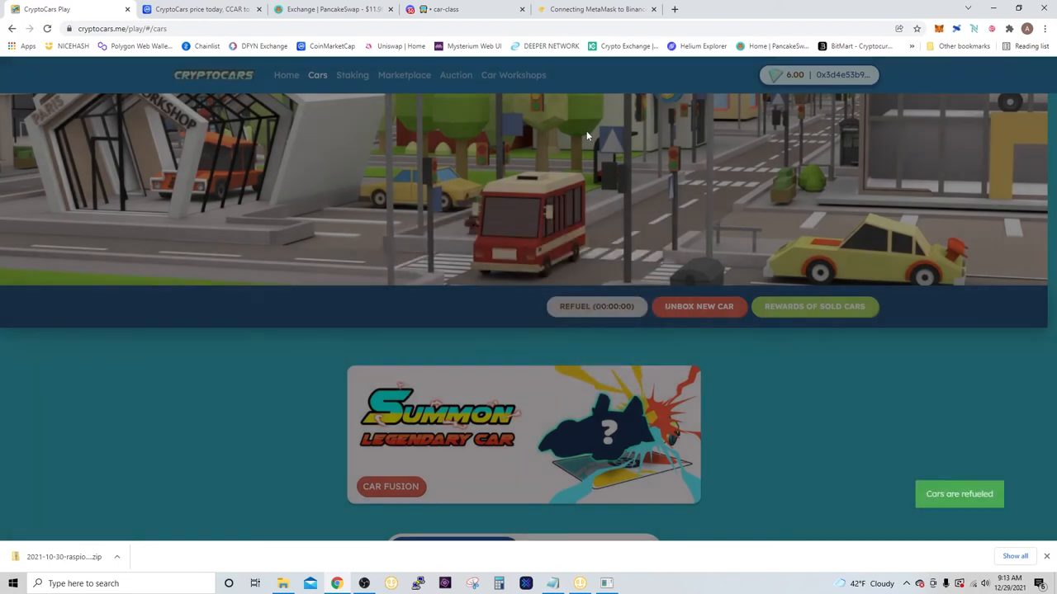
left_click(596, 306)
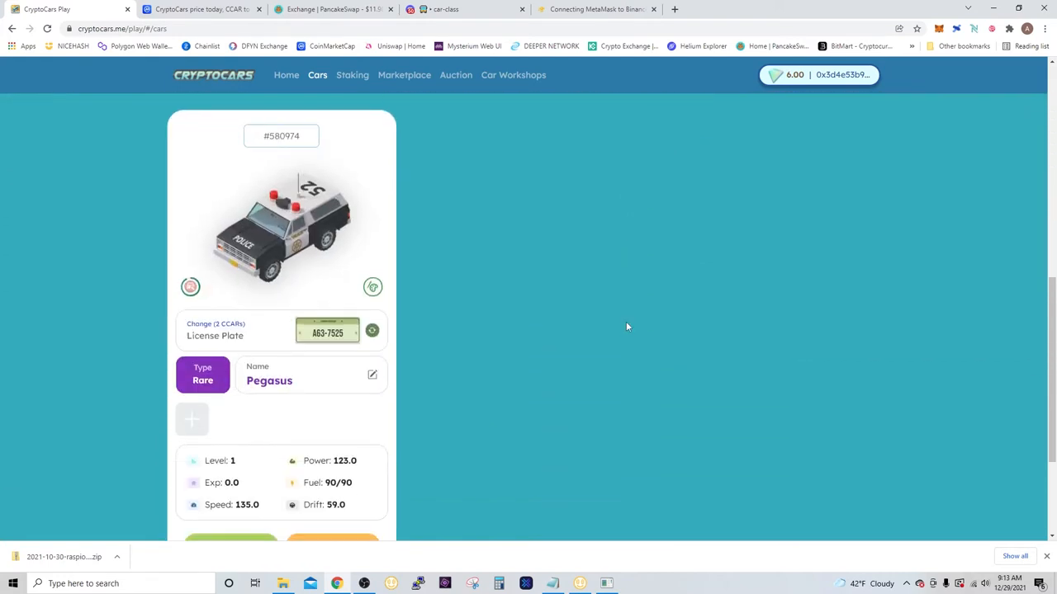
scroll("down", 3)
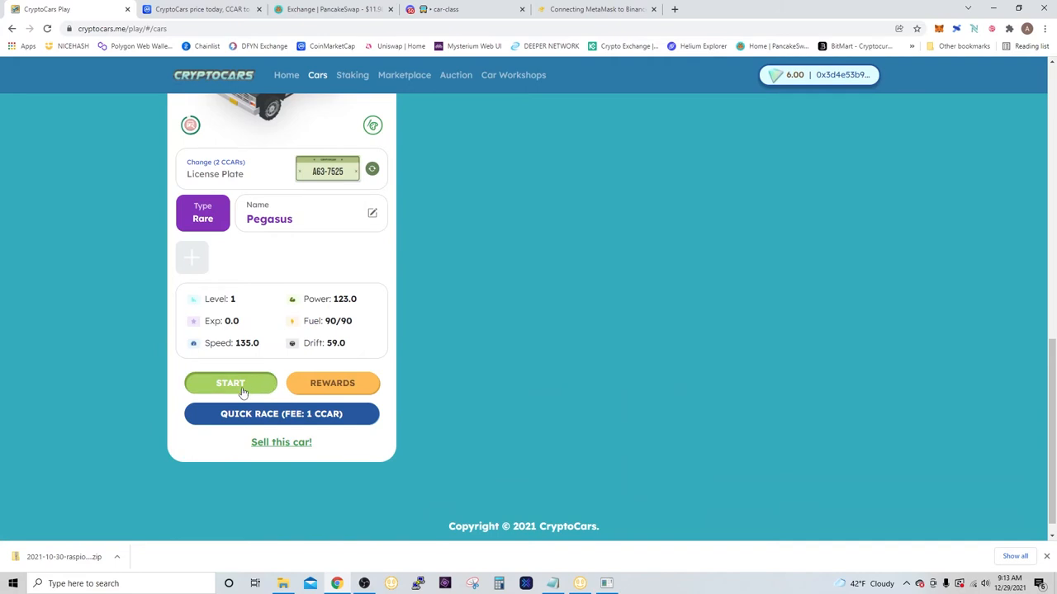
Step: Race the police car Pegasus with captcha 'Mxcr', placing 3rd for 5.0 CCAR
left_click(231, 383)
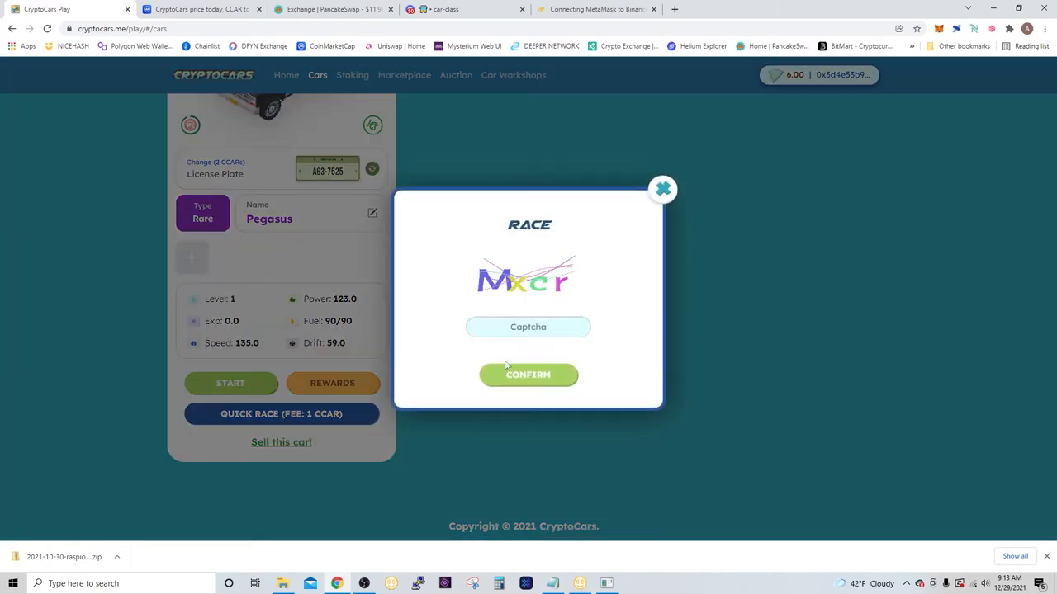
type("M")
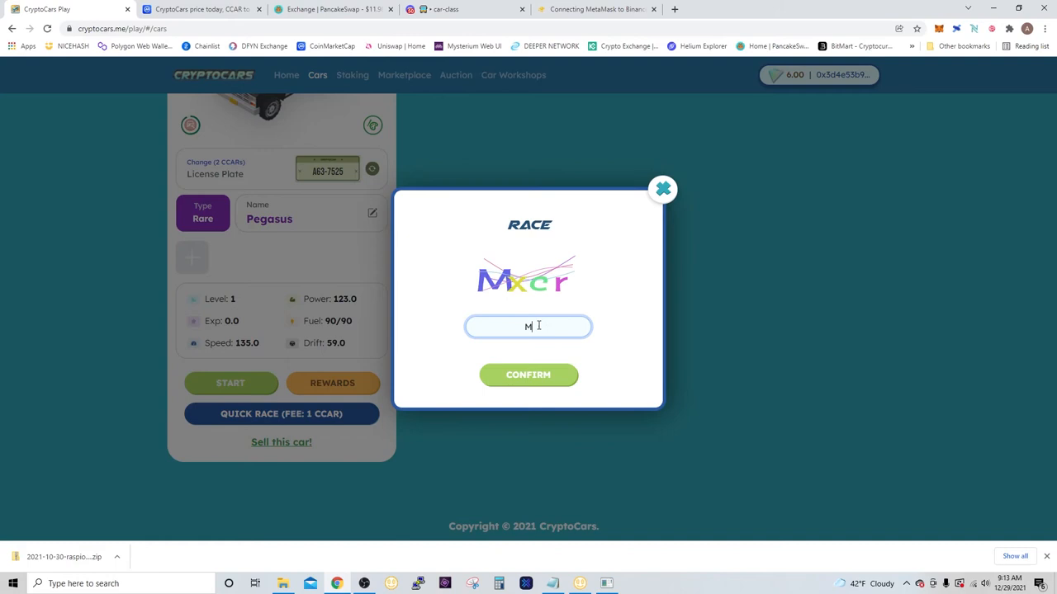
type("xcr")
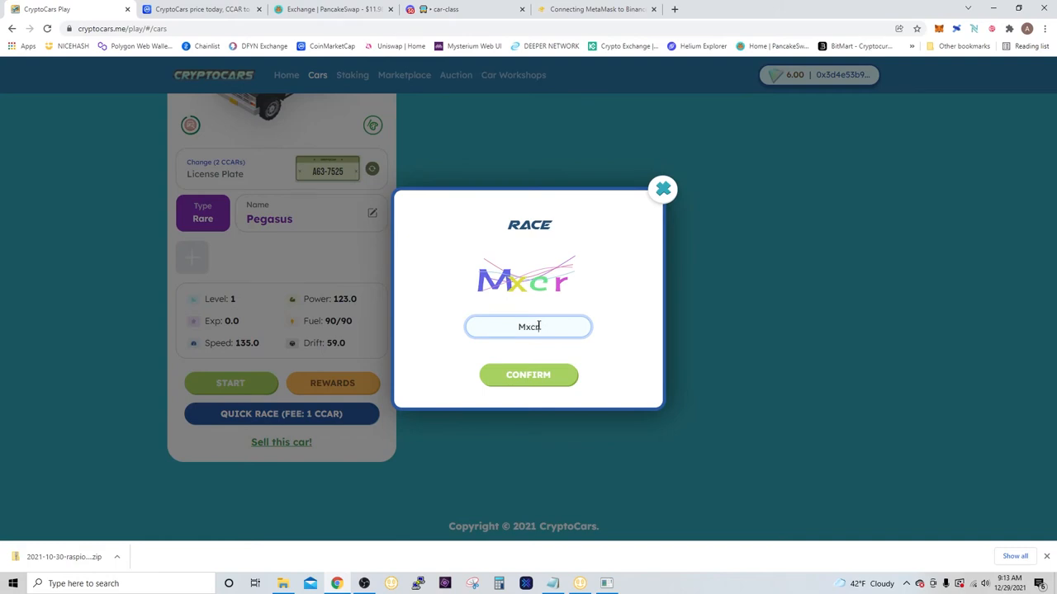
left_click(528, 375)
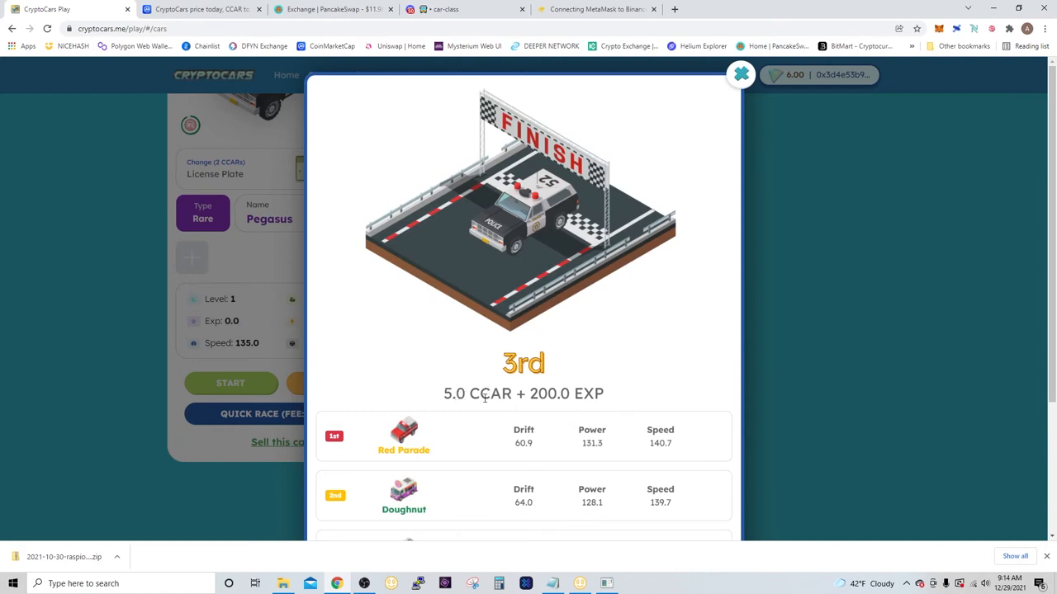
mouse_move(742, 153)
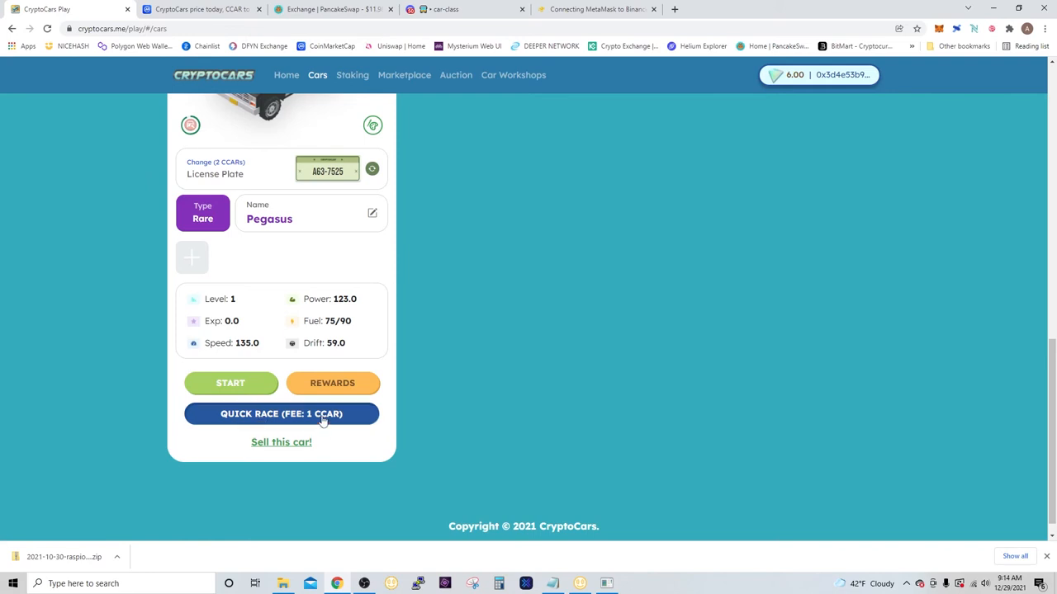
Step: Run a 1 CCAR quick race, draining the police car's fuel to 0/90
left_click(281, 414)
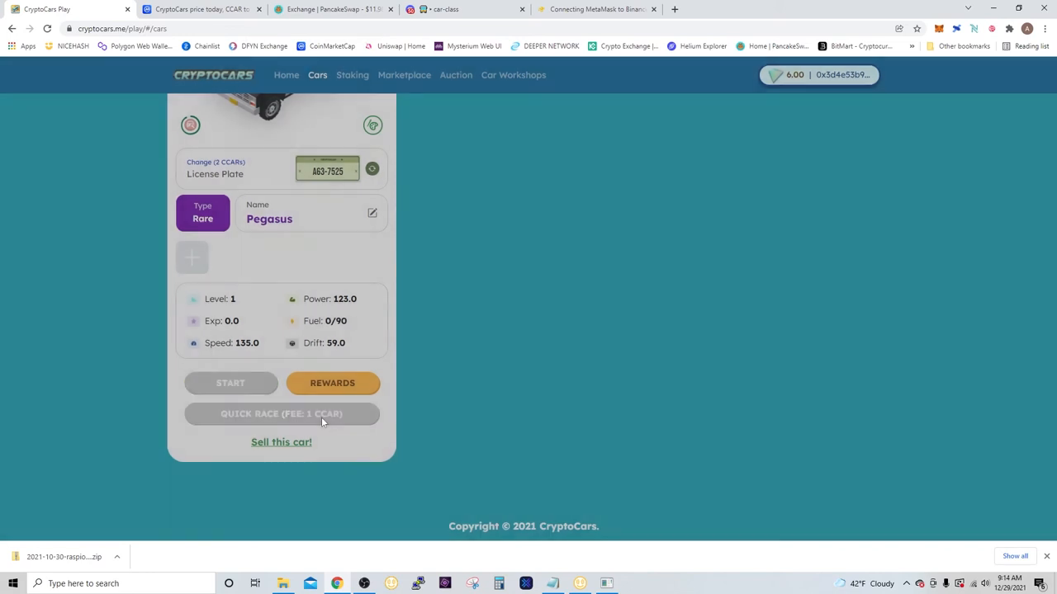
left_click(280, 414)
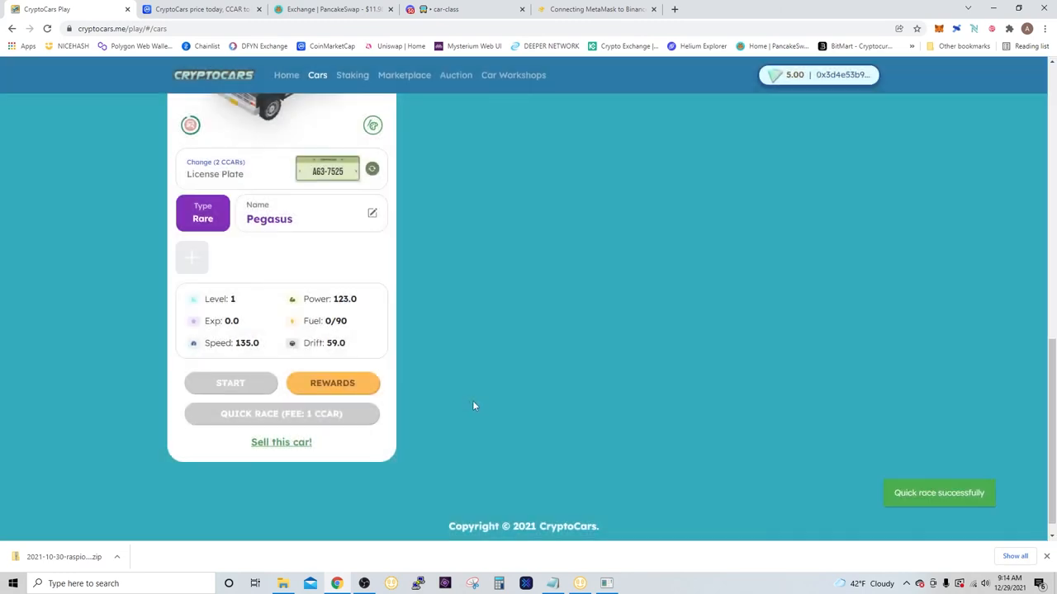
mouse_move(723, 447)
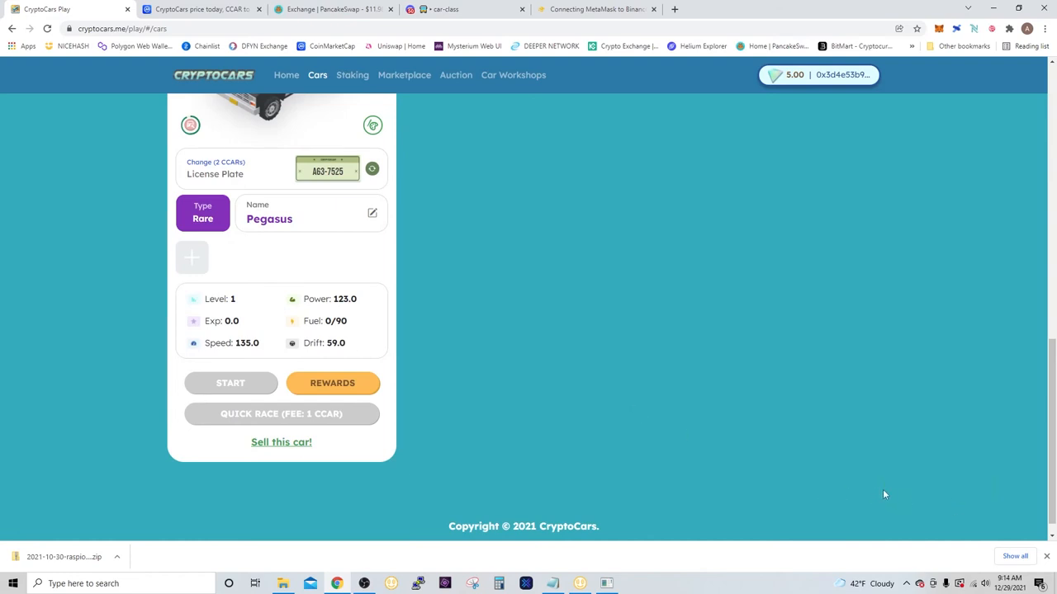
mouse_move(421, 451)
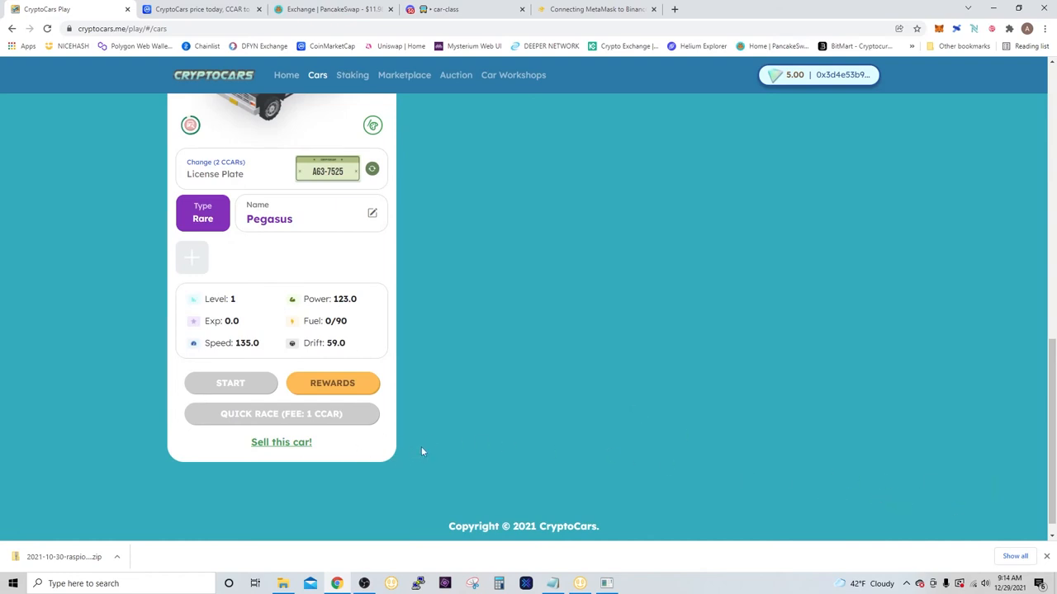
mouse_move(323, 377)
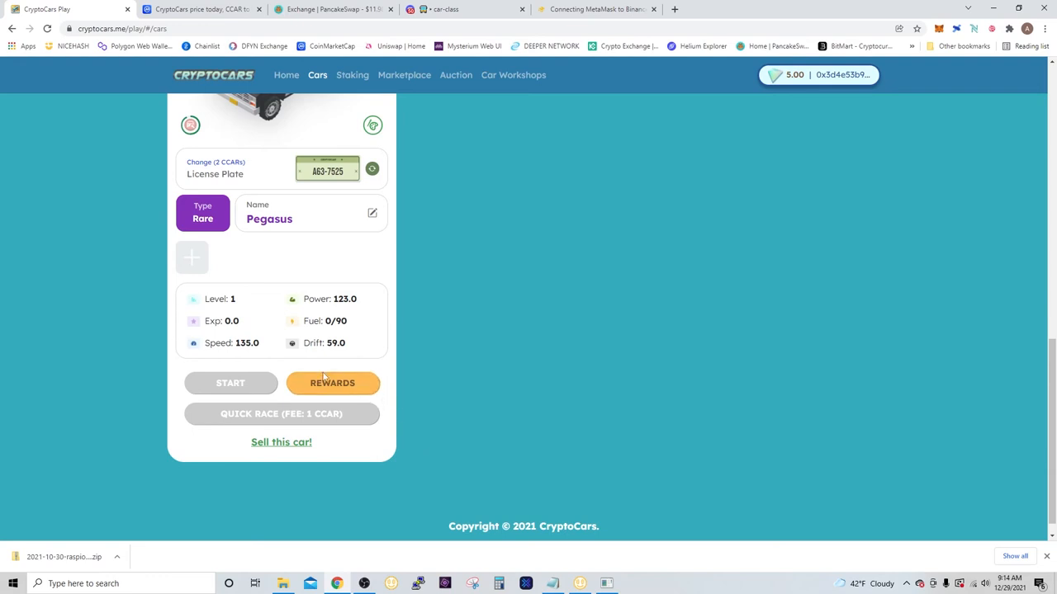
Step: Open the police car's Rewards panel and scroll through the Dec 28 and 29 tables
left_click(332, 382)
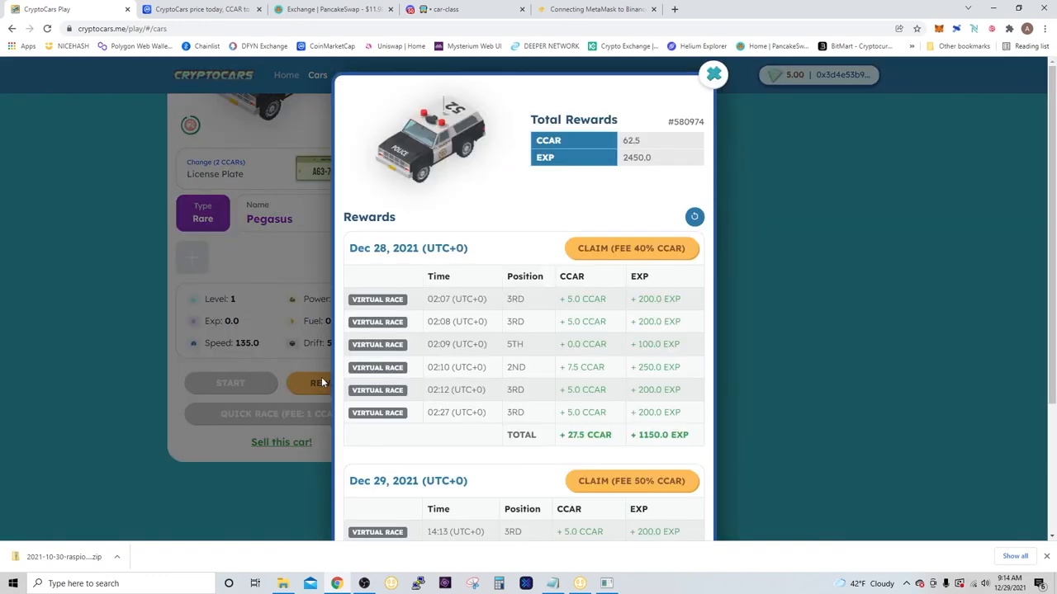
scroll("down", 3)
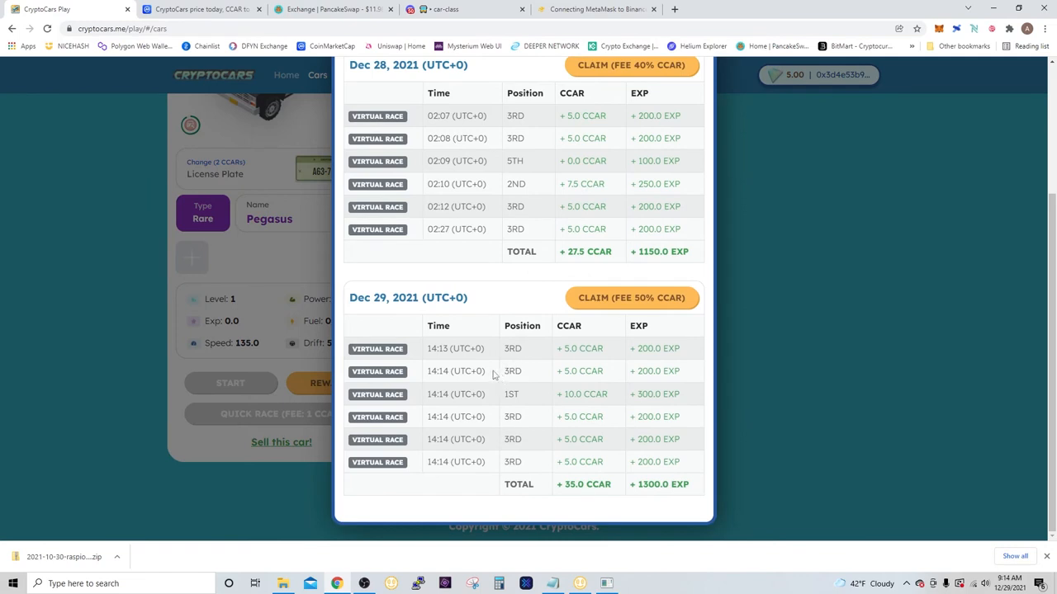
mouse_move(522, 350)
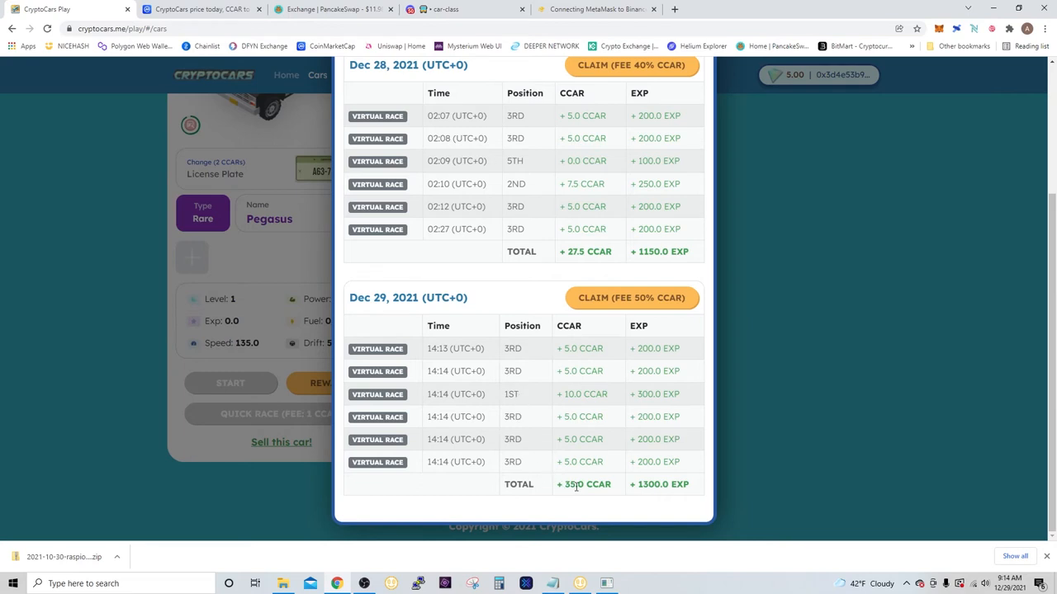
mouse_move(634, 503)
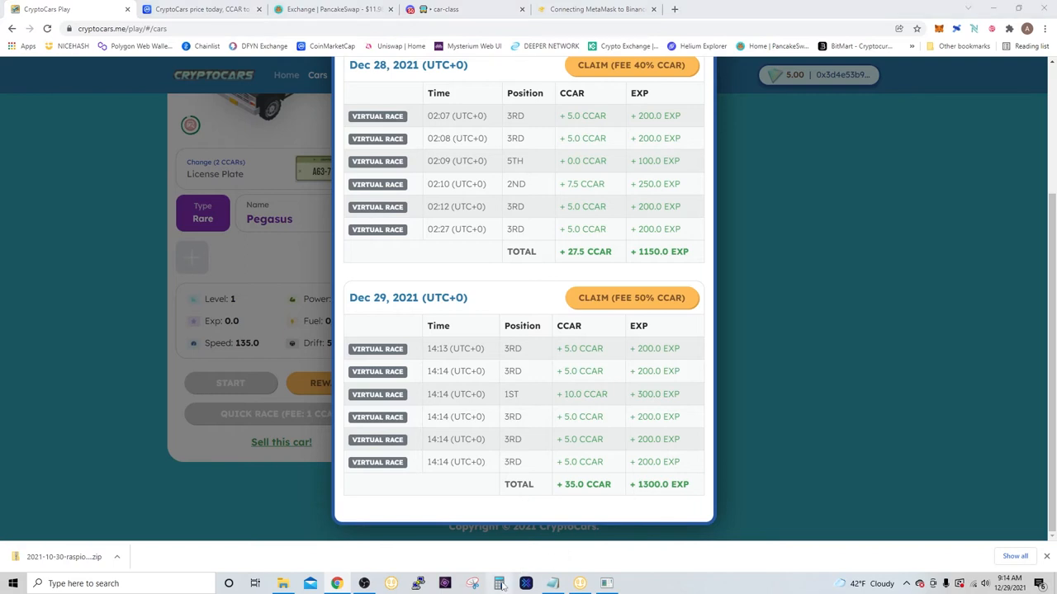
Step: Compute 35 × 0.4 = 14 and 62.5 × 0.4 = 25 in Calculator
left_click(498, 583)
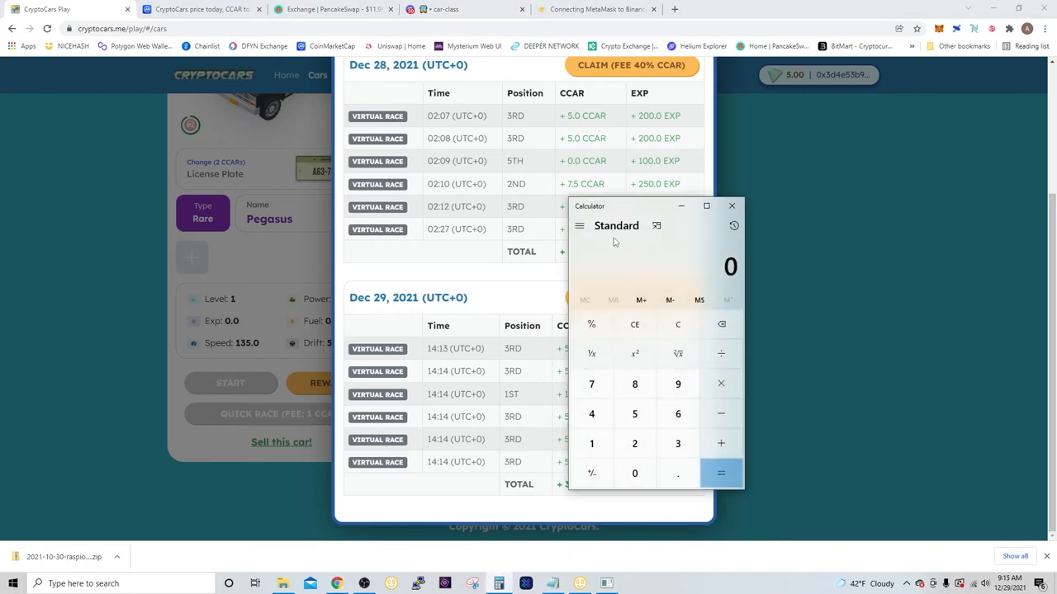
left_click(720, 383)
type(".40")
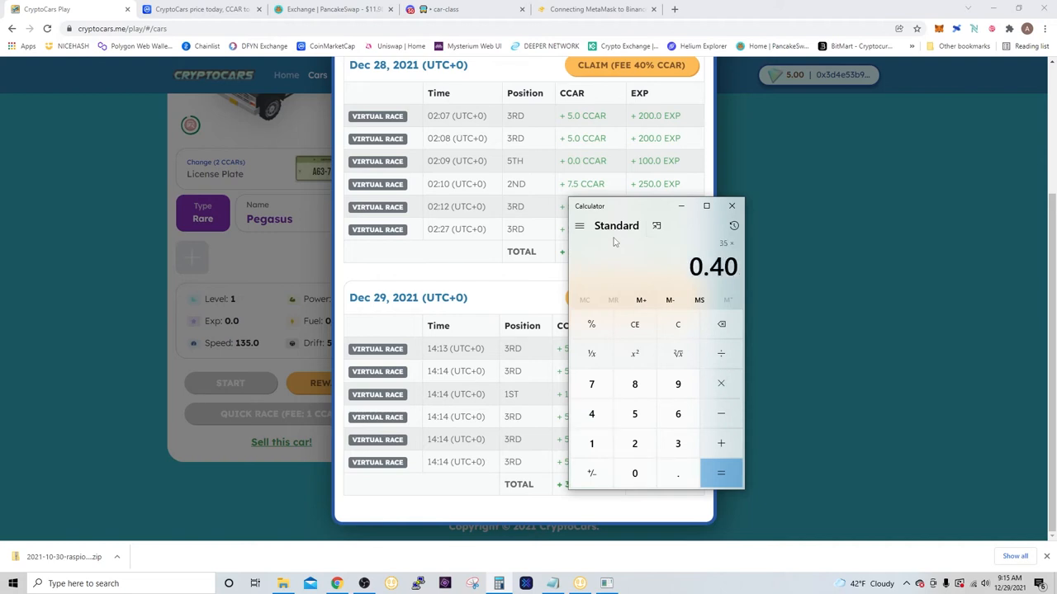
left_click(721, 473)
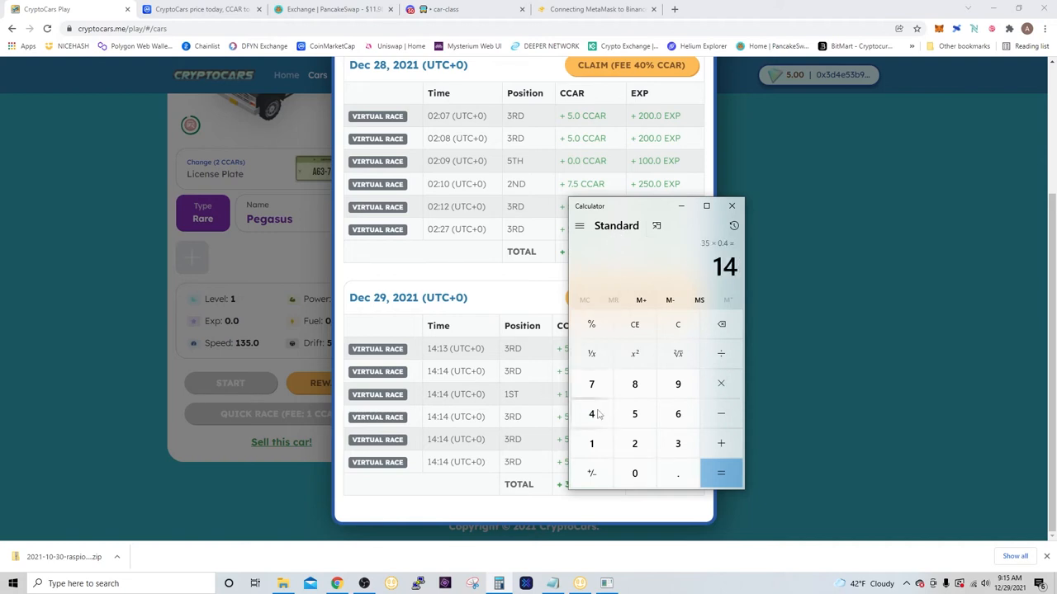
left_click(731, 206)
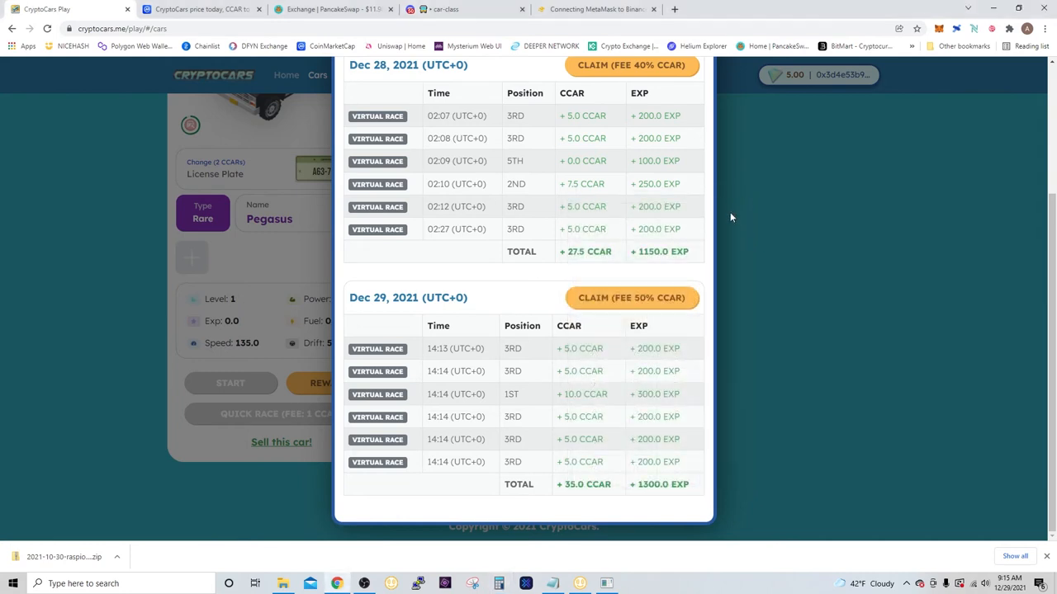
mouse_move(724, 261)
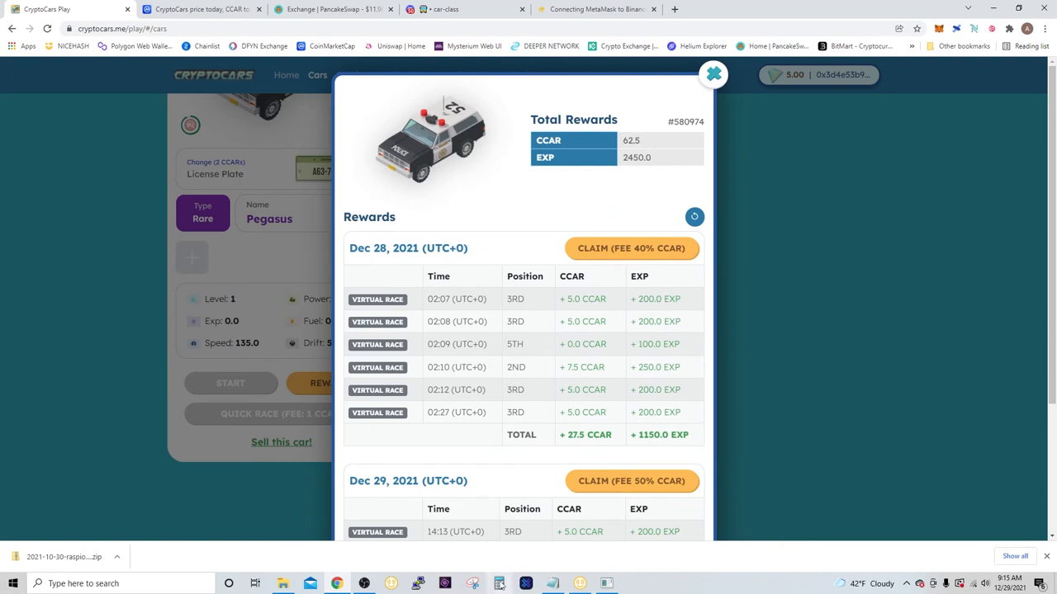
left_click(499, 584)
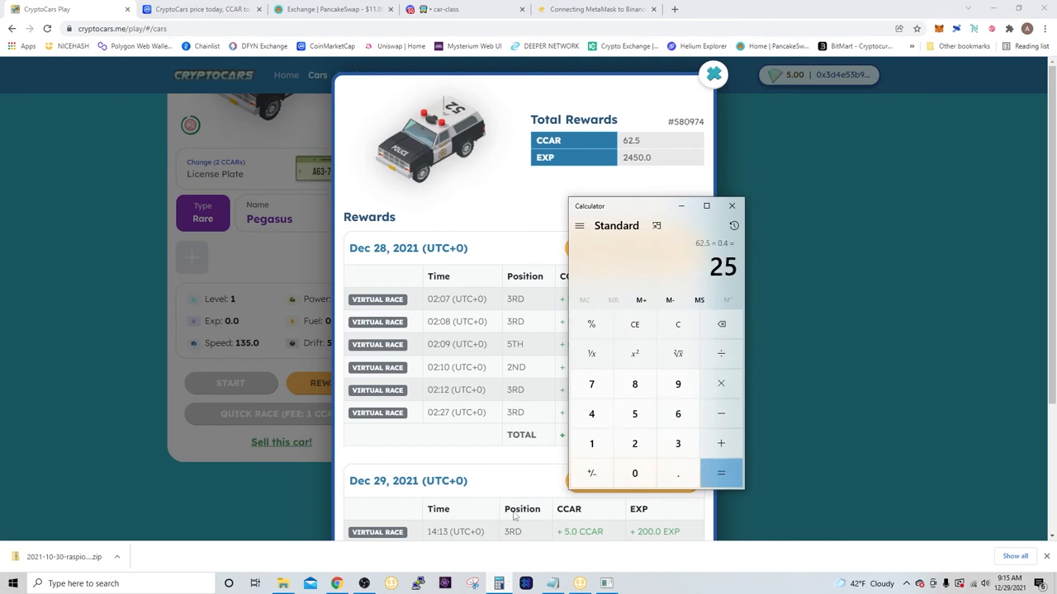
mouse_move(721, 323)
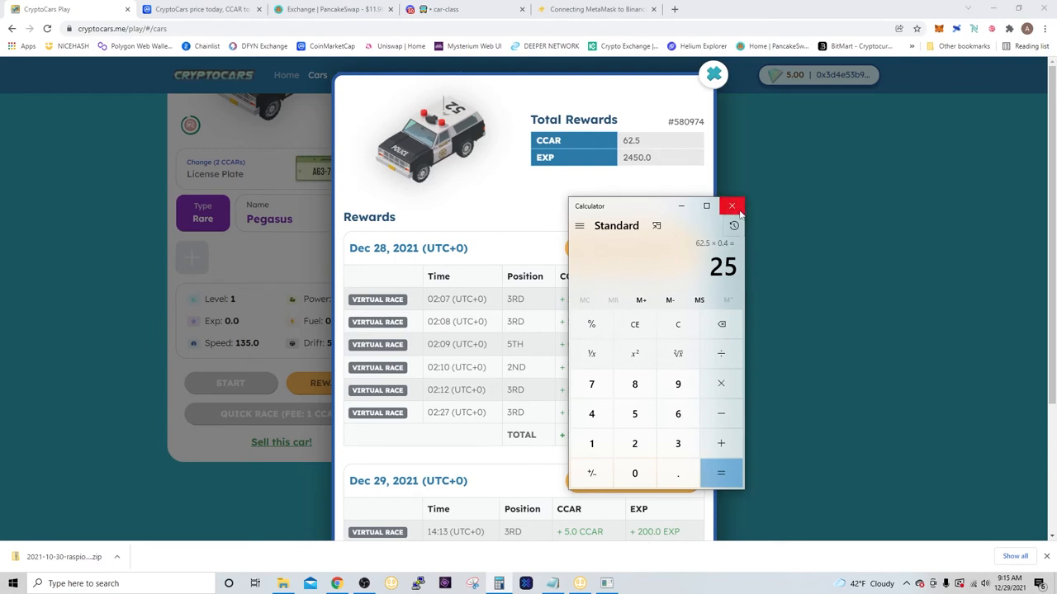
mouse_move(730, 206)
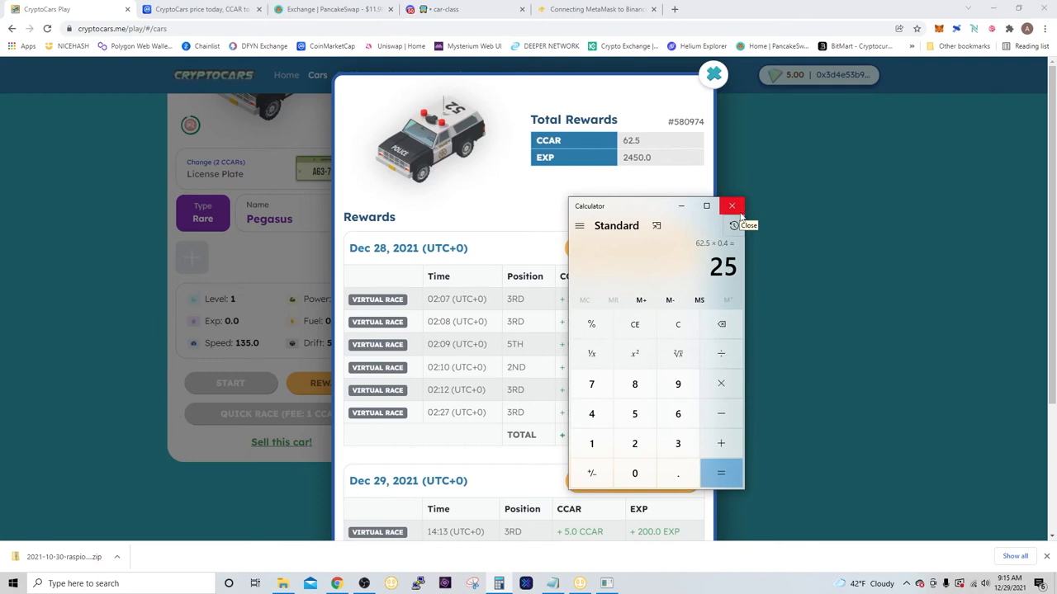
left_click(731, 205)
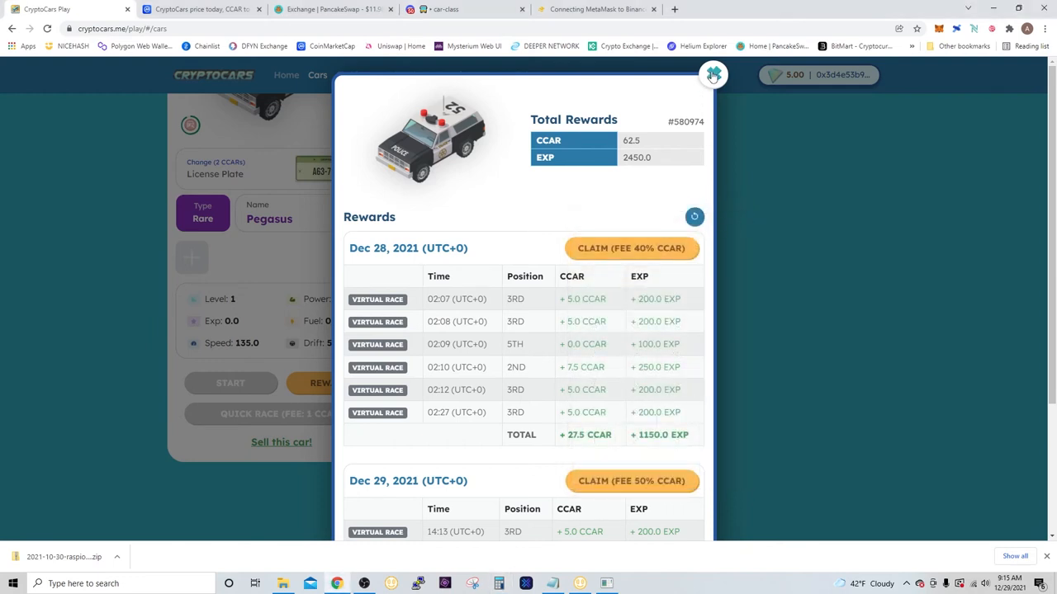
Step: Close the rewards window and browse marketplace cars priced around 620–646 CCAR
left_click(404, 74)
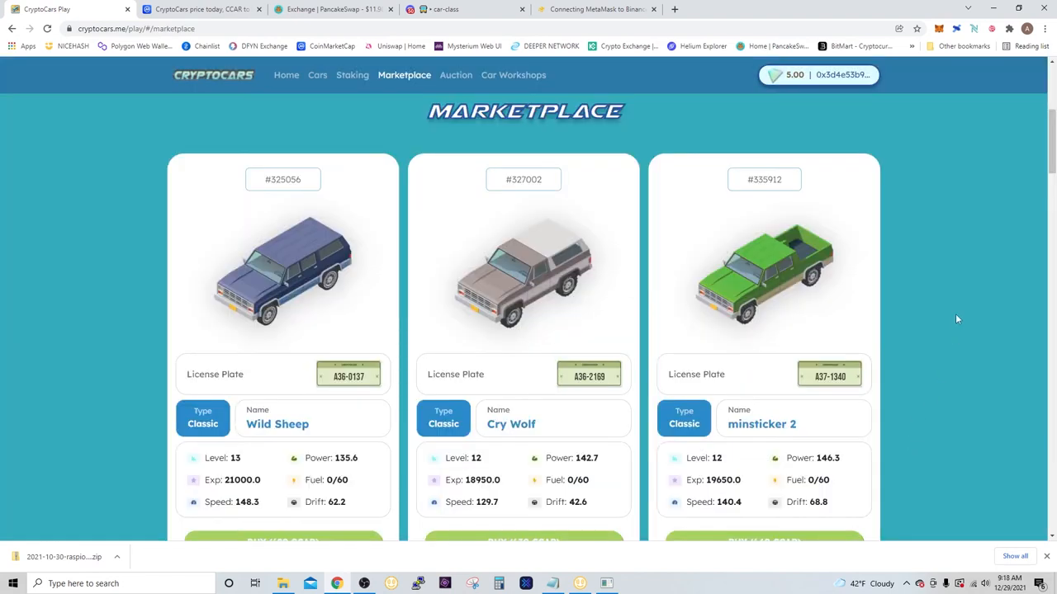
mouse_move(408, 243)
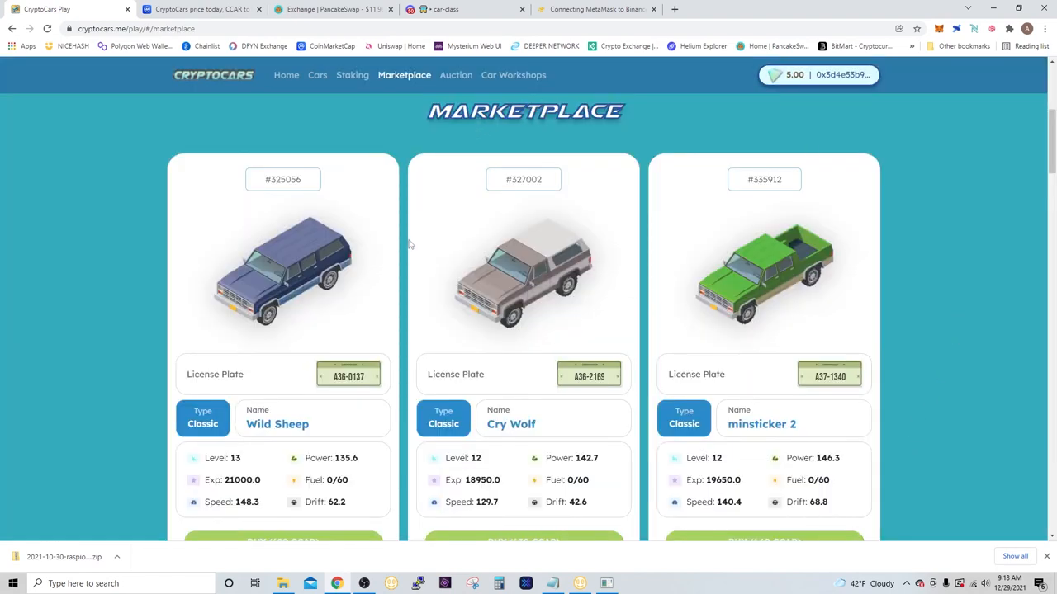
scroll("down", 3)
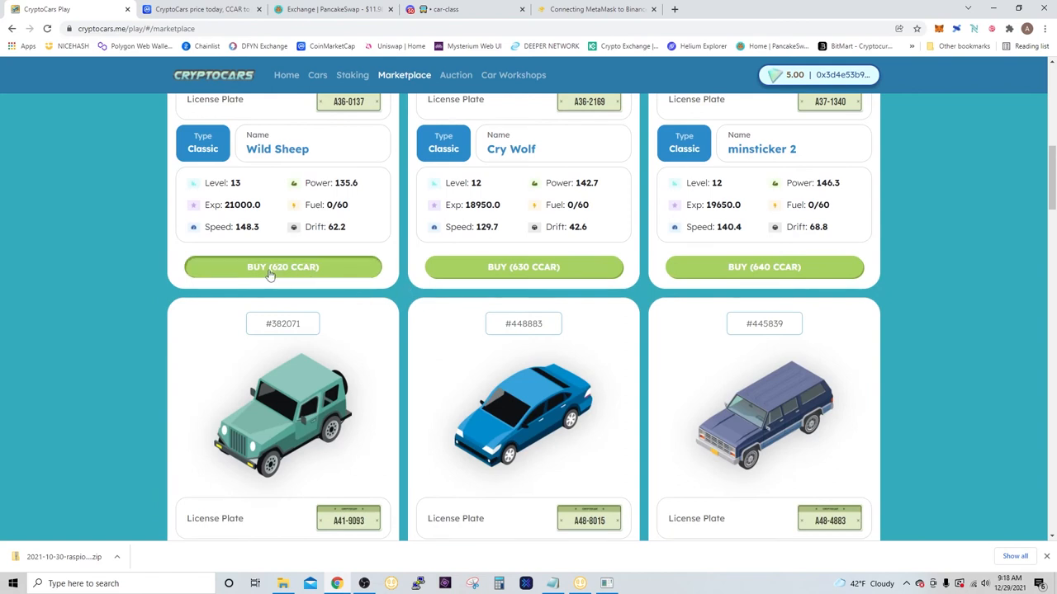
mouse_move(607, 288)
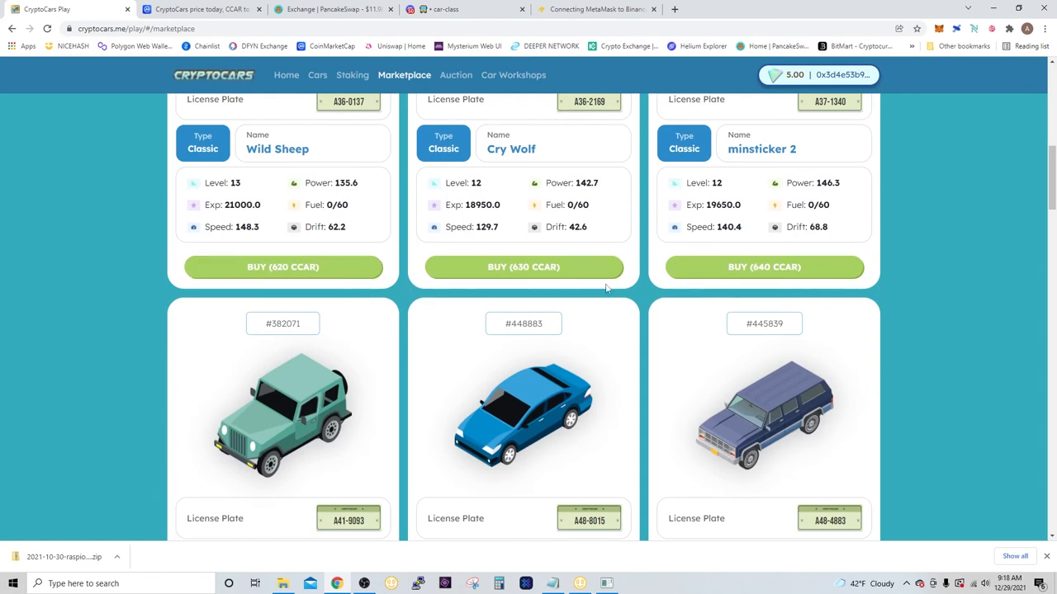
scroll("down", 3)
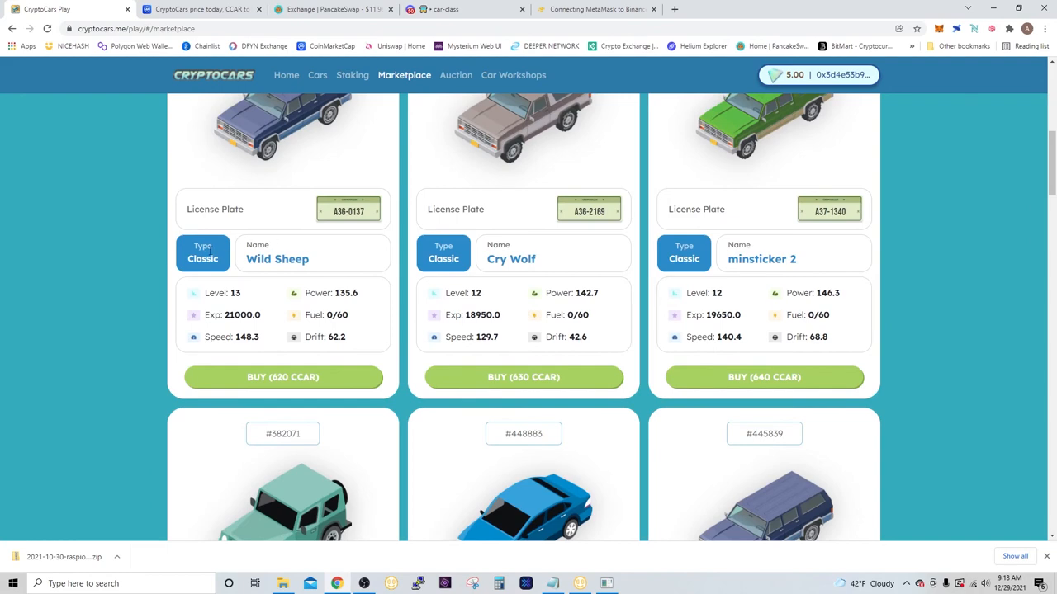
scroll("down", 3)
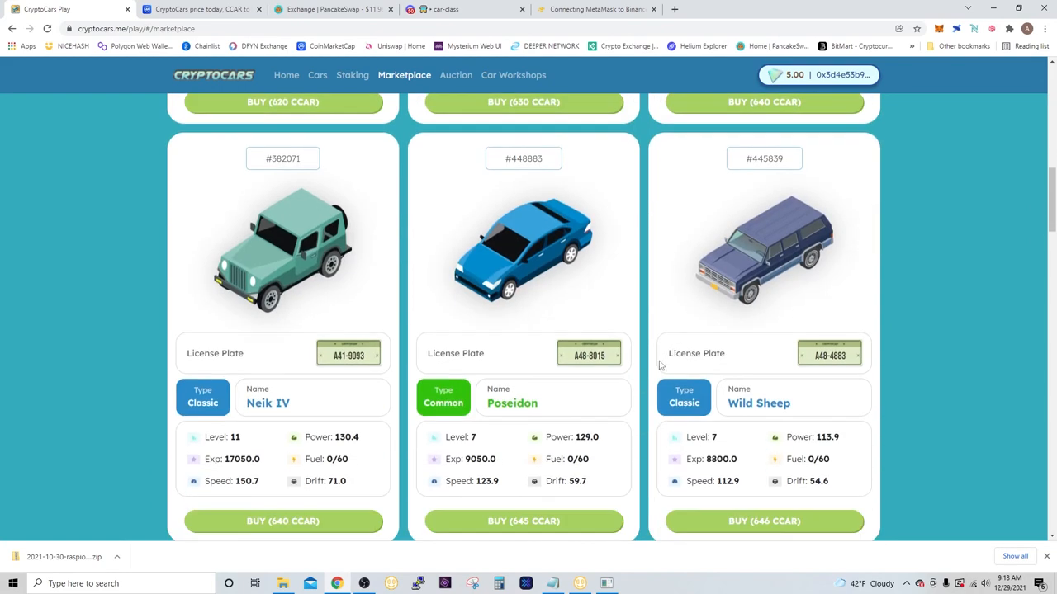
mouse_move(642, 427)
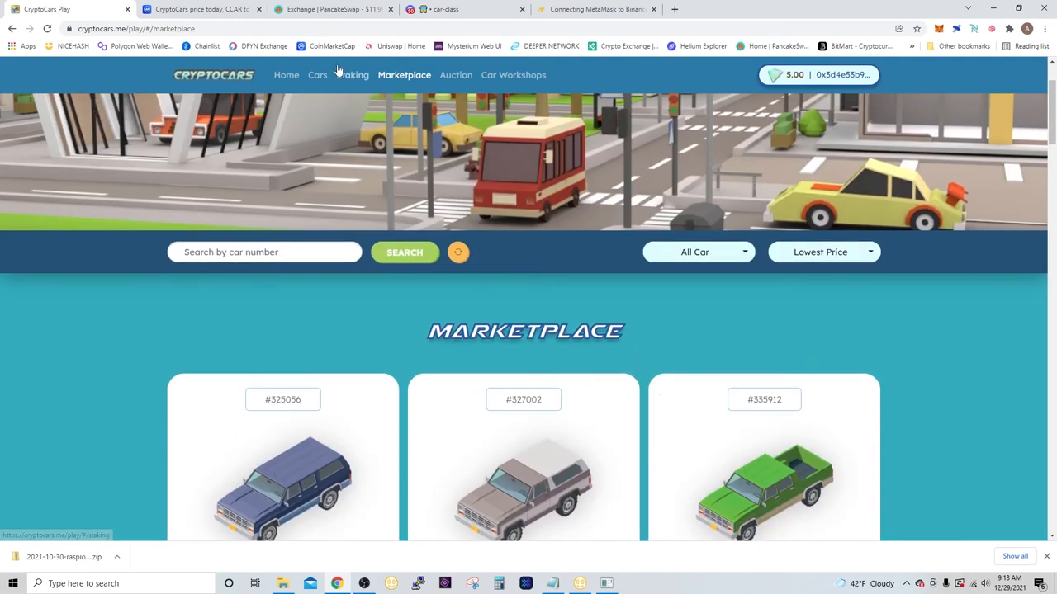
mouse_move(638, 308)
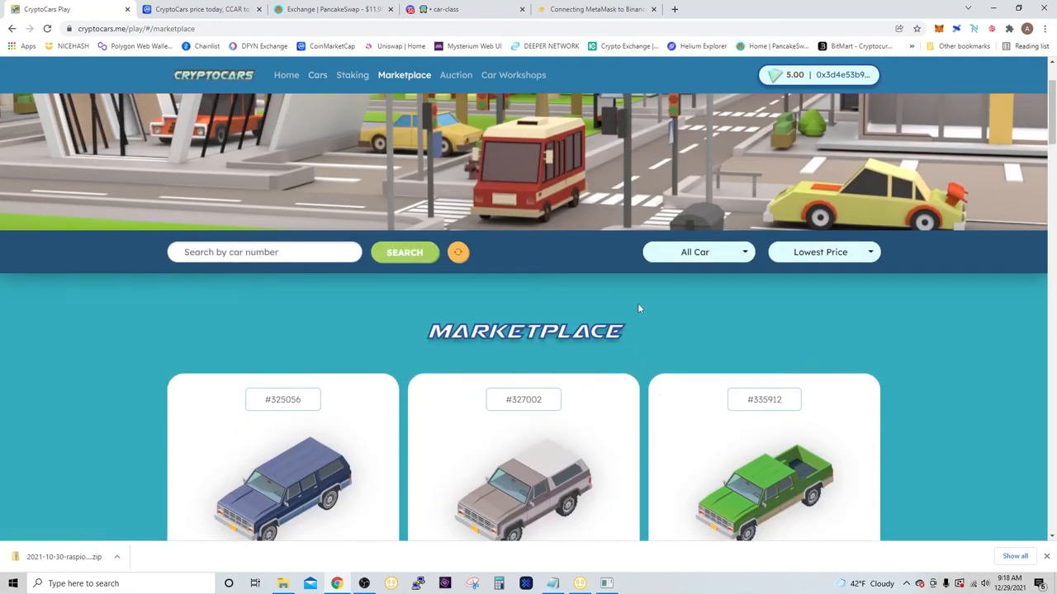
scroll("down", 3)
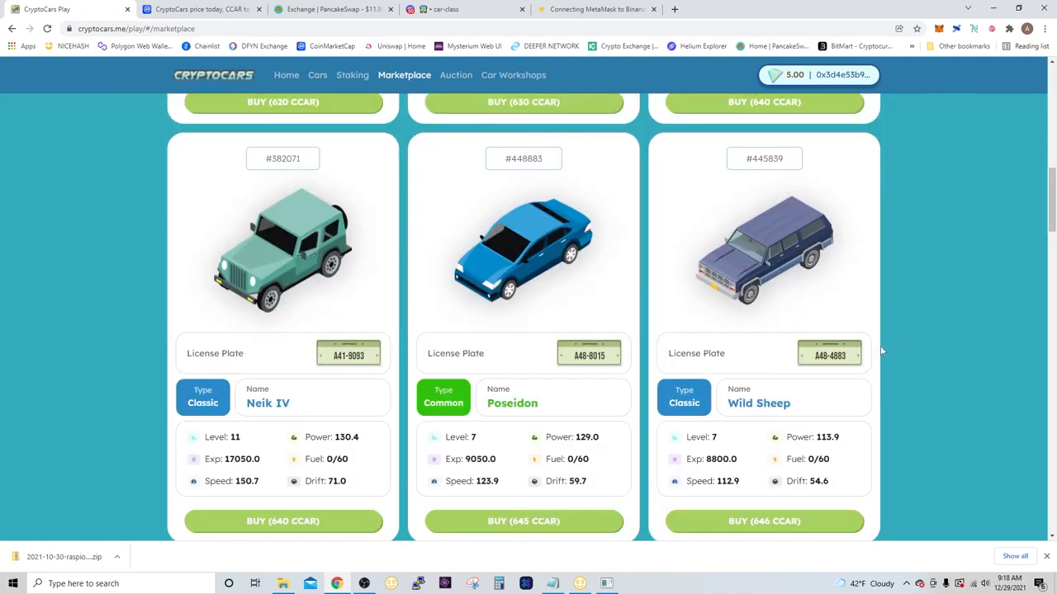
mouse_move(412, 268)
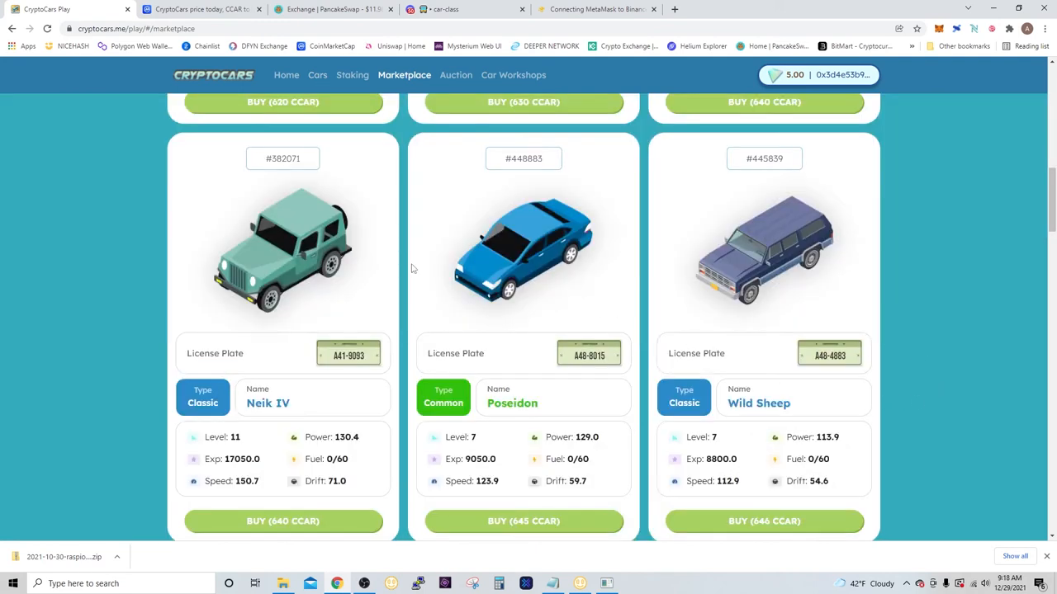
scroll("down", 3)
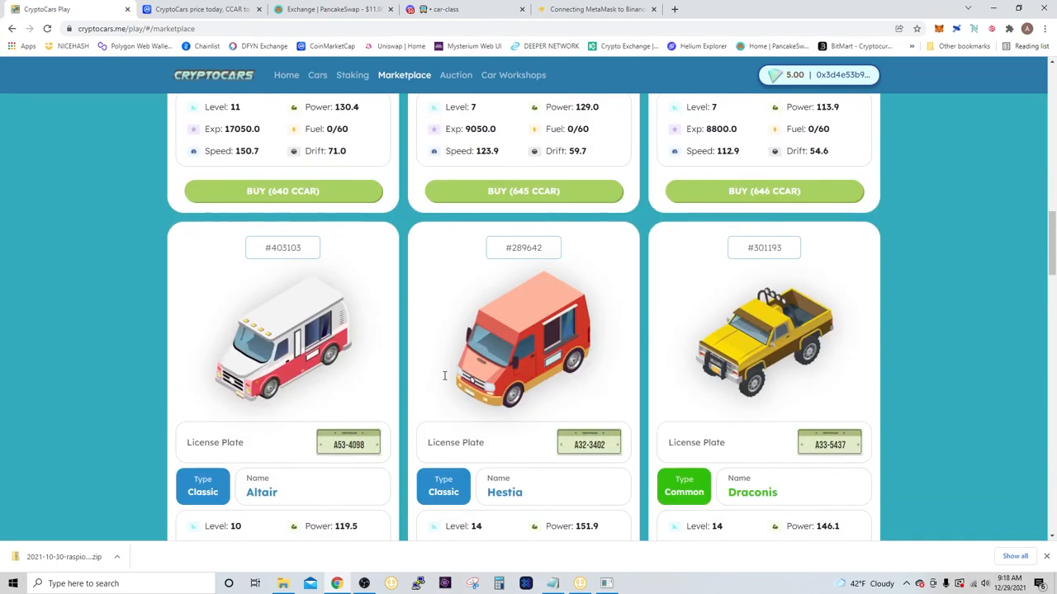
scroll("down", 3)
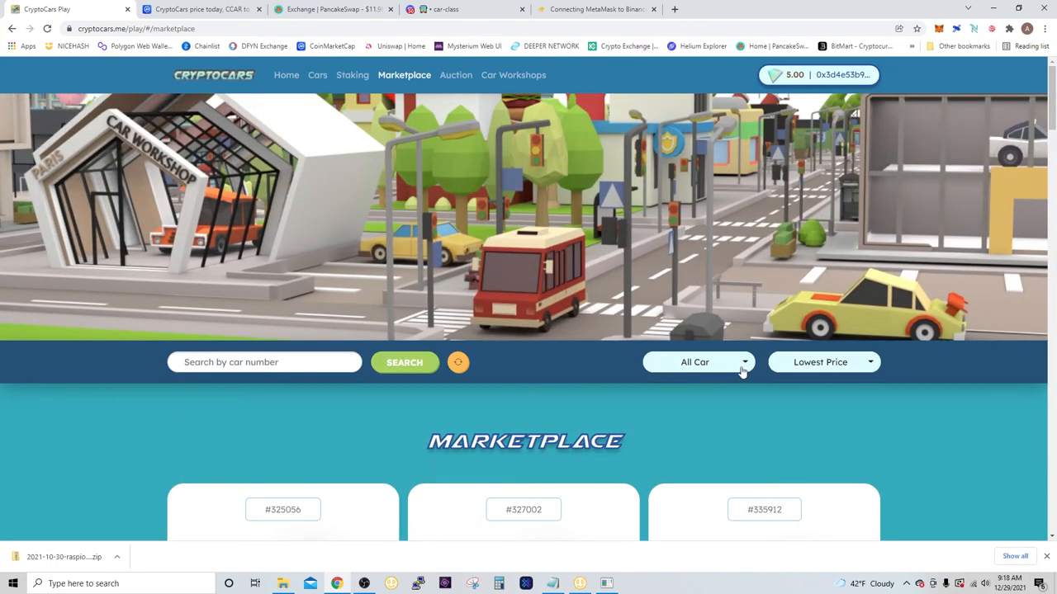
Step: Filter the marketplace to Rare cars (1060–1085 CCAR), then open the Cars page
left_click(698, 361)
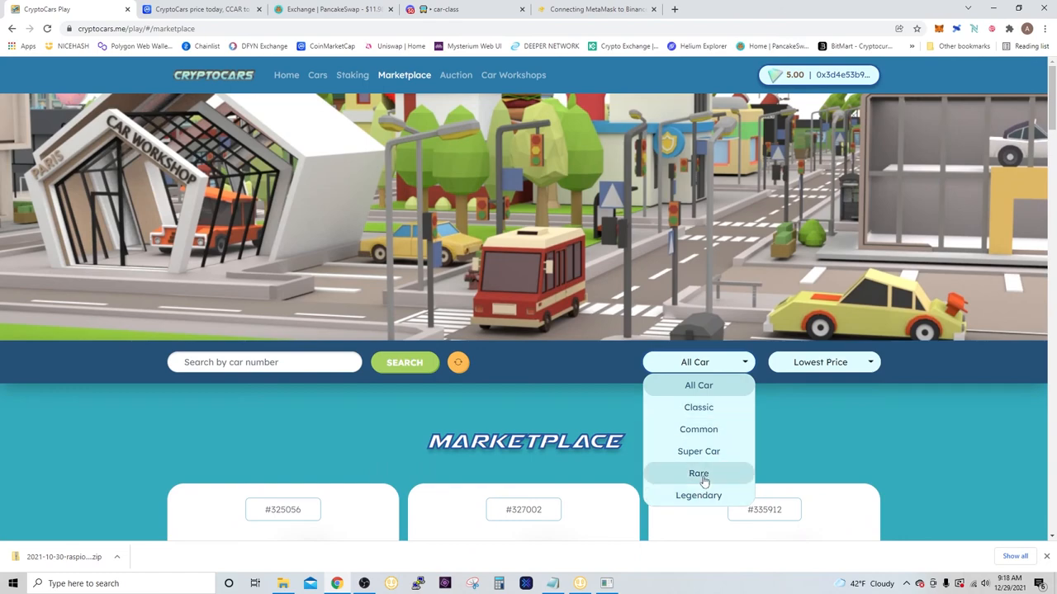
left_click(698, 473)
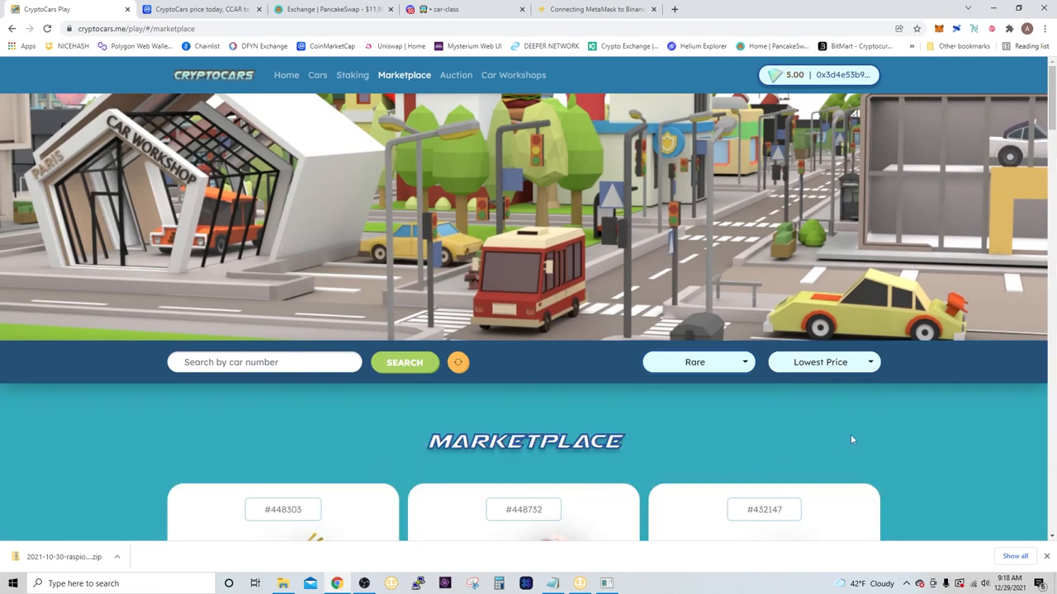
scroll("down", 3)
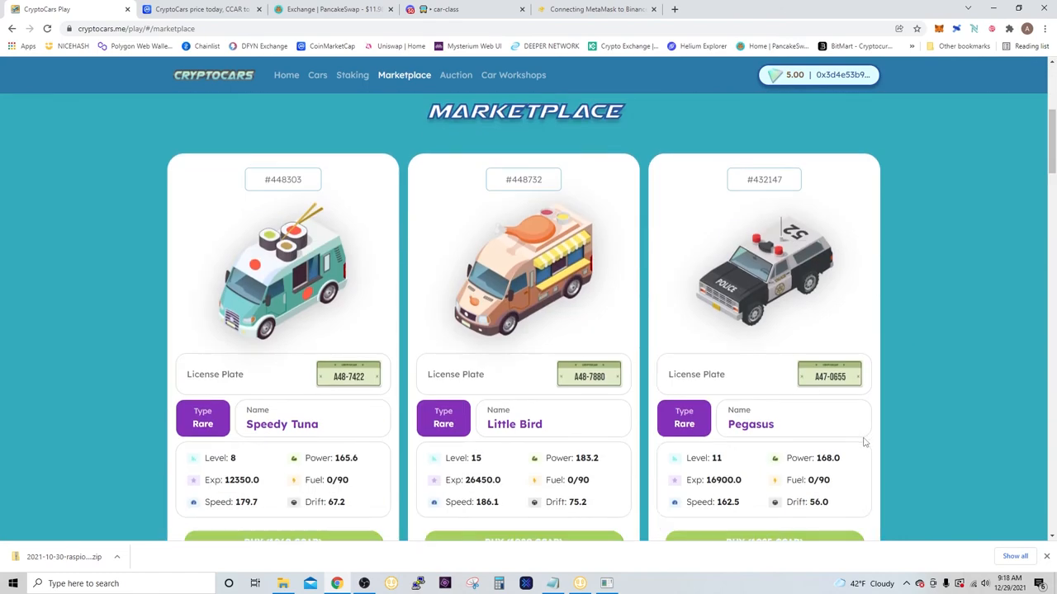
scroll("down", 3)
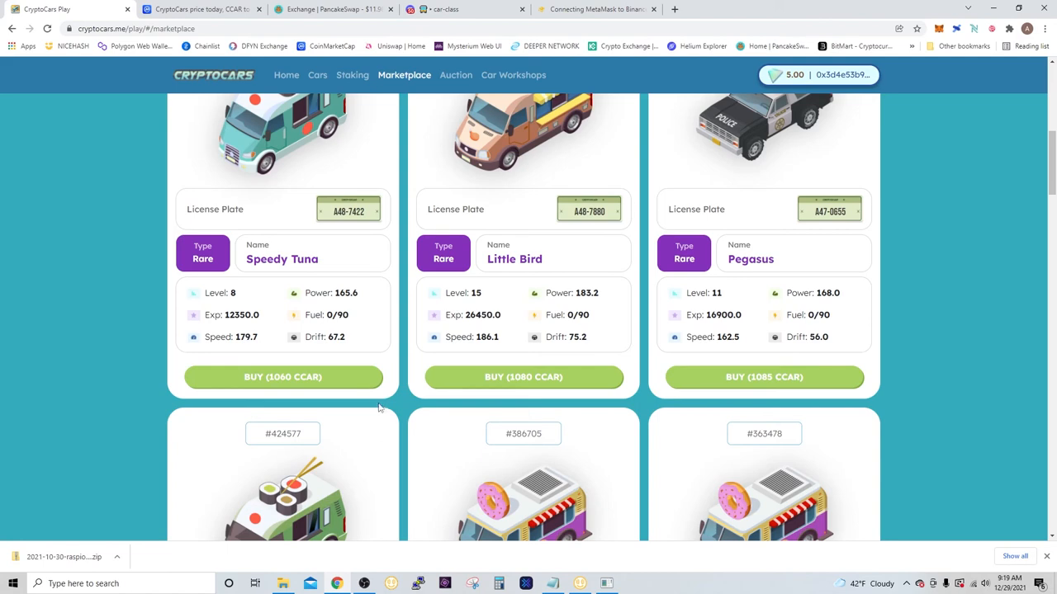
left_click(317, 75)
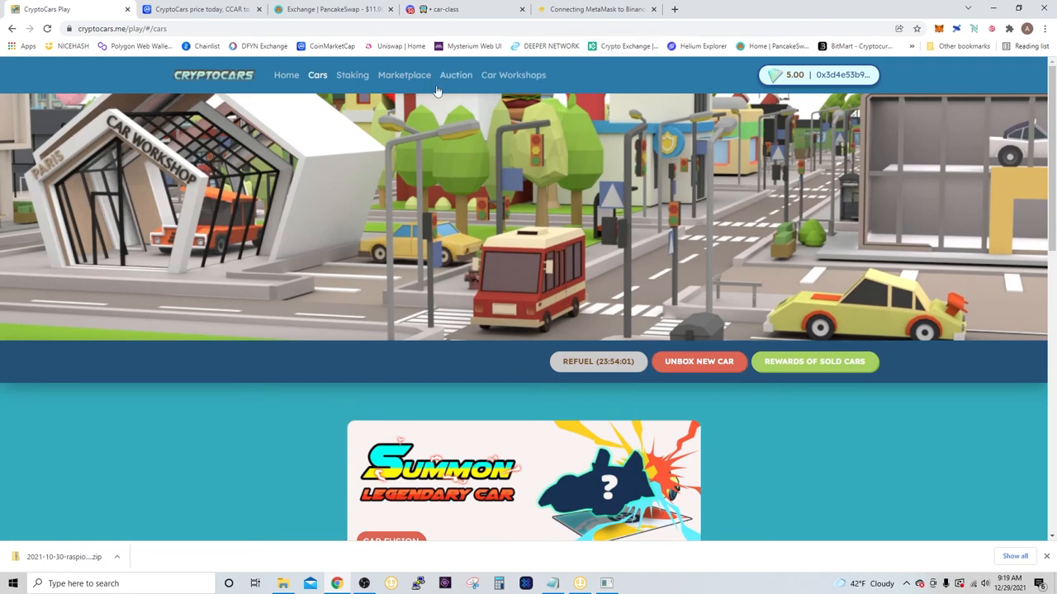
Step: Browse the 200%, 180%, 170% and 150% APR staking pools, then open Auction
left_click(353, 74)
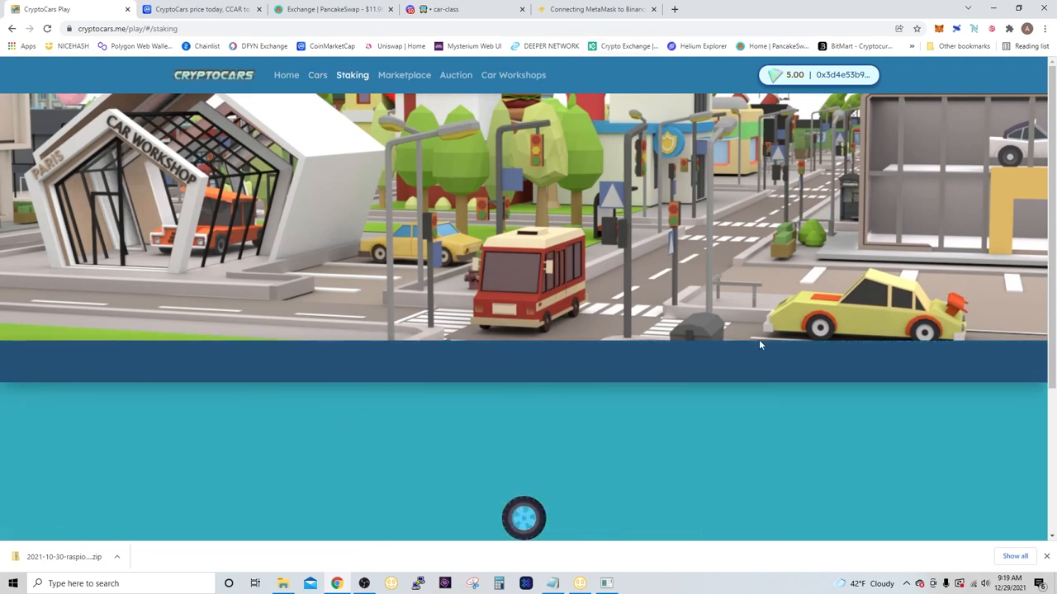
scroll("down", 3)
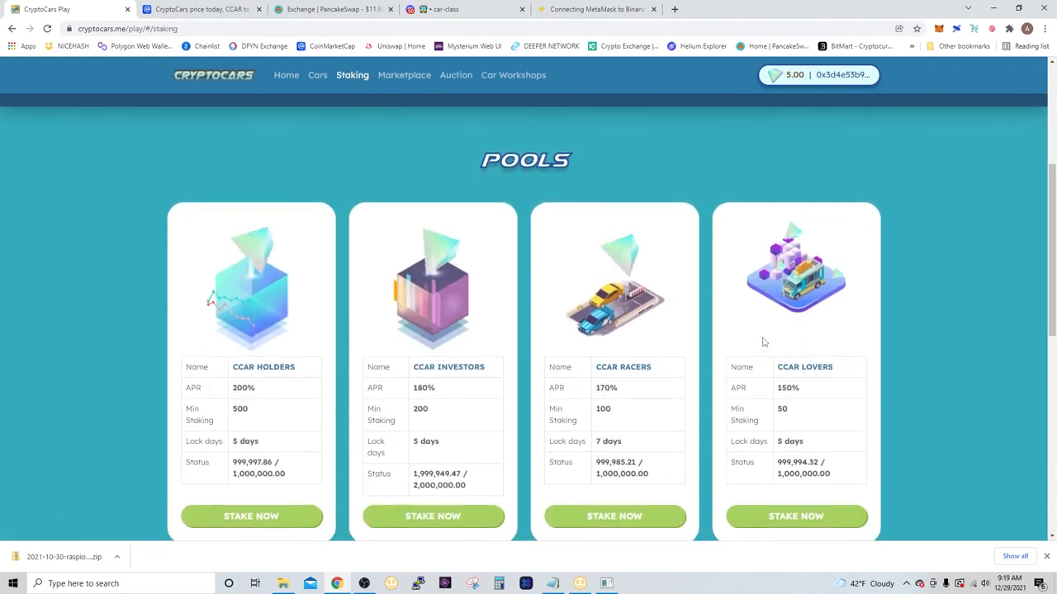
scroll("down", 3)
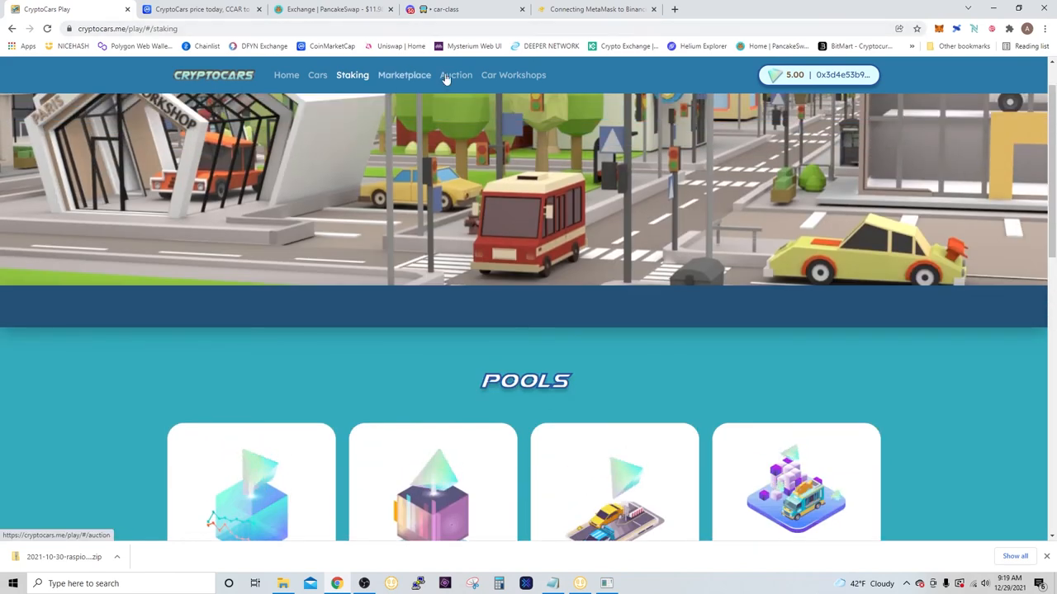
left_click(455, 74)
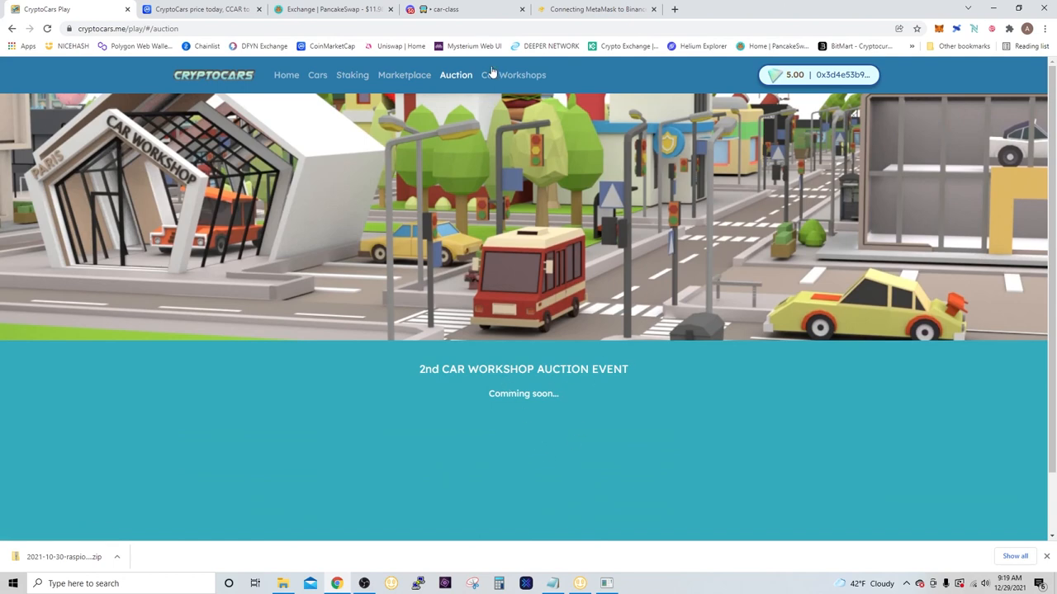
Step: Go Home and scroll to the CCAR Lottery showing a 6560 CCAR pool
left_click(286, 74)
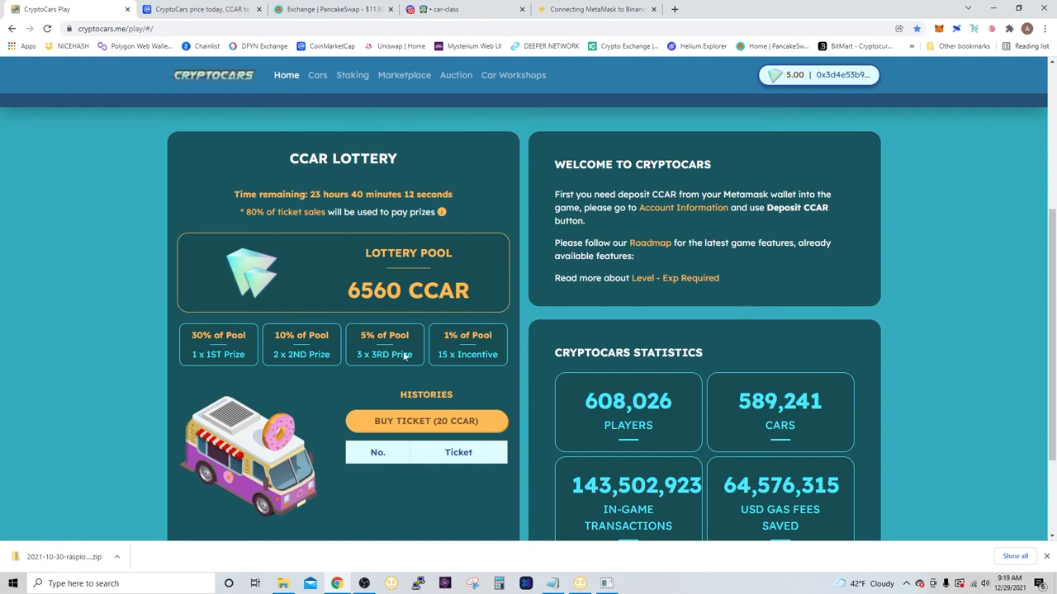
mouse_move(416, 433)
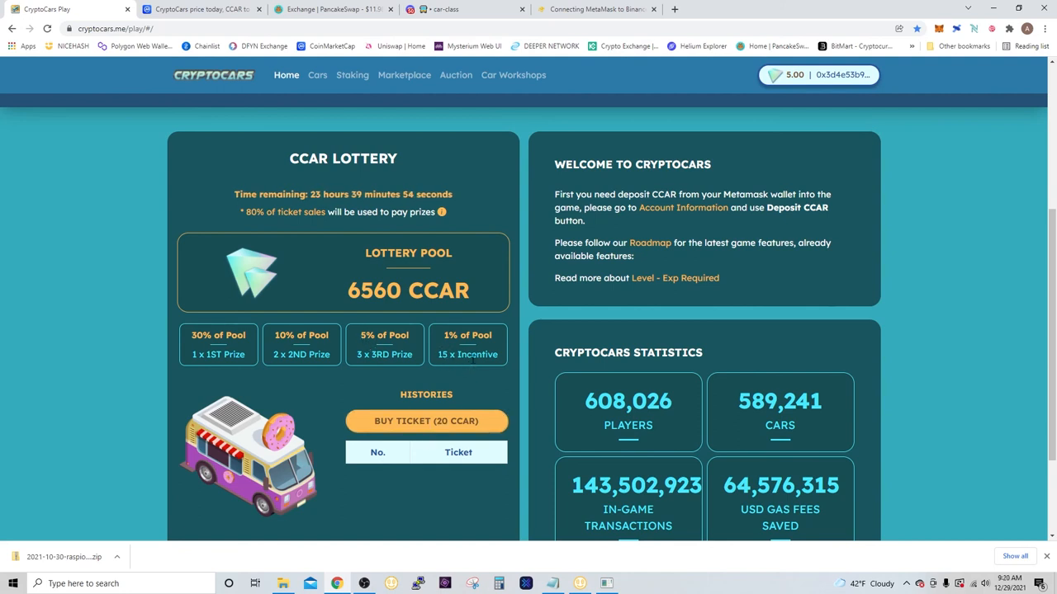
scroll("down", 3)
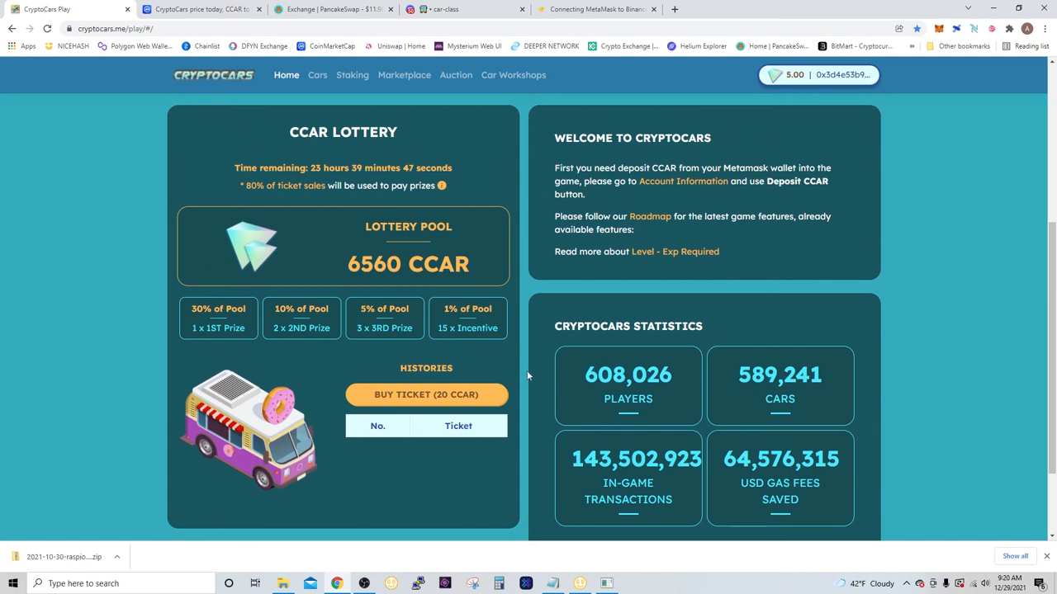
mouse_move(509, 376)
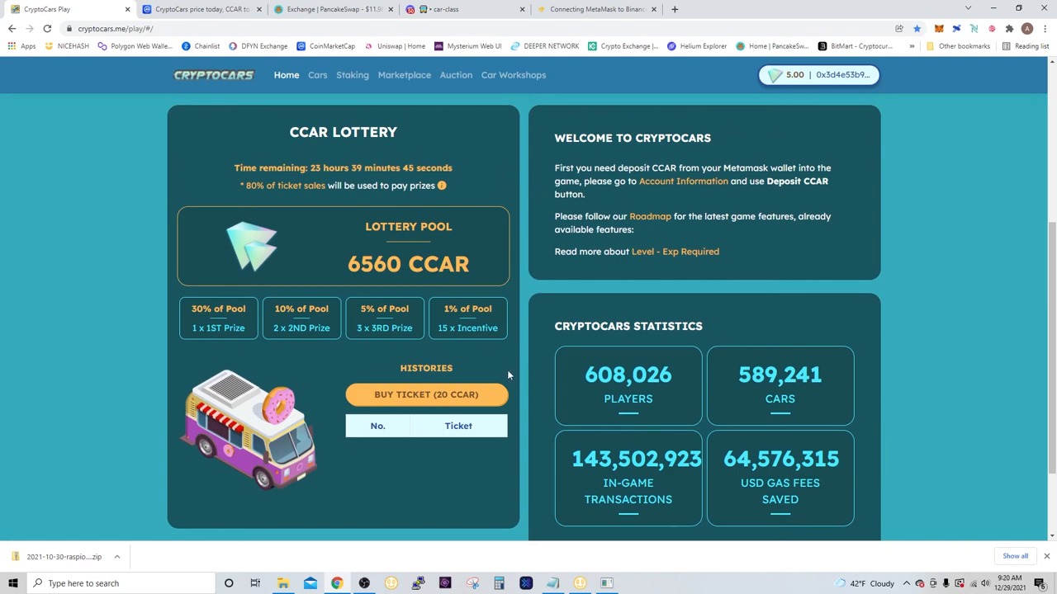
mouse_move(513, 392)
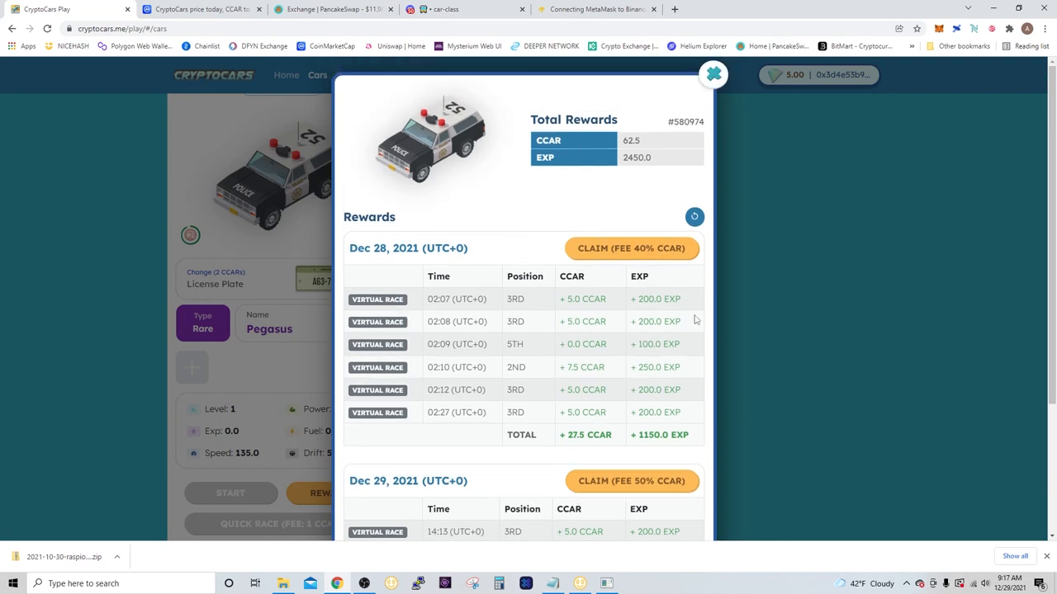
mouse_move(759, 316)
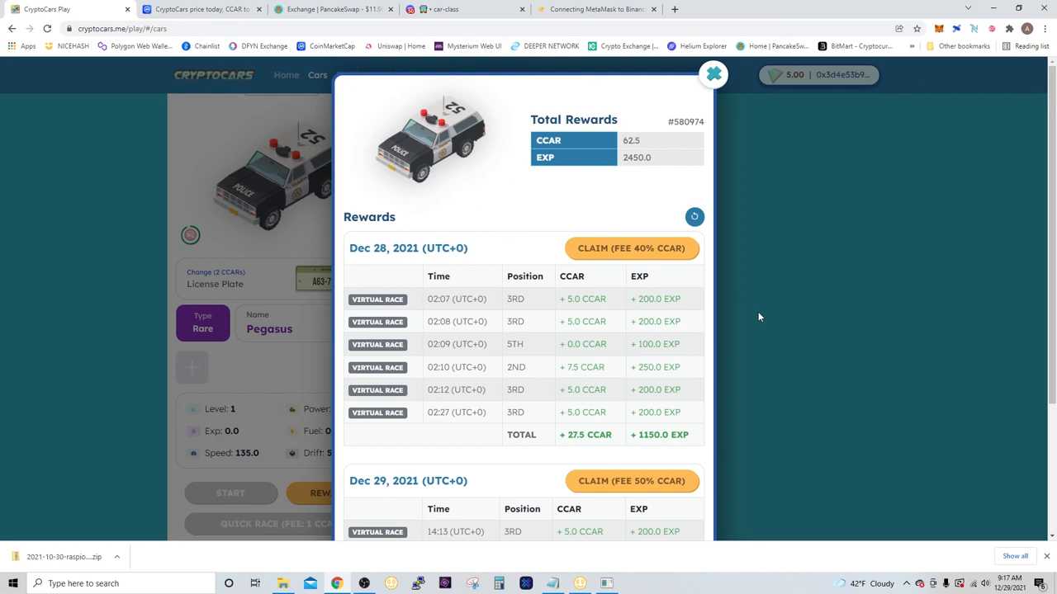
mouse_move(761, 317)
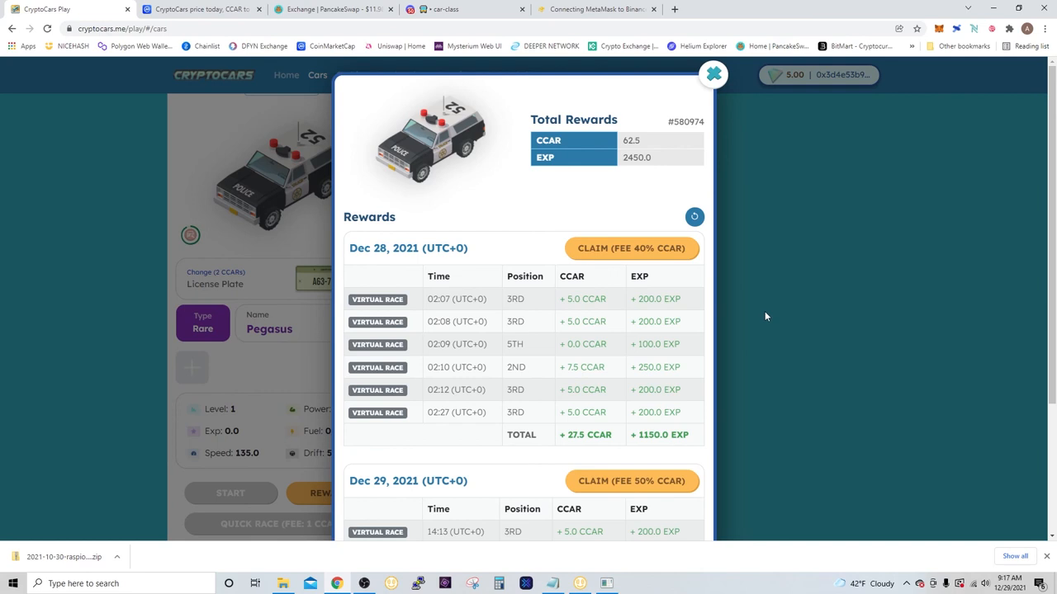
mouse_move(753, 204)
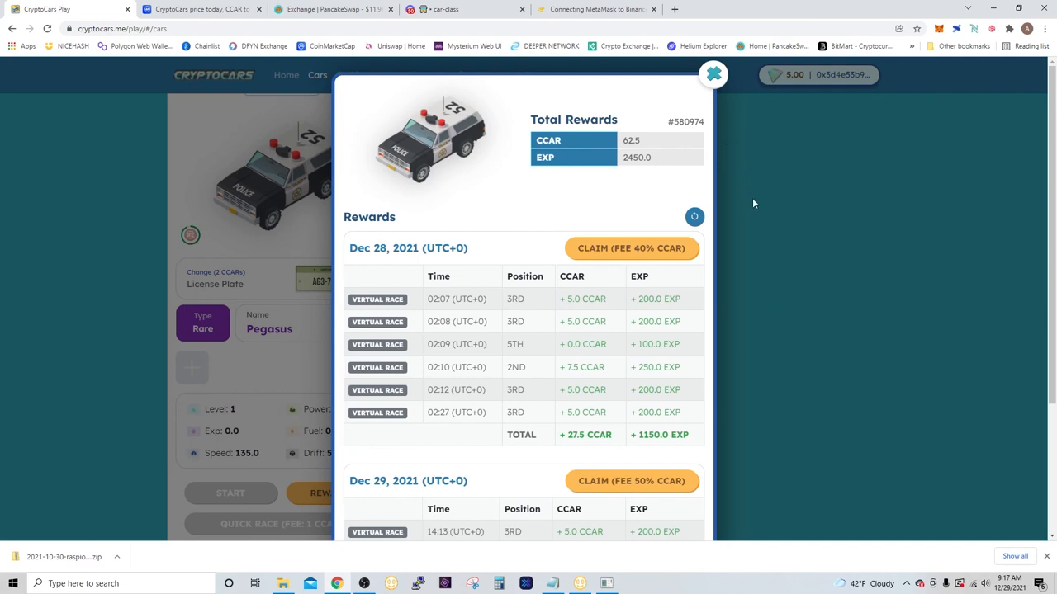
mouse_move(750, 94)
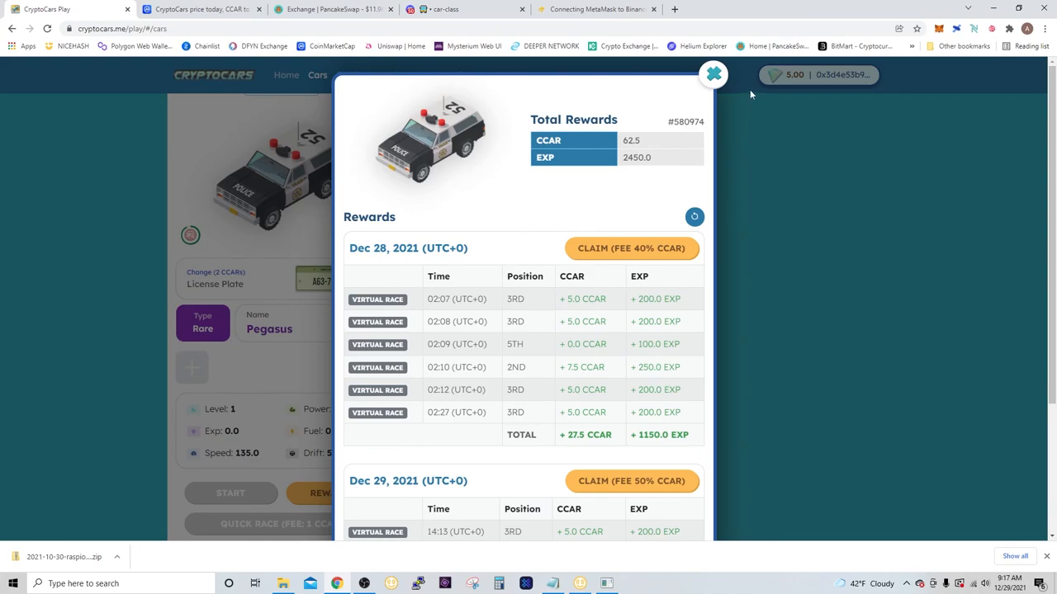